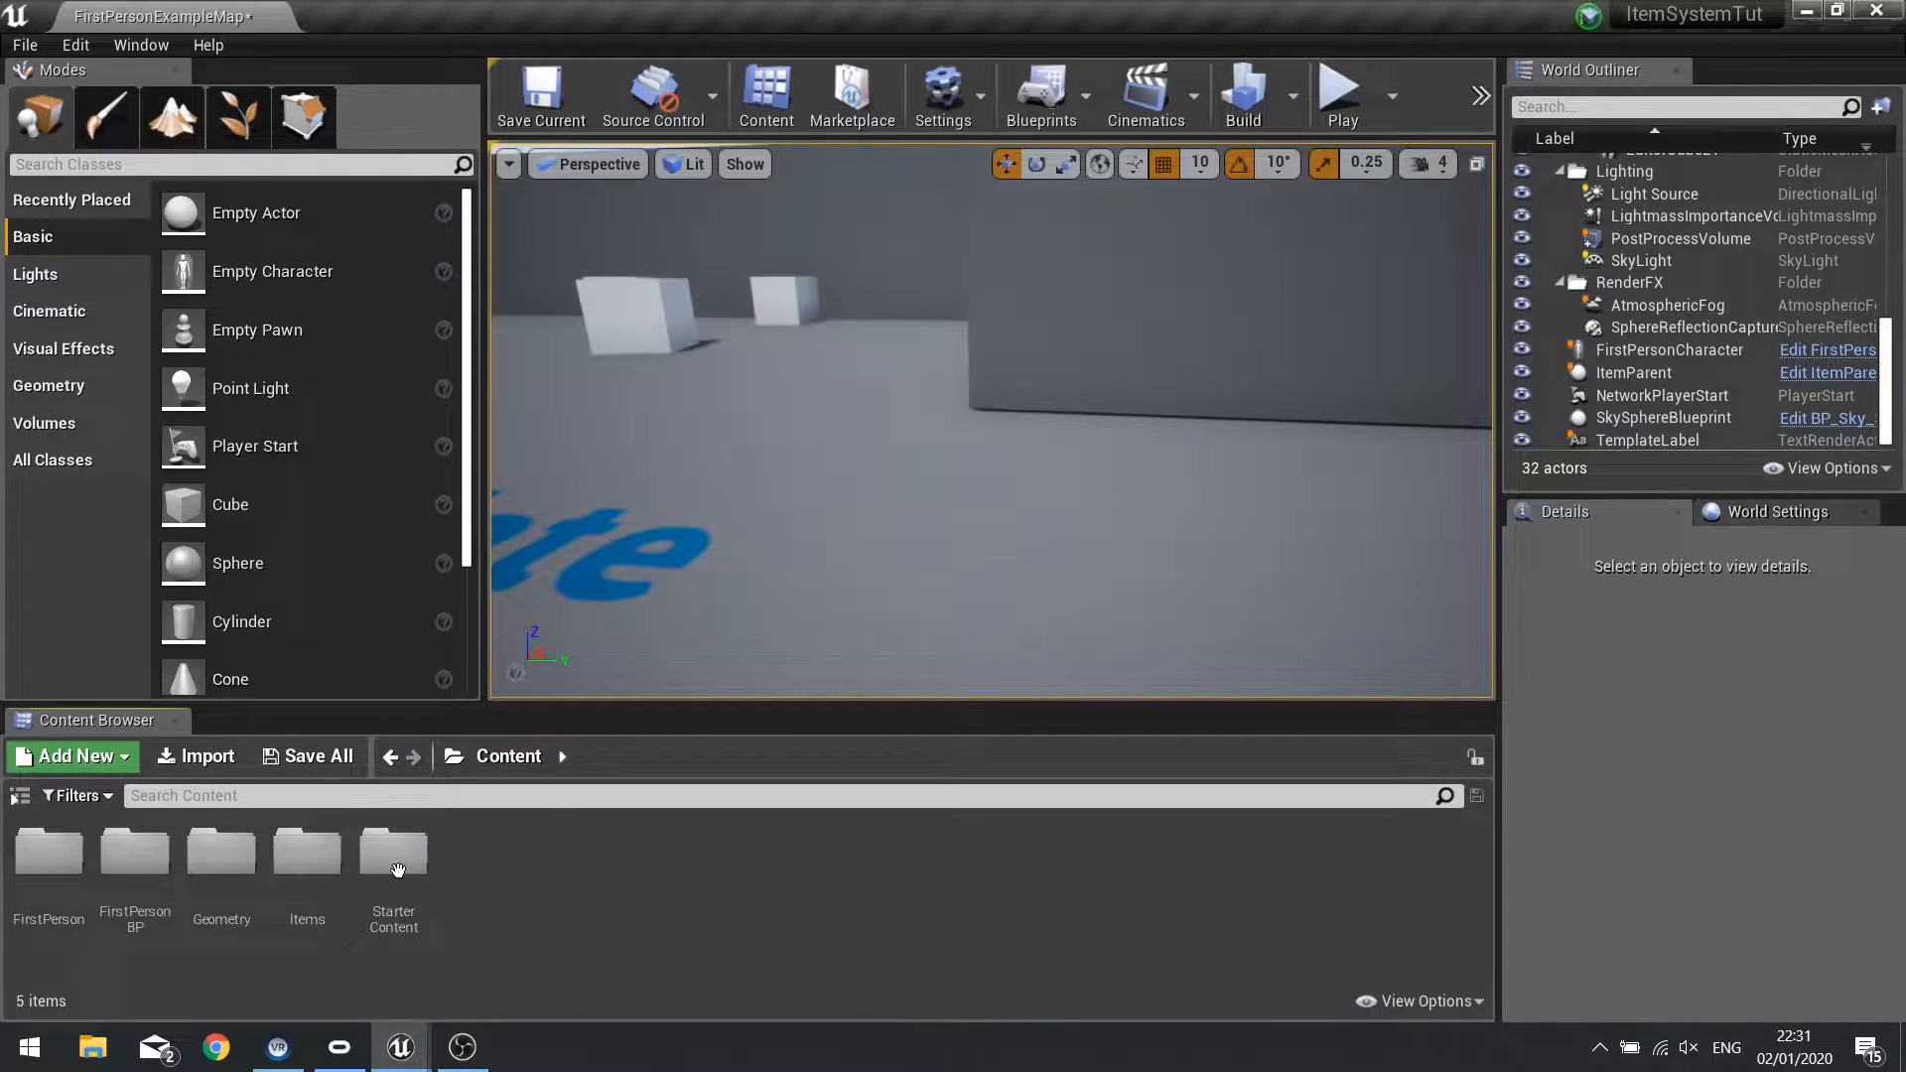
Open the FirstPersonCharacter blueprint from the FirstPersonBP Blueprints folder.
double_click(134, 851)
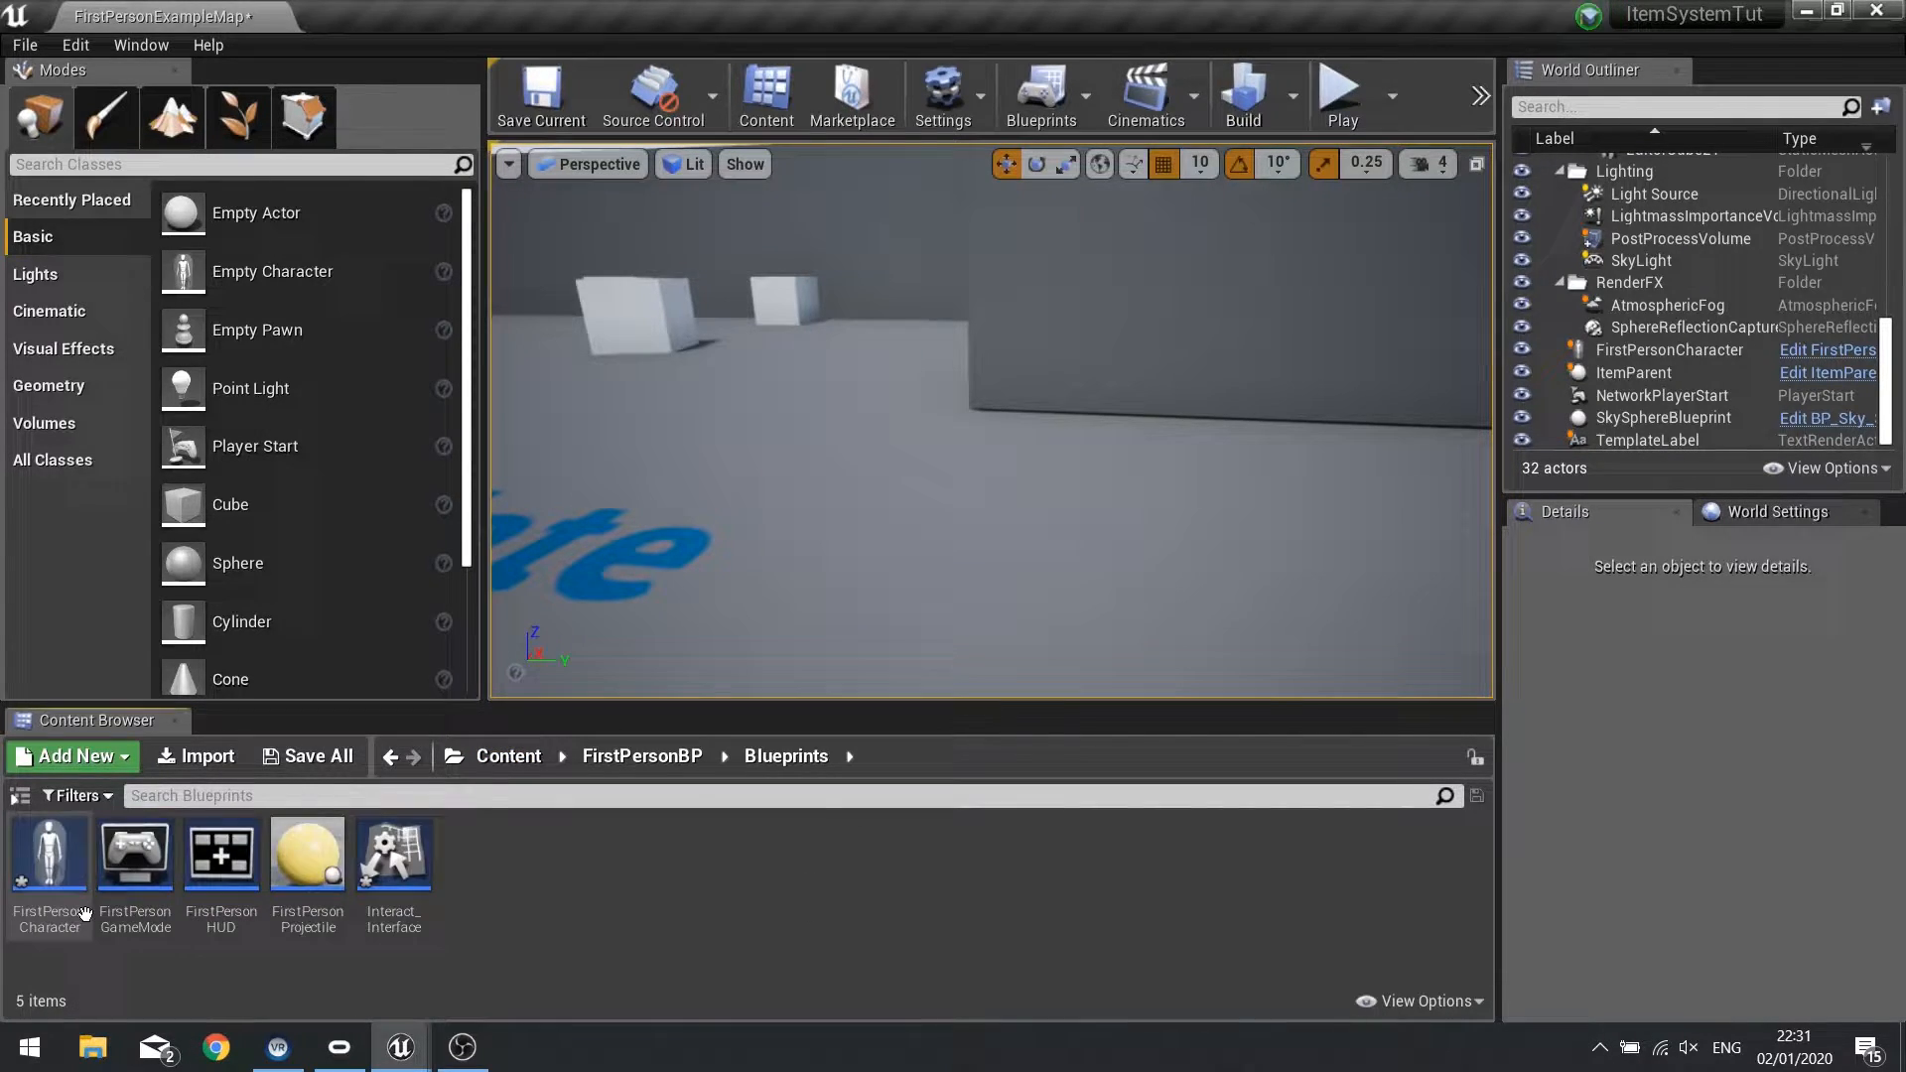
double_click(47, 854)
type("cancel")
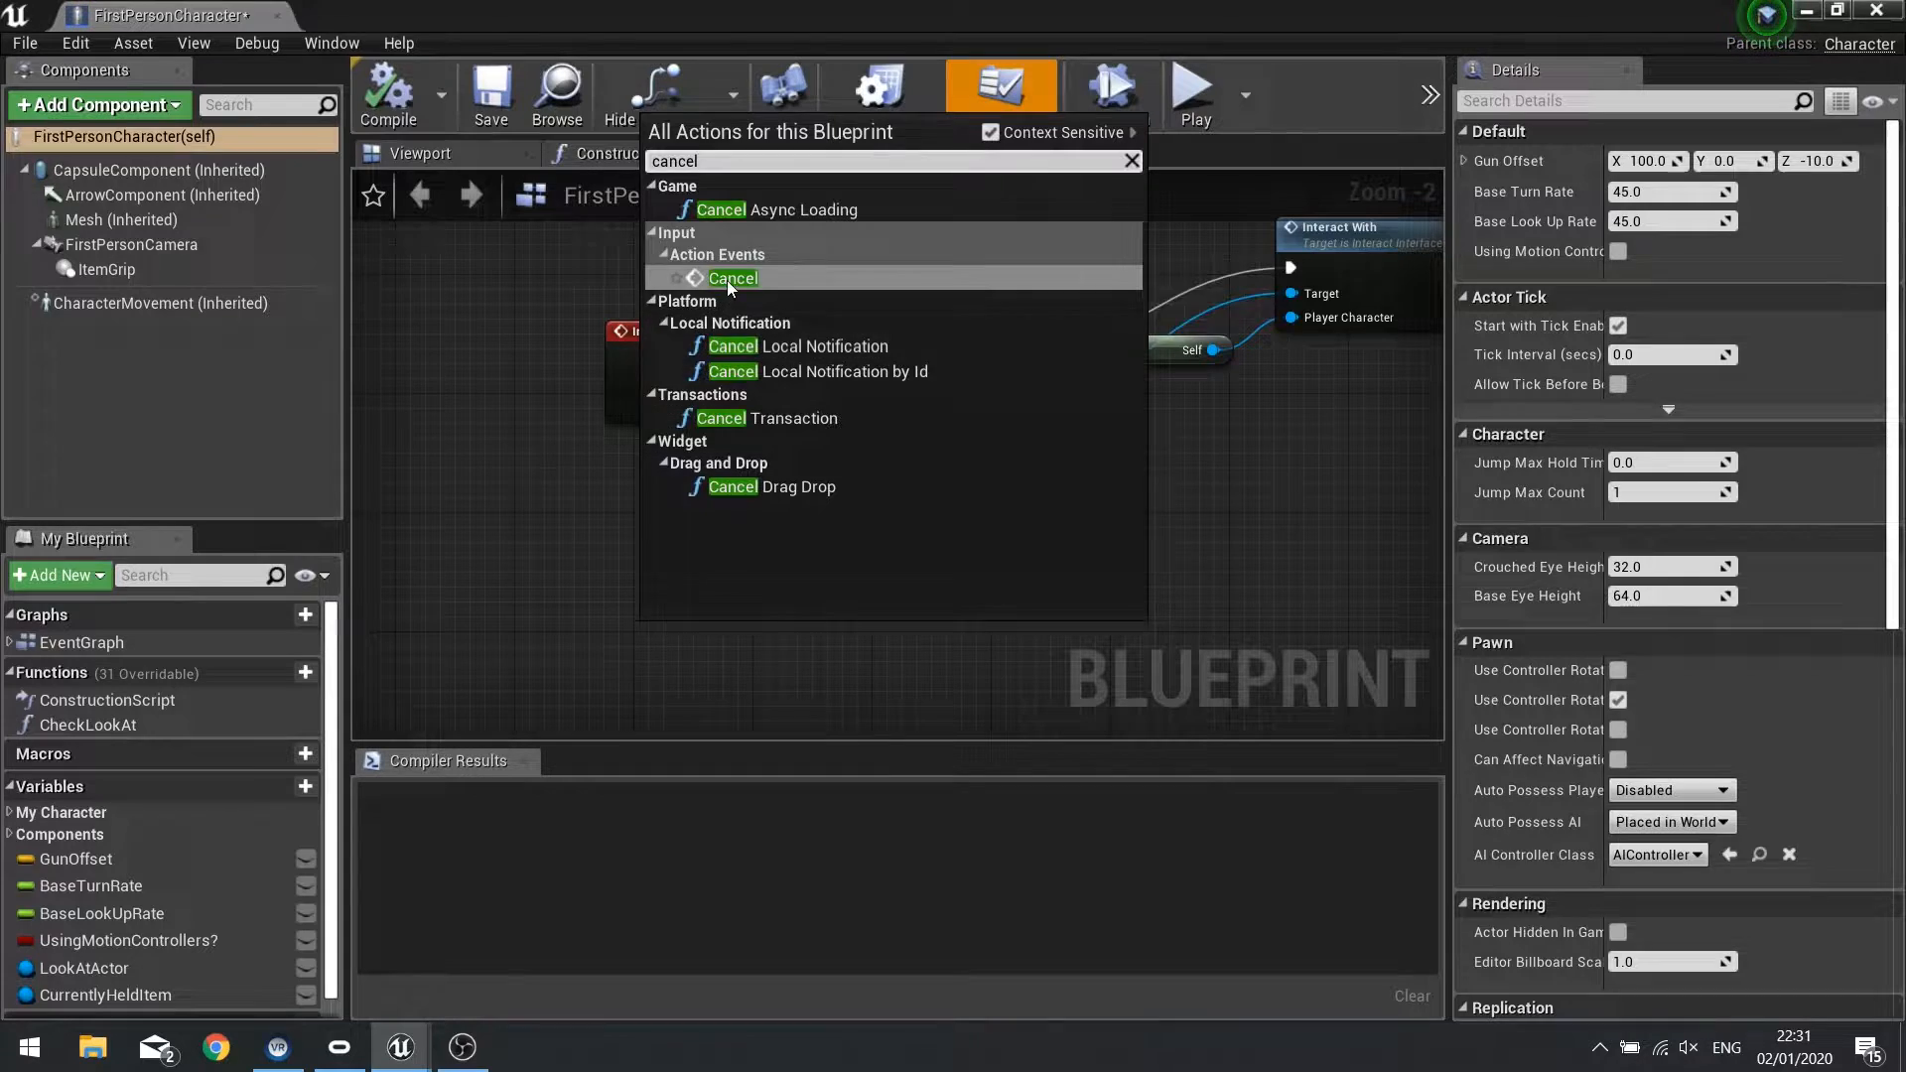
Add an InputAction Cancel event and wire Pressed into a validated CurrentlyHeldItem get.
left_click(733, 277)
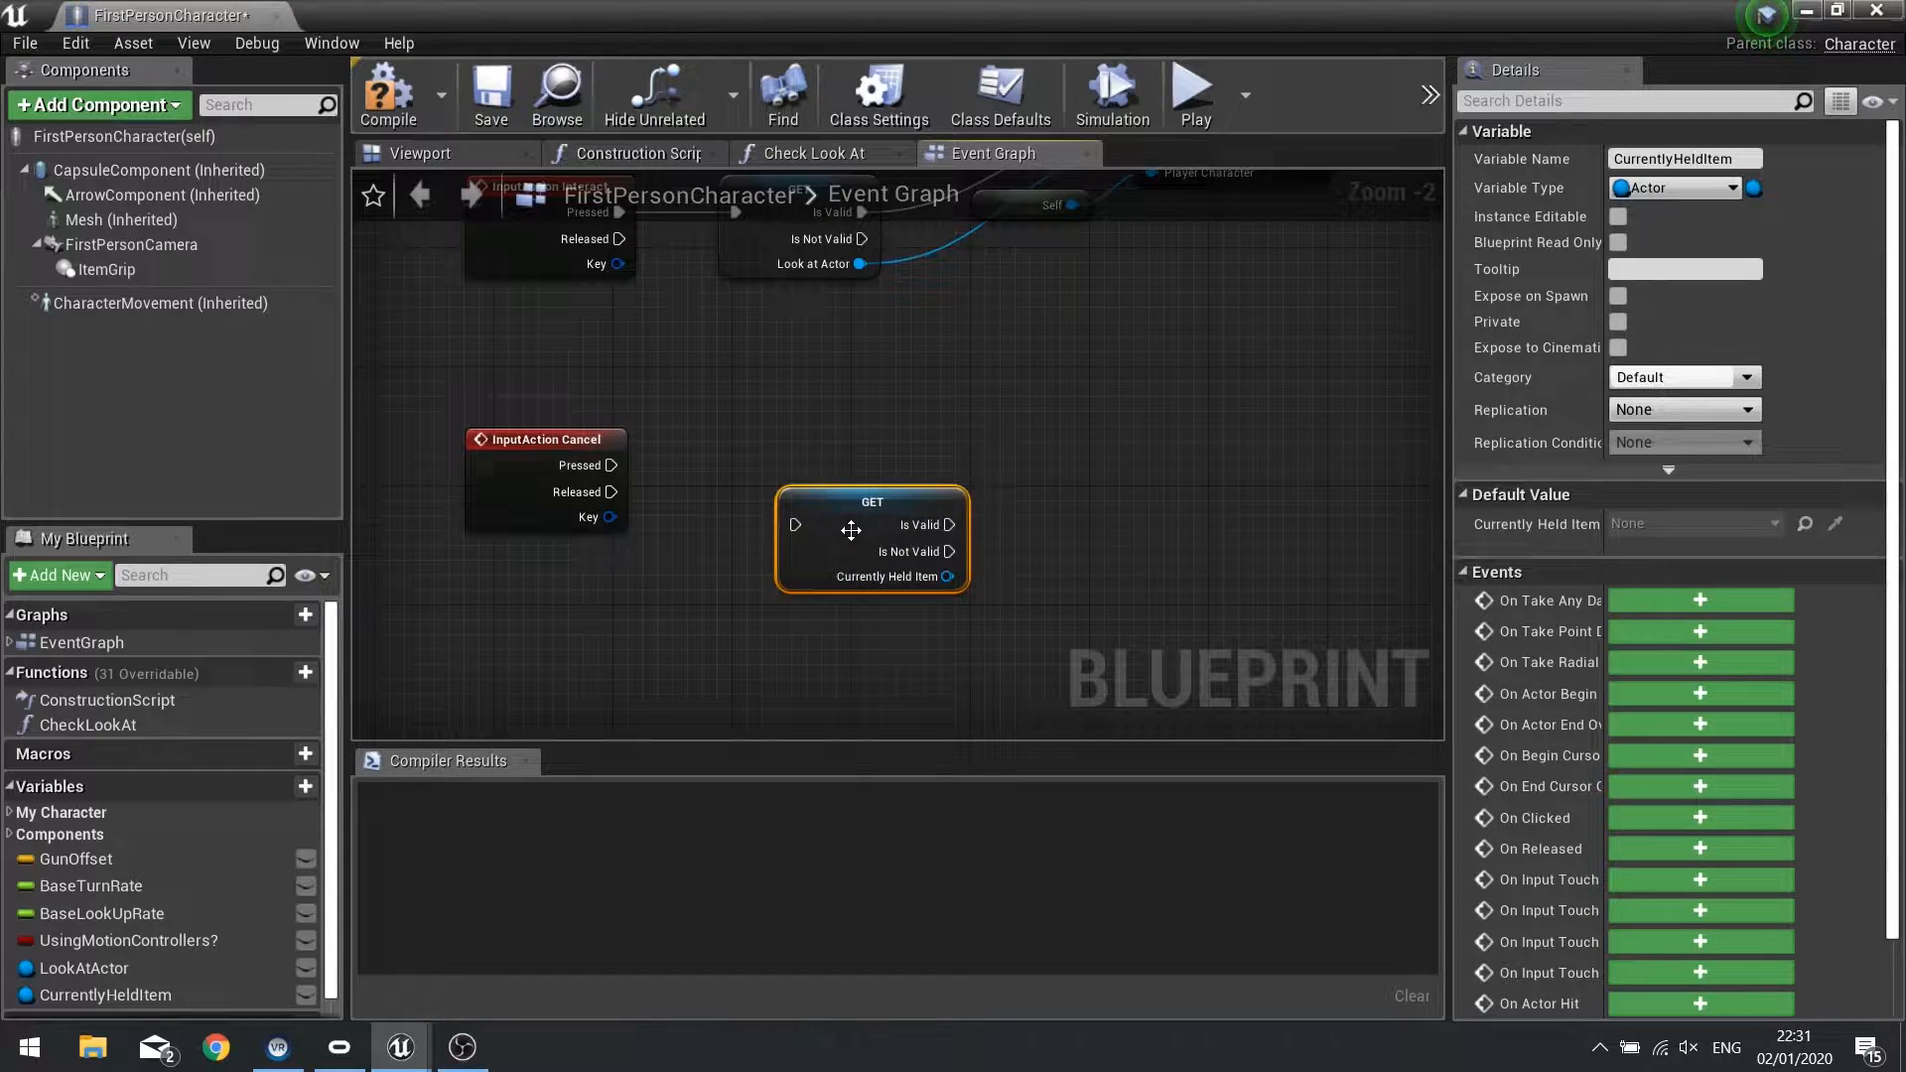
left_click_drag(871, 526, 827, 464)
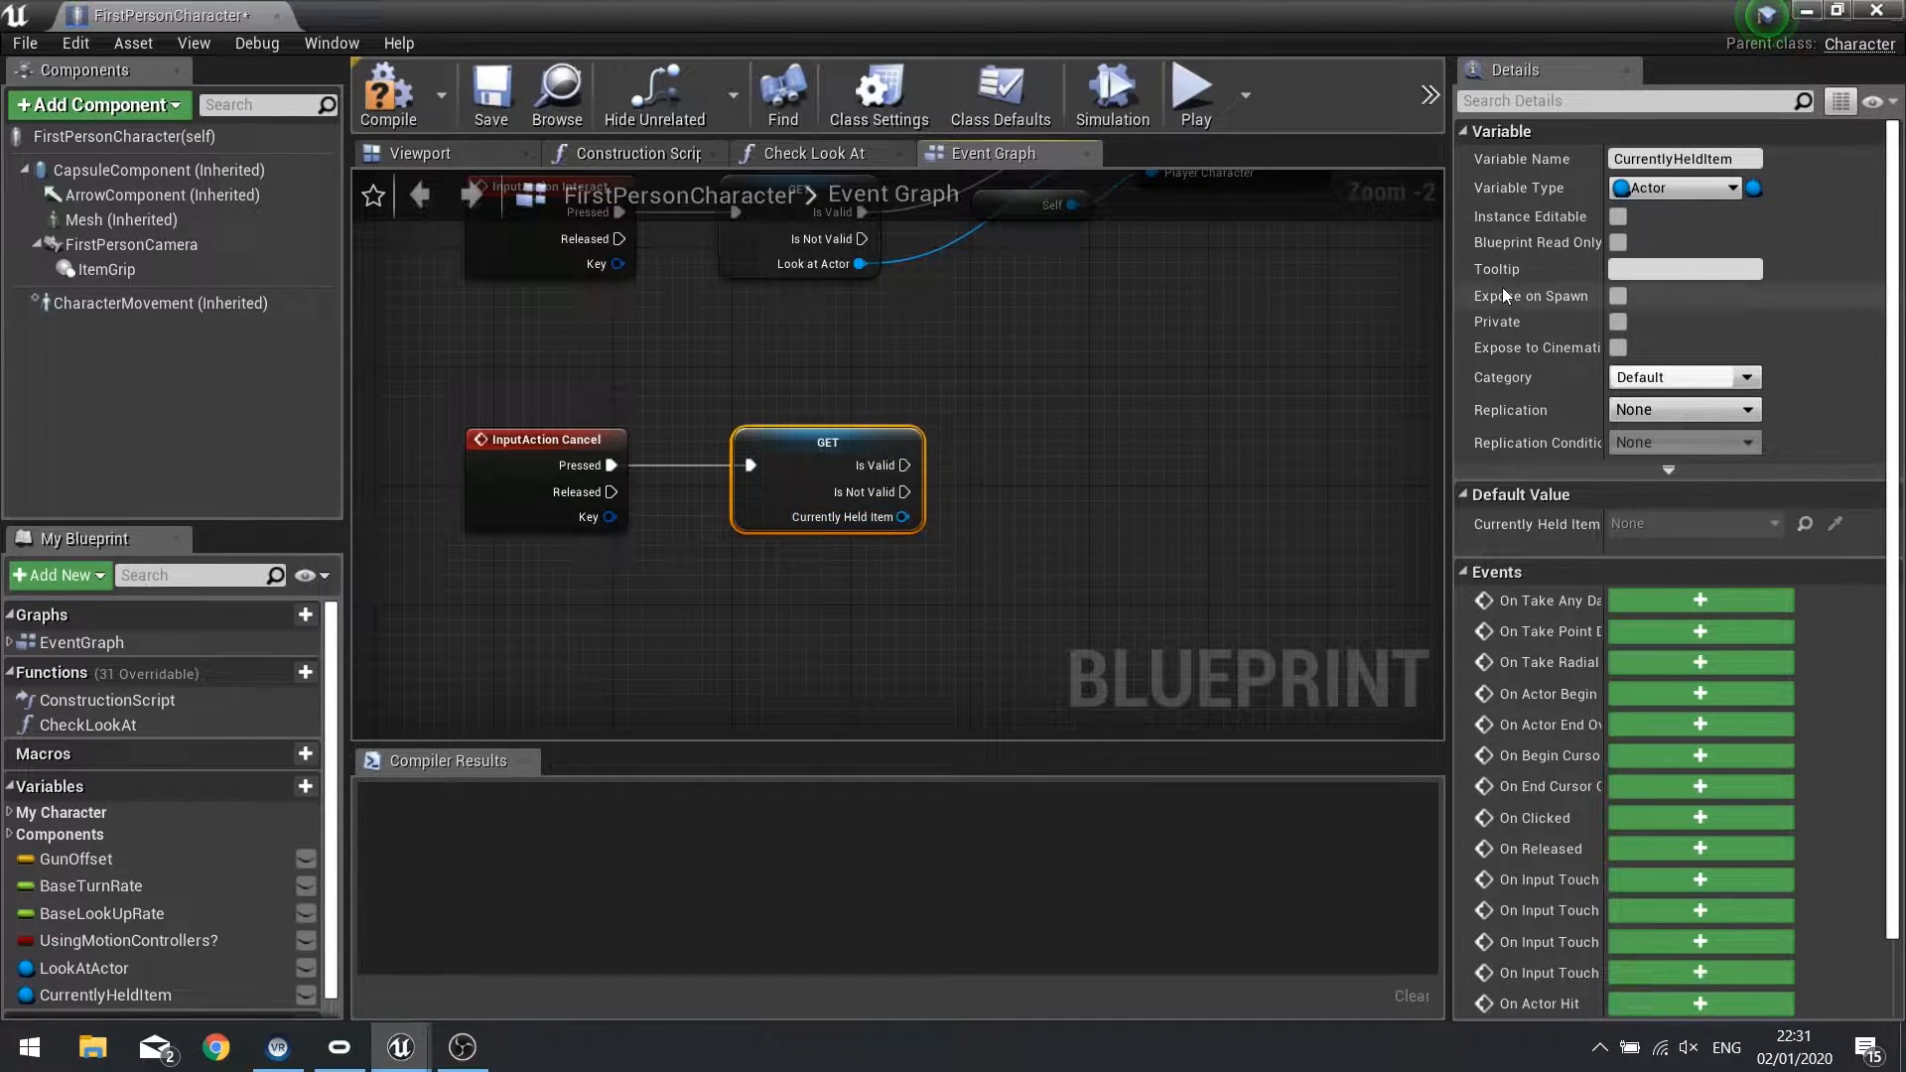
Change the CurrentlyHeldItem variable type to Item Parent.
left_click(104, 995)
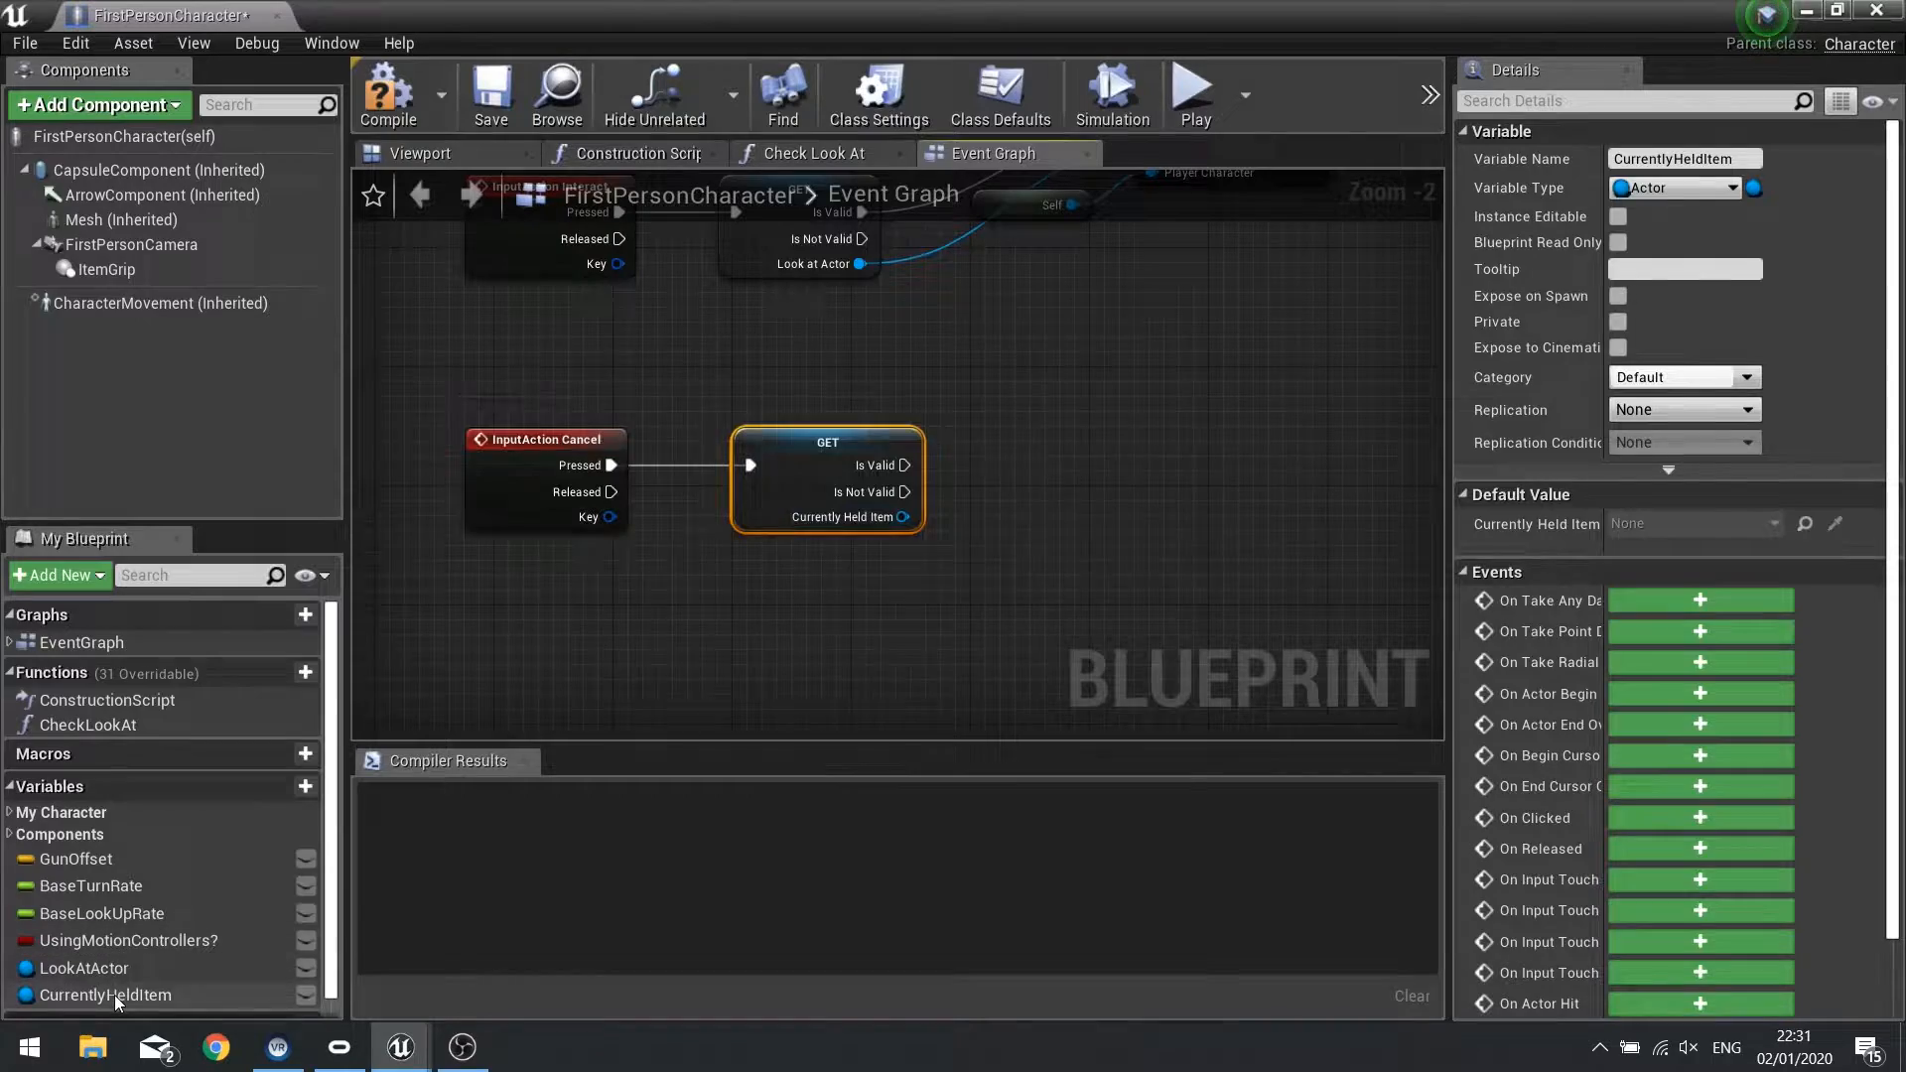
left_click(104, 995)
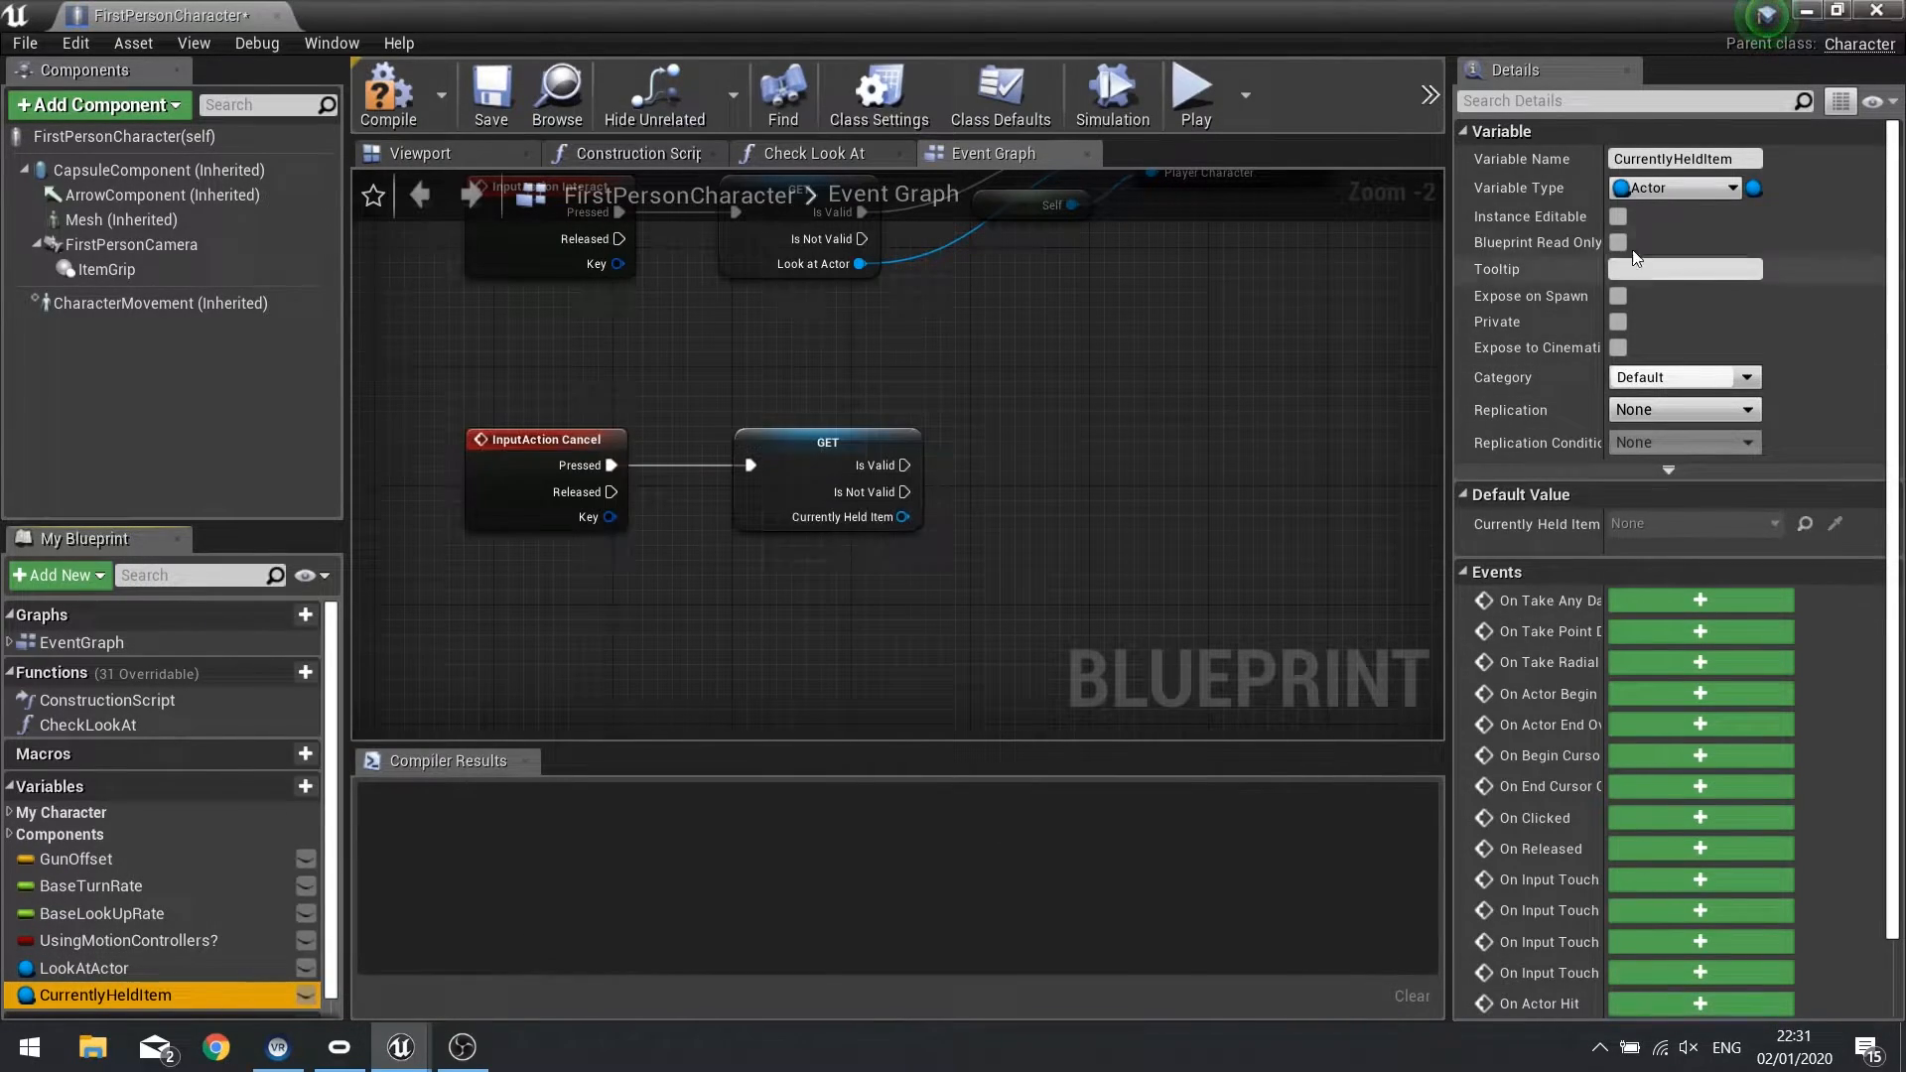
left_click(1675, 188)
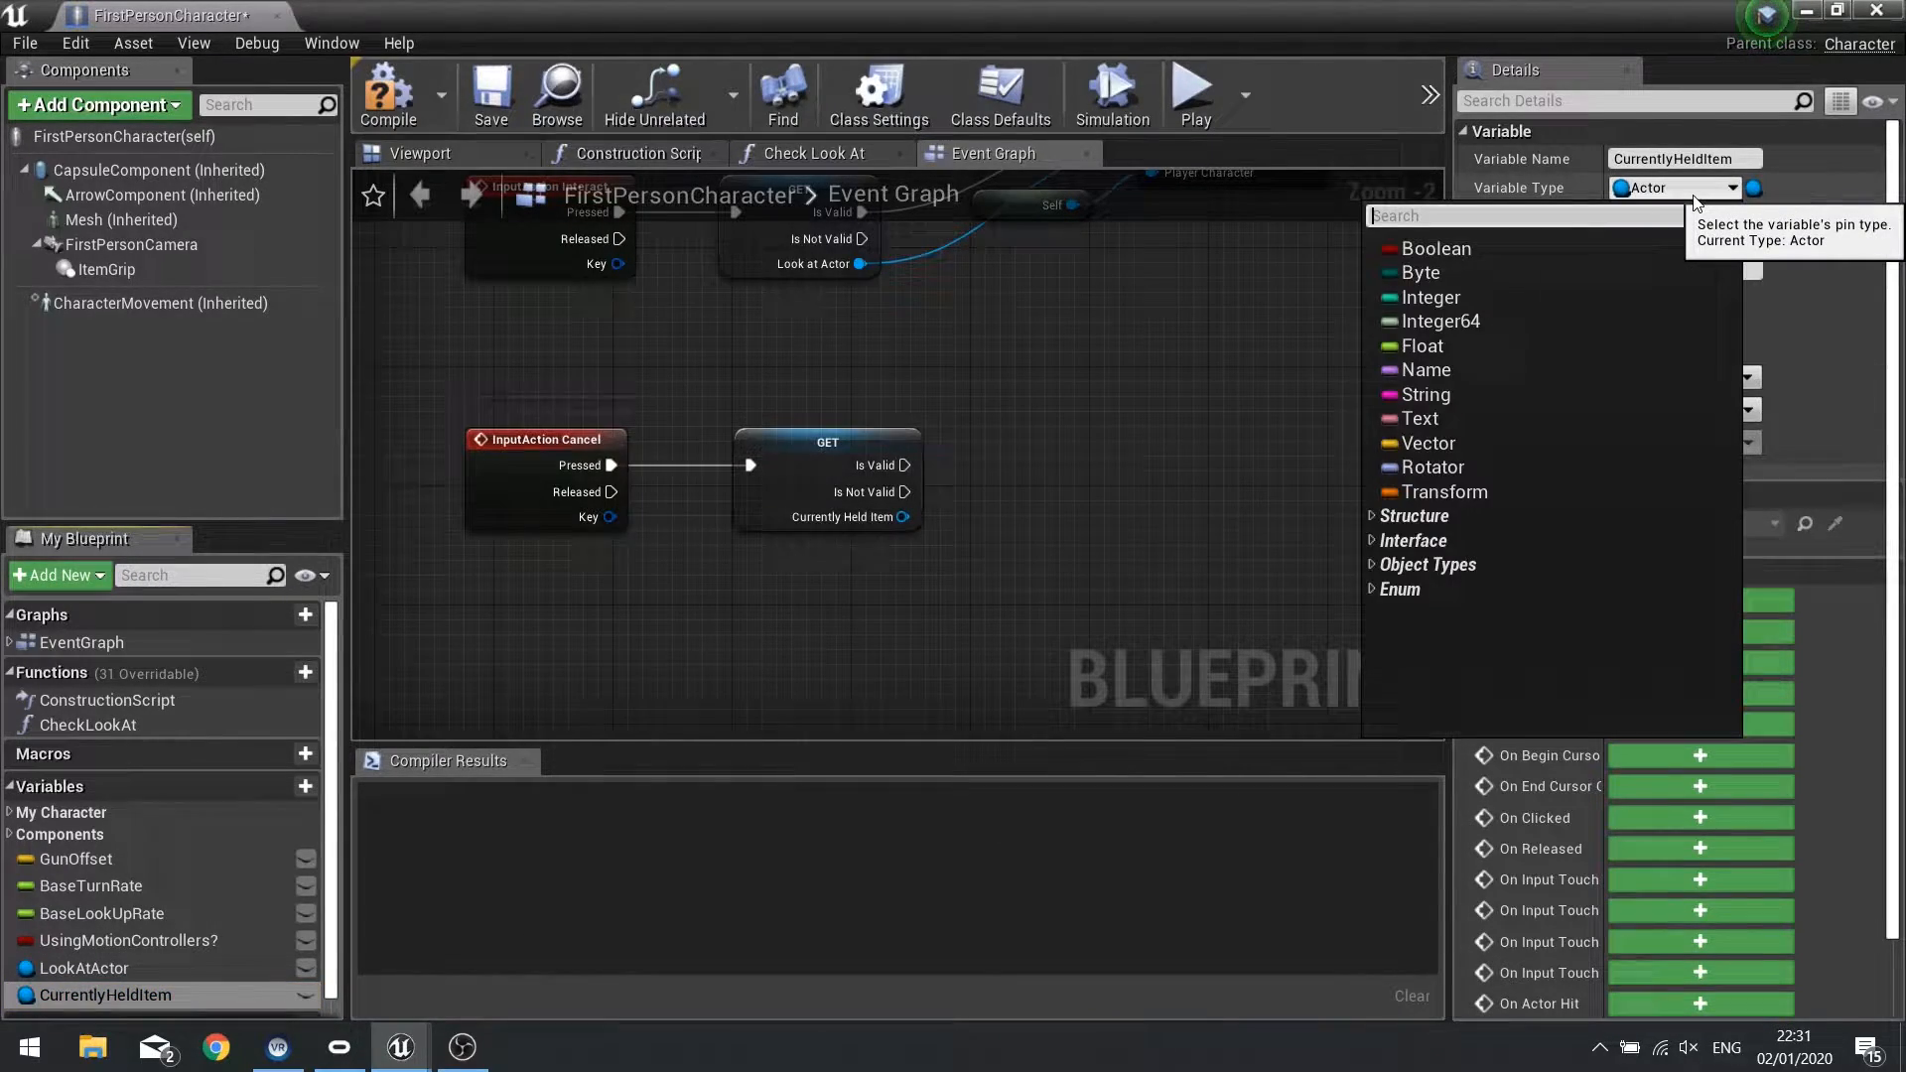
type("itemparen")
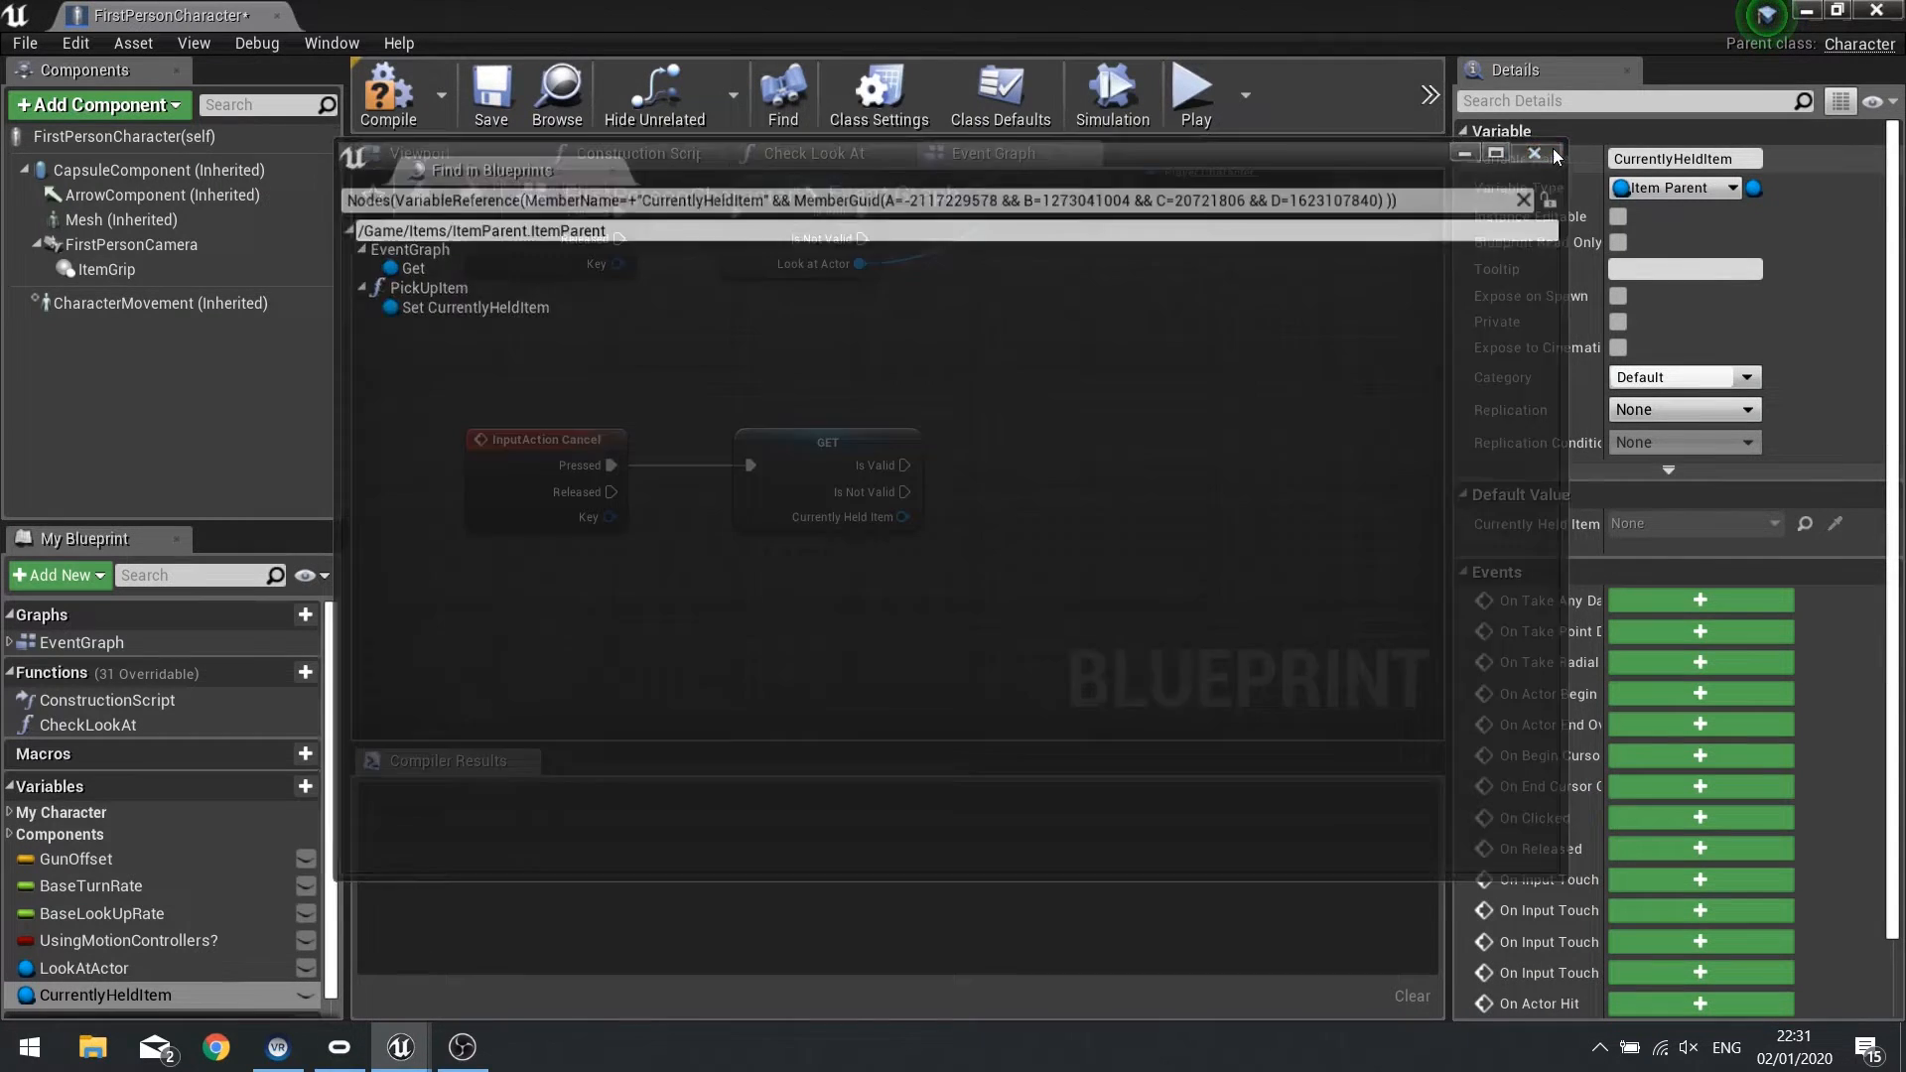
Close Find in Blueprints and compile FirstPersonCharacter successfully.
left_click(1537, 153)
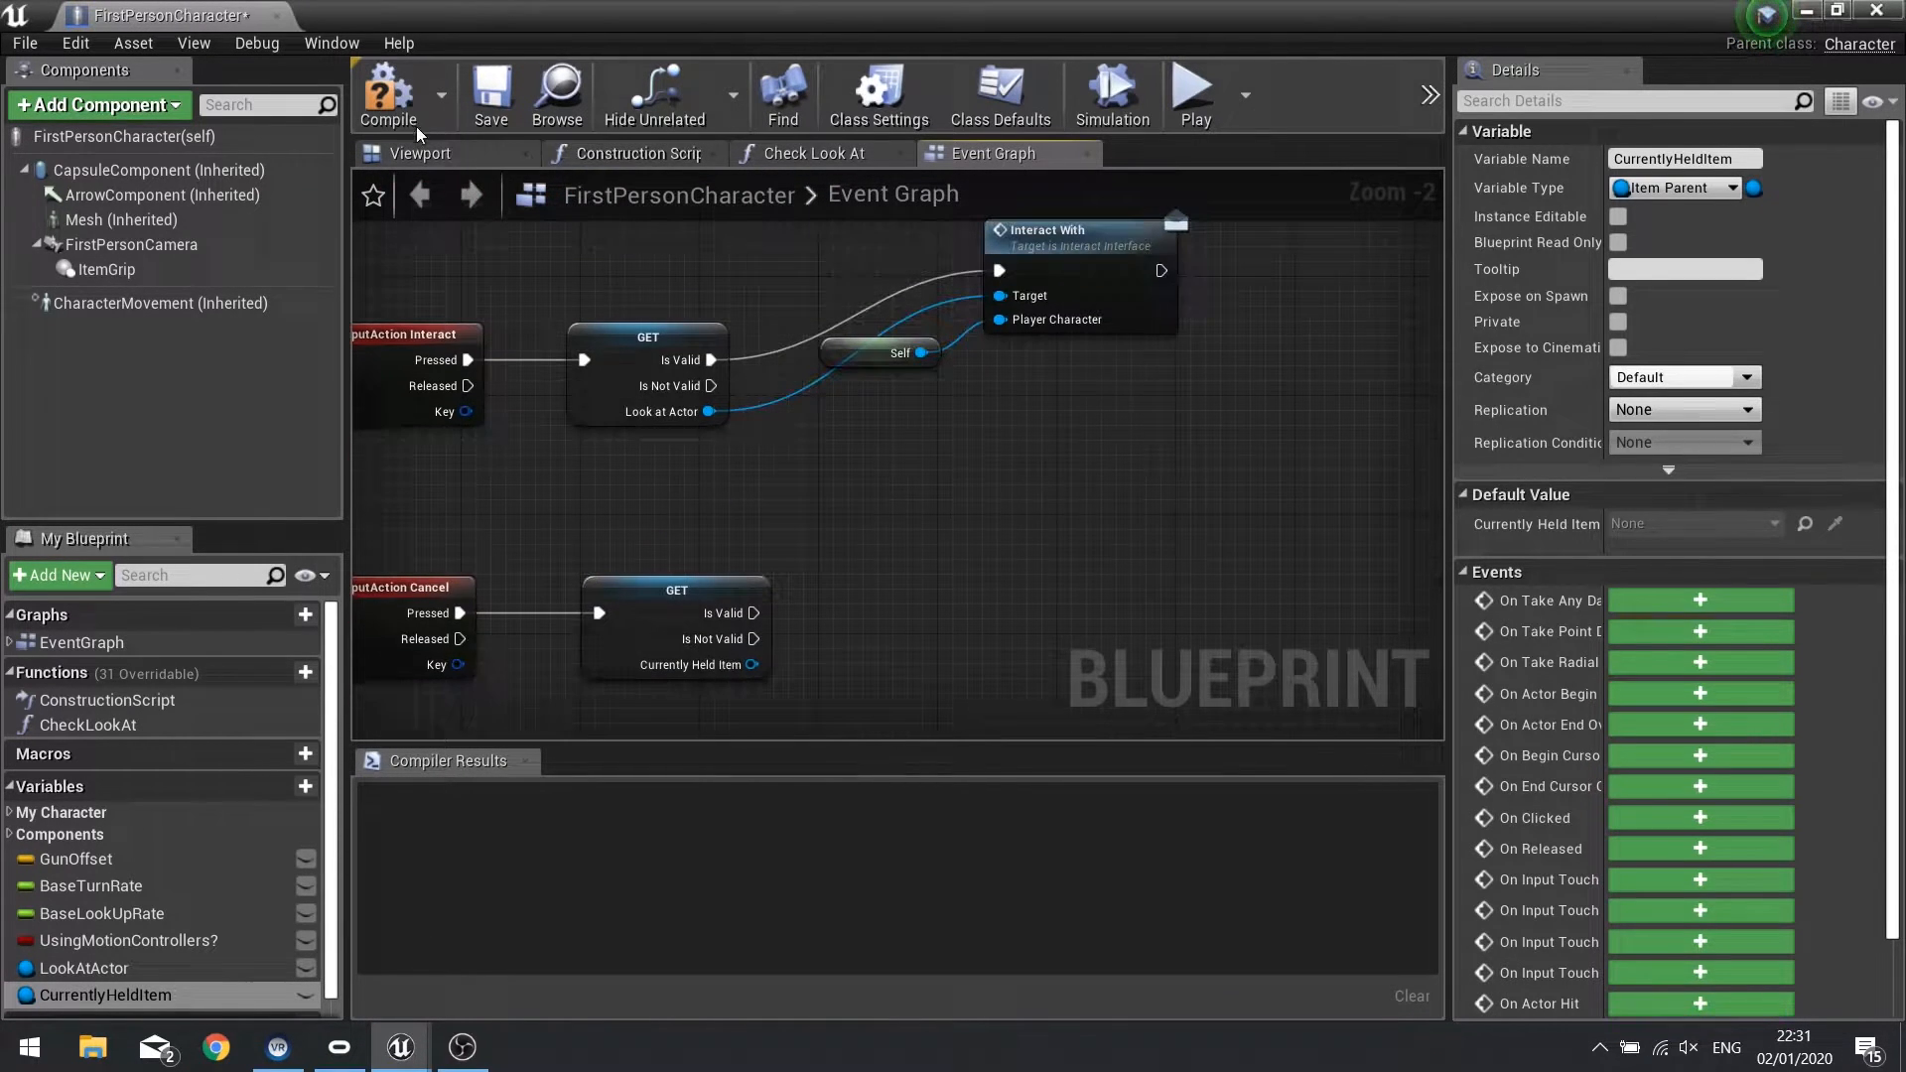
left_click(386, 95)
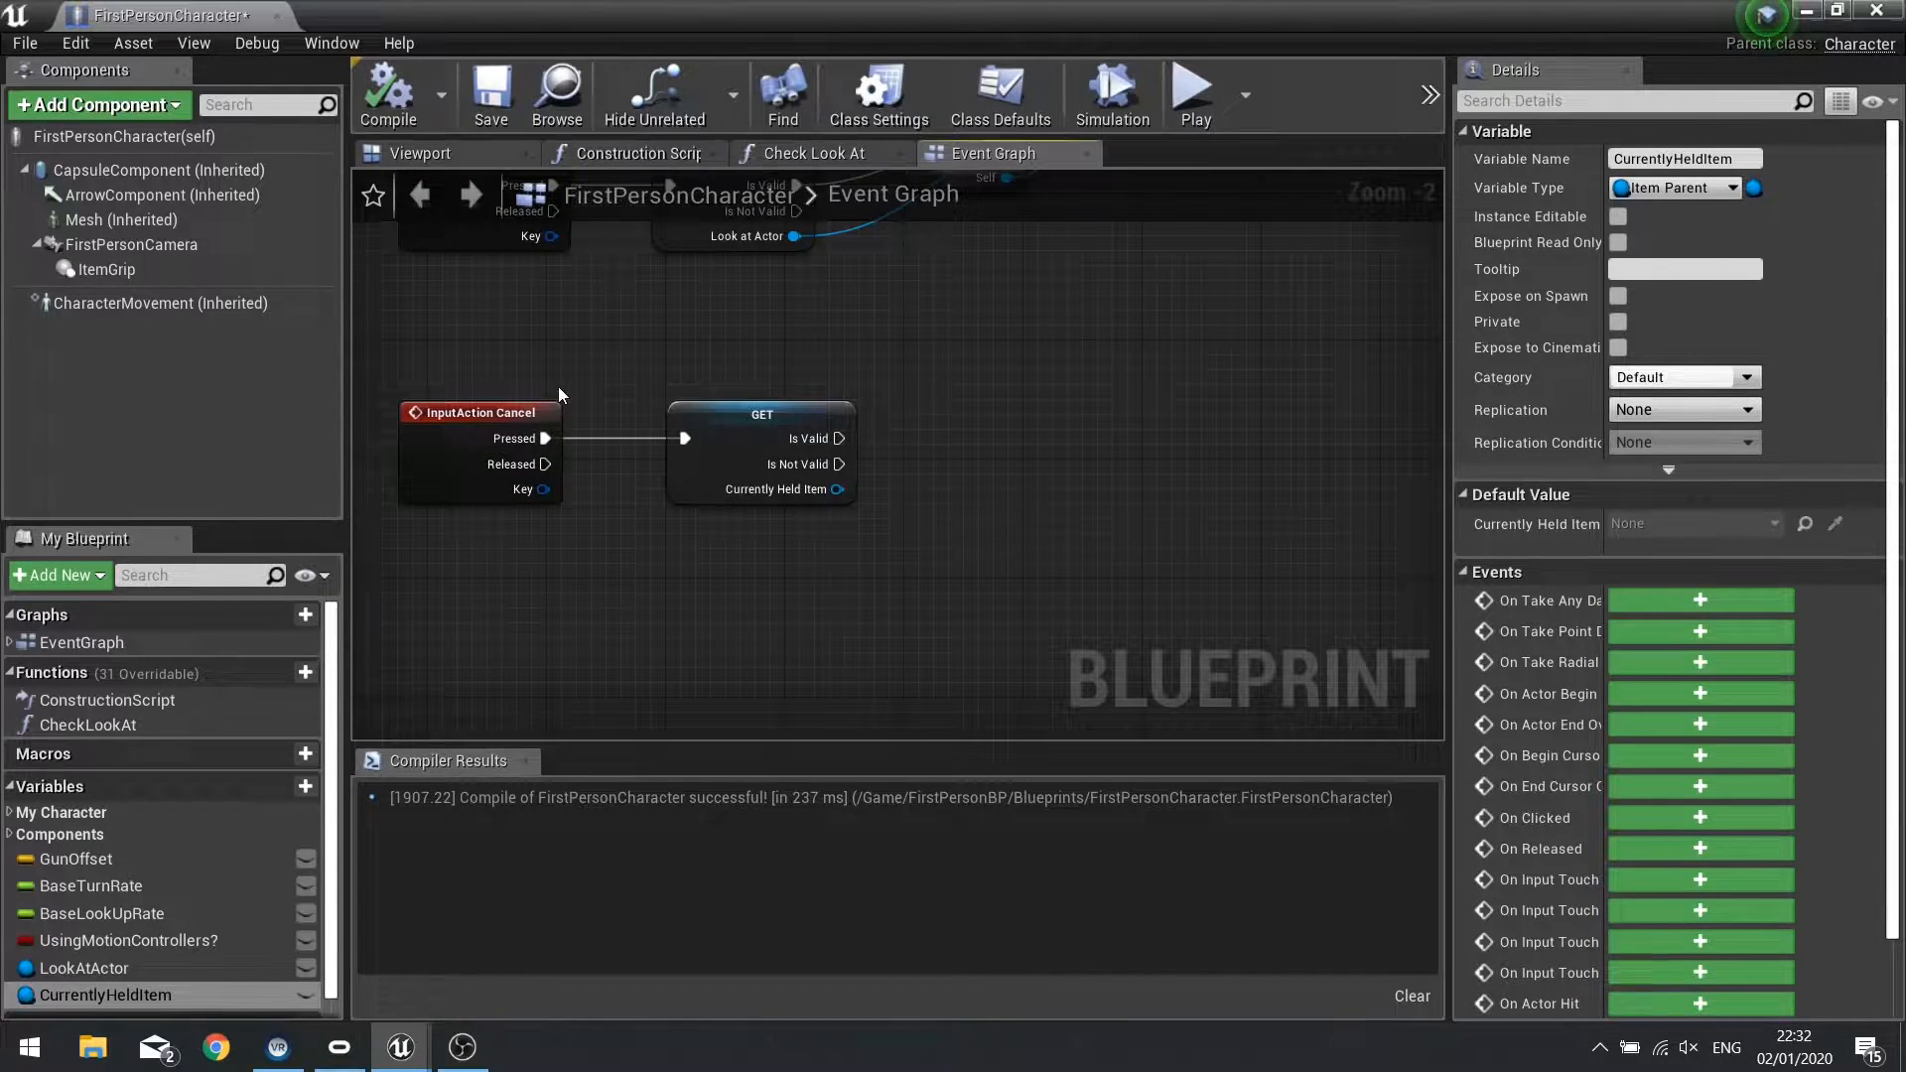
left_click_drag(839, 488, 1028, 488)
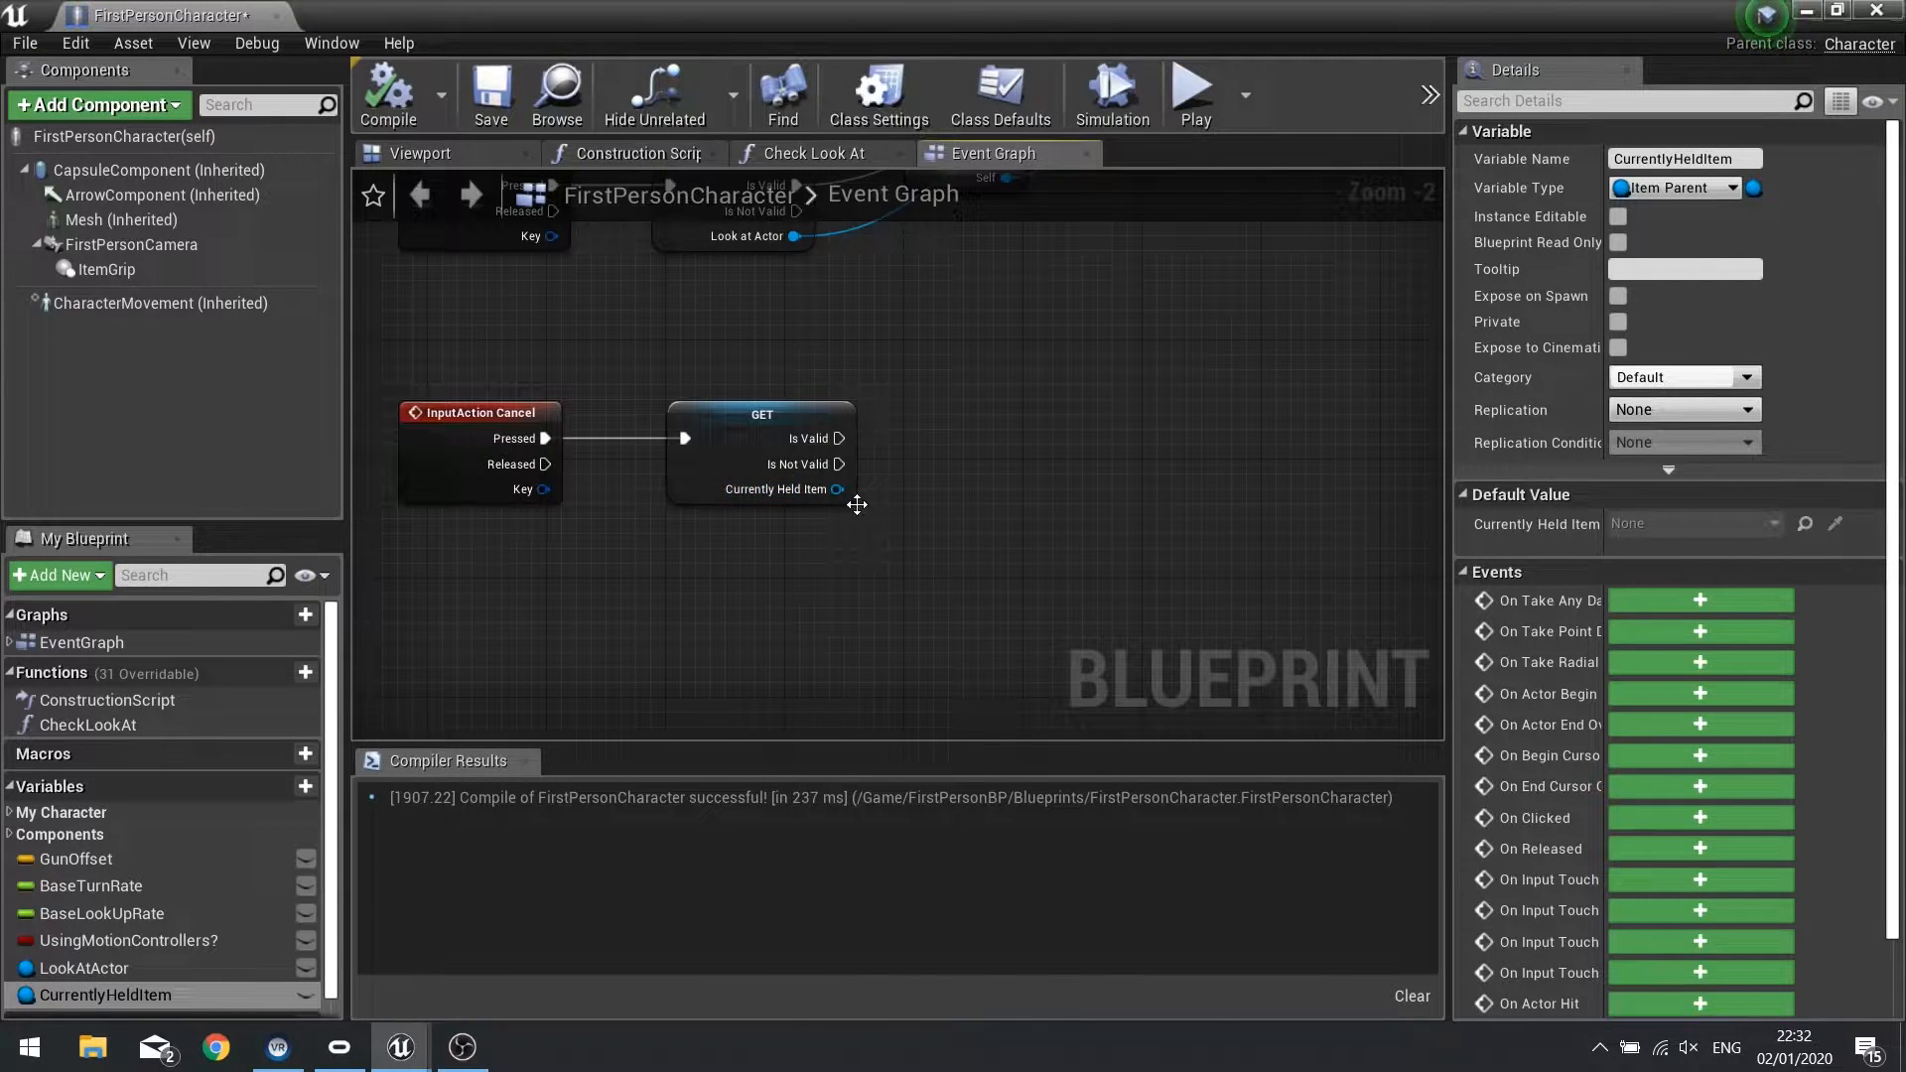
mouse_move(838, 464)
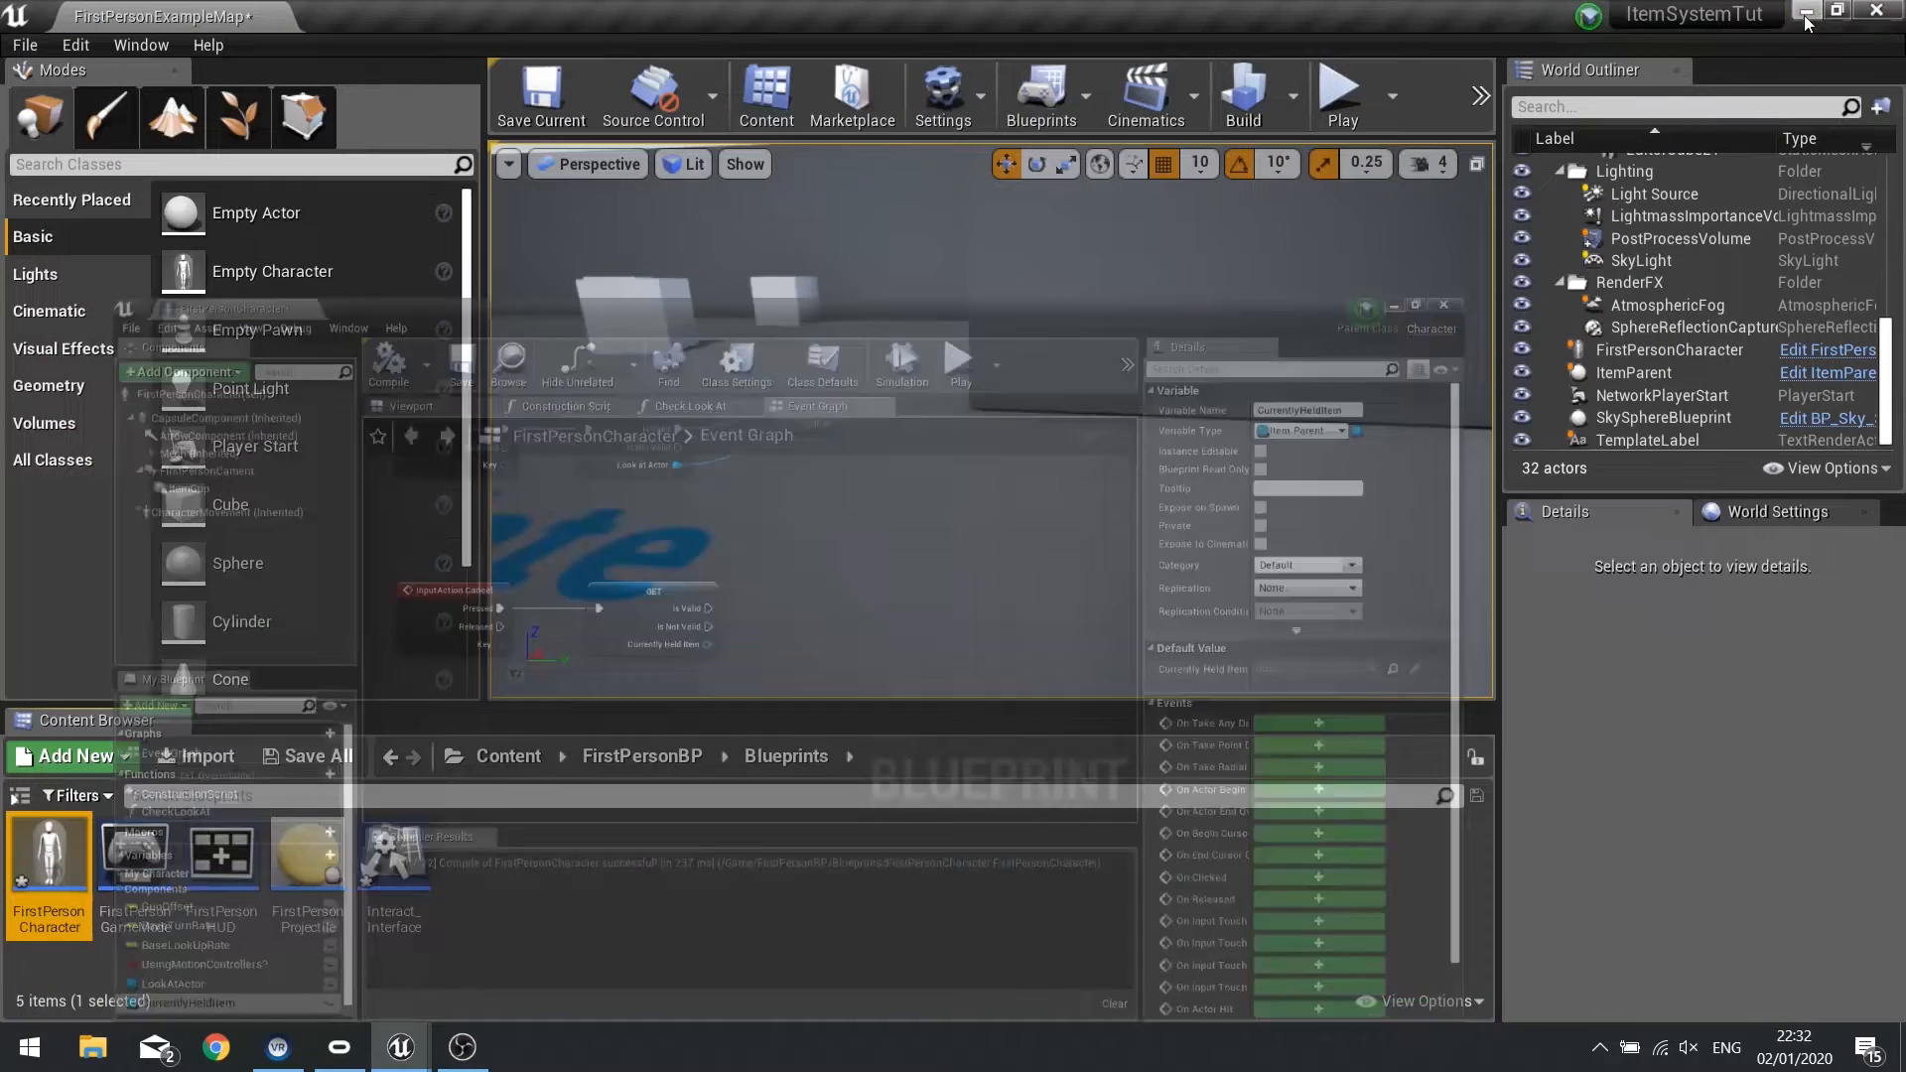
Open the ItemParent blueprint and add a new function named DropItem.
left_click(1441, 304)
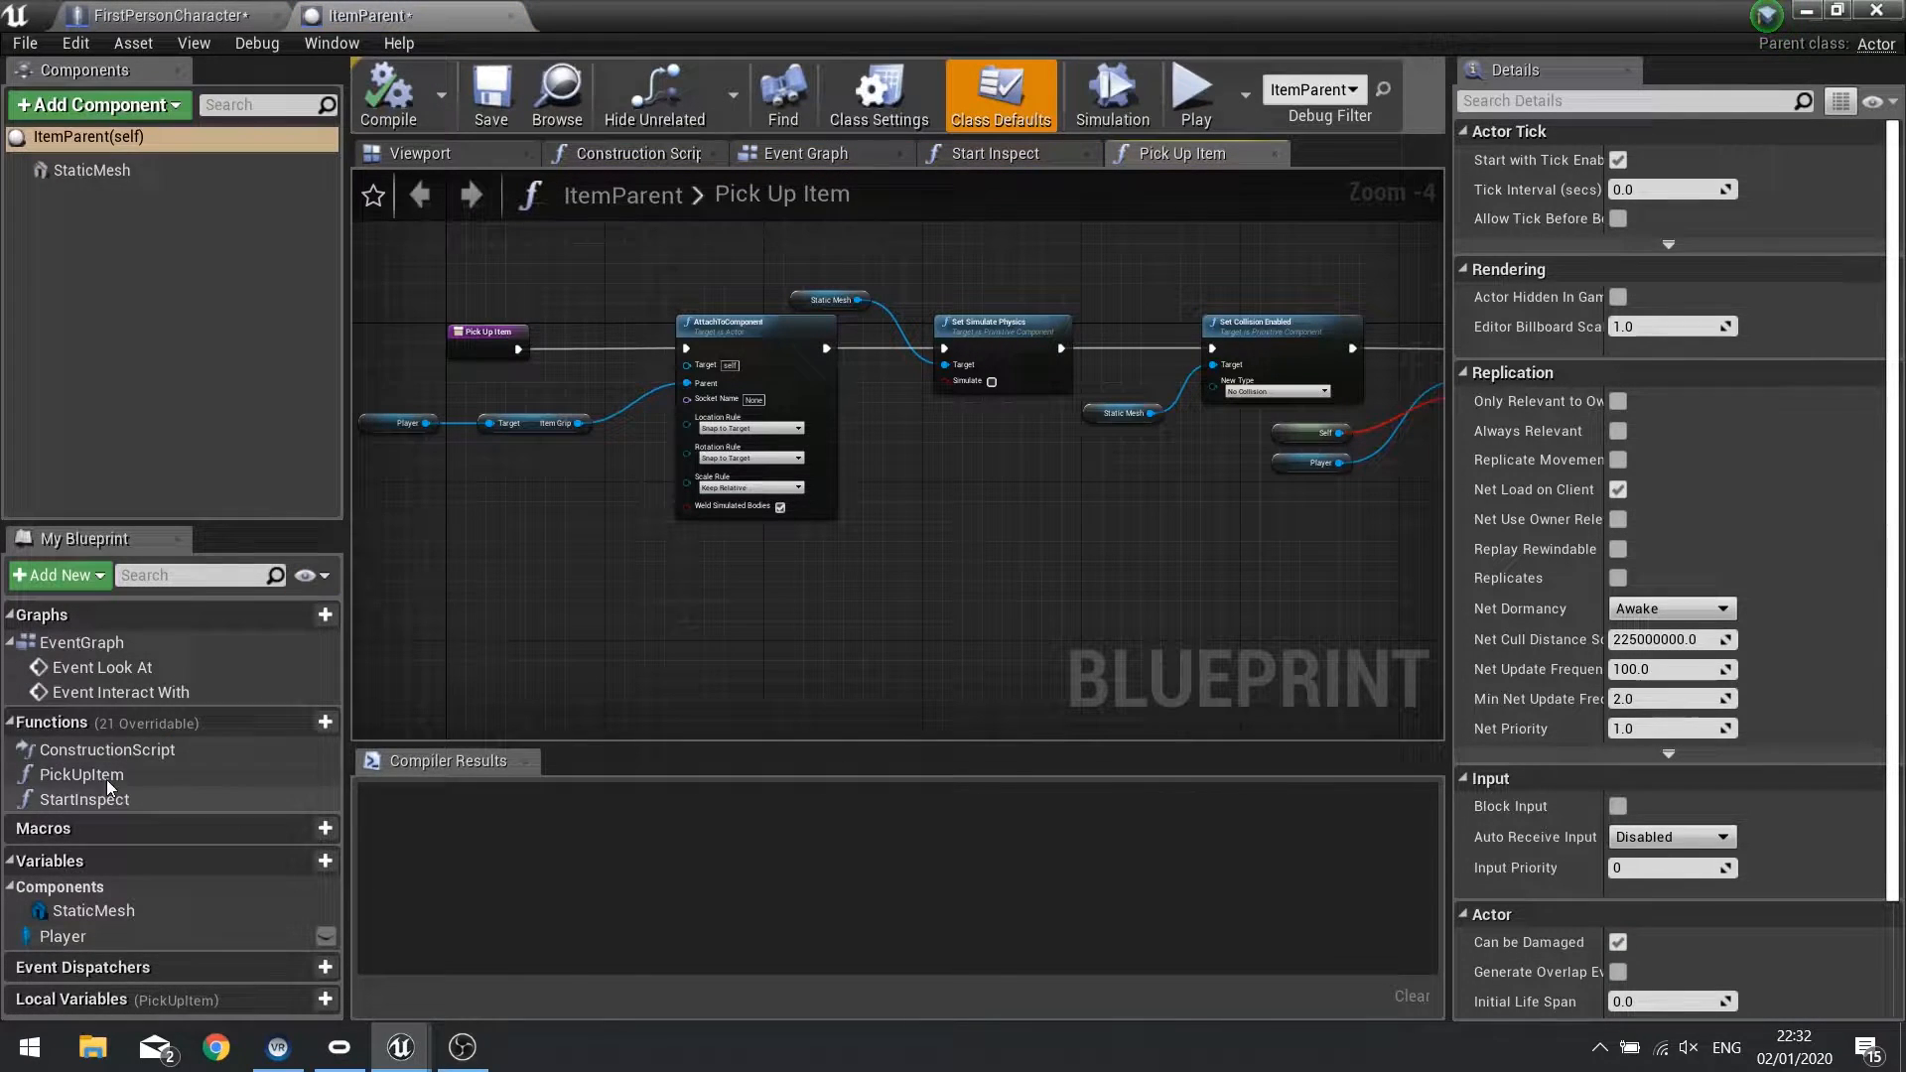
left_click(325, 721)
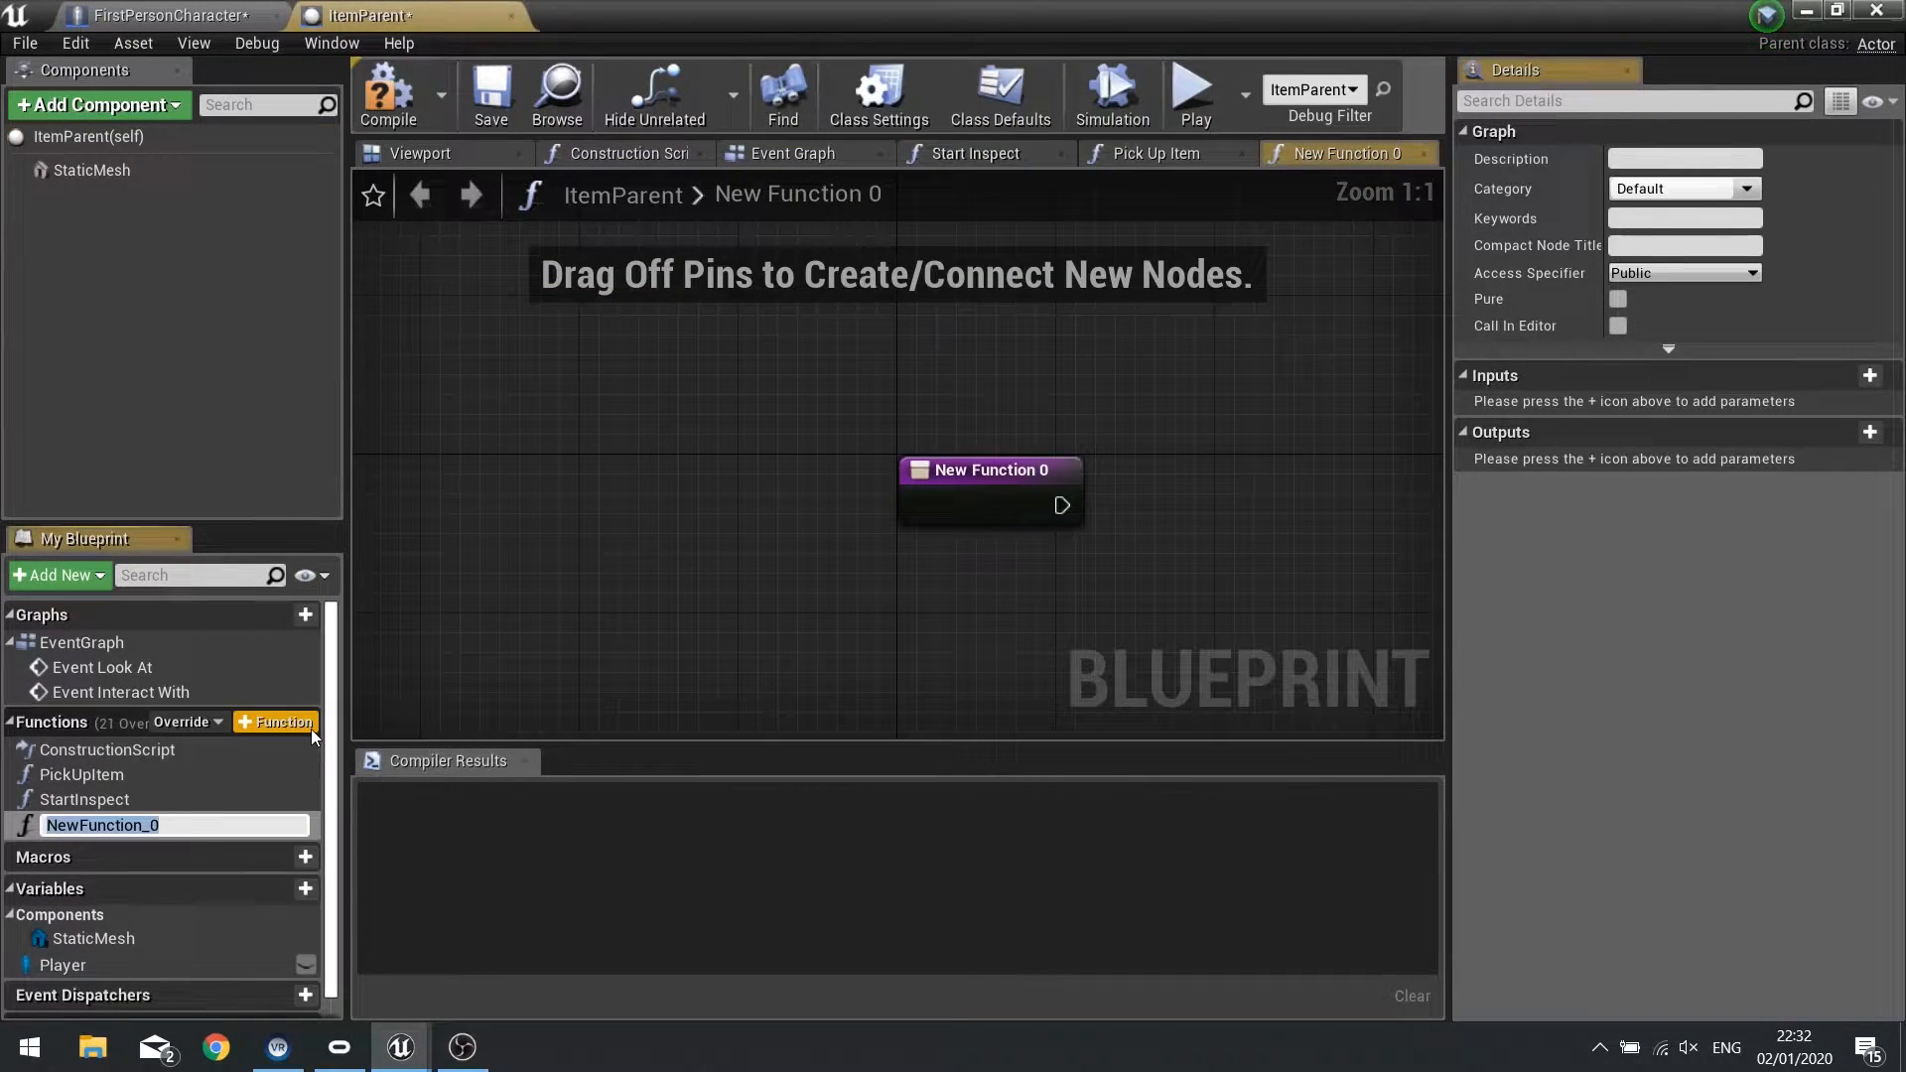
type("DropI")
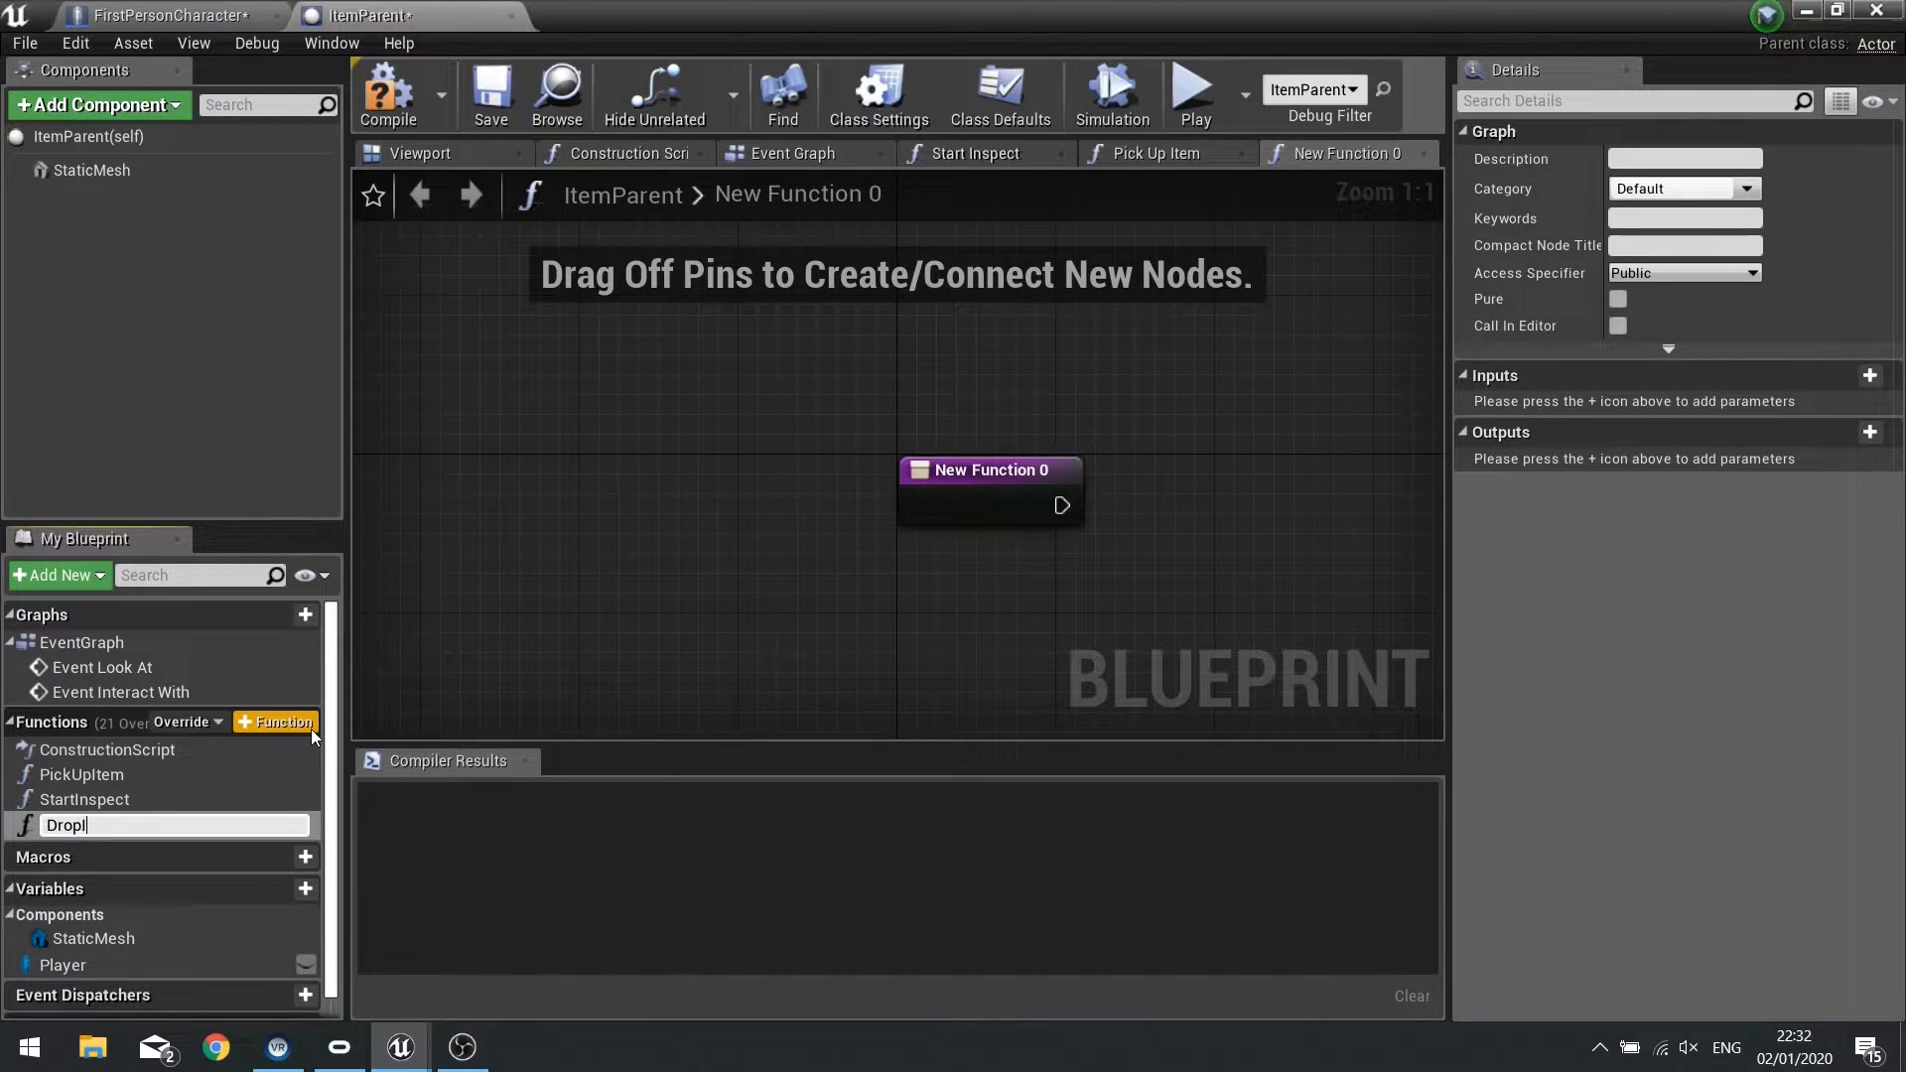
type("DropItem")
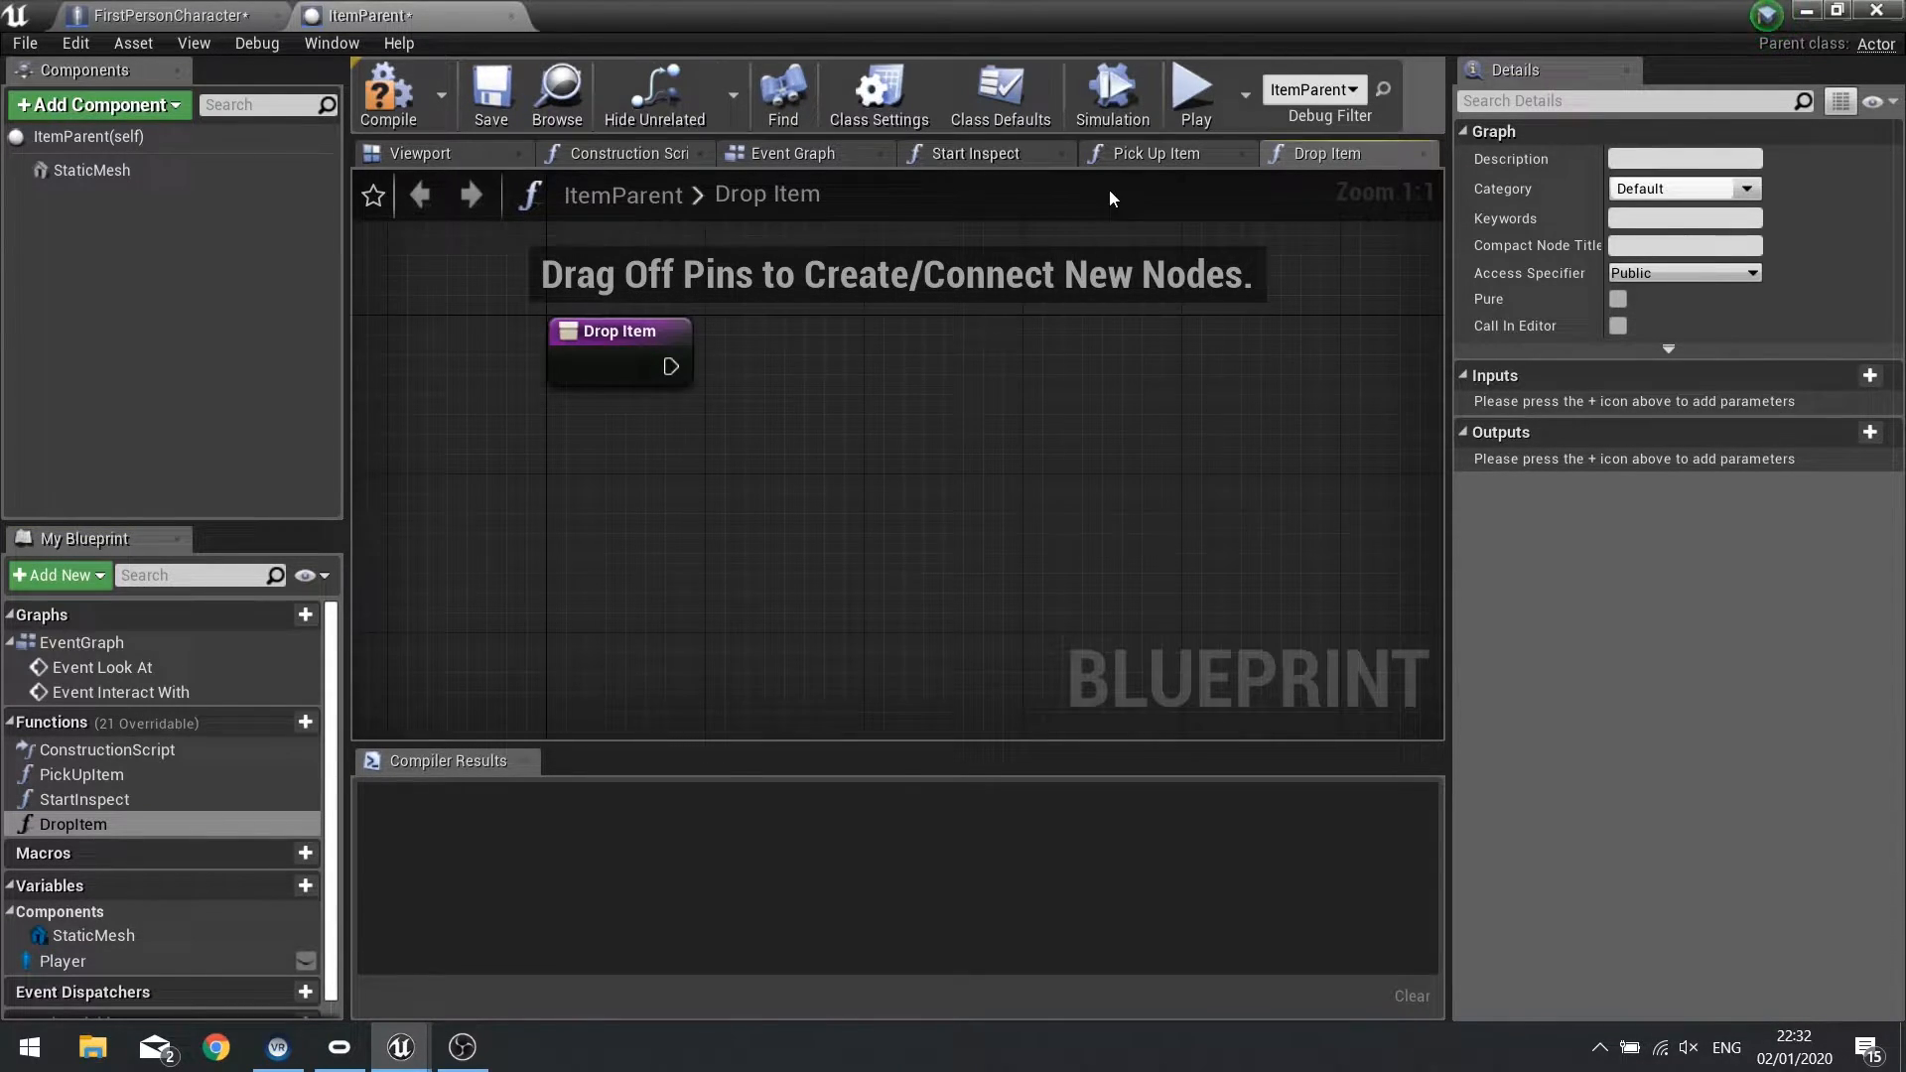
left_click(1149, 153)
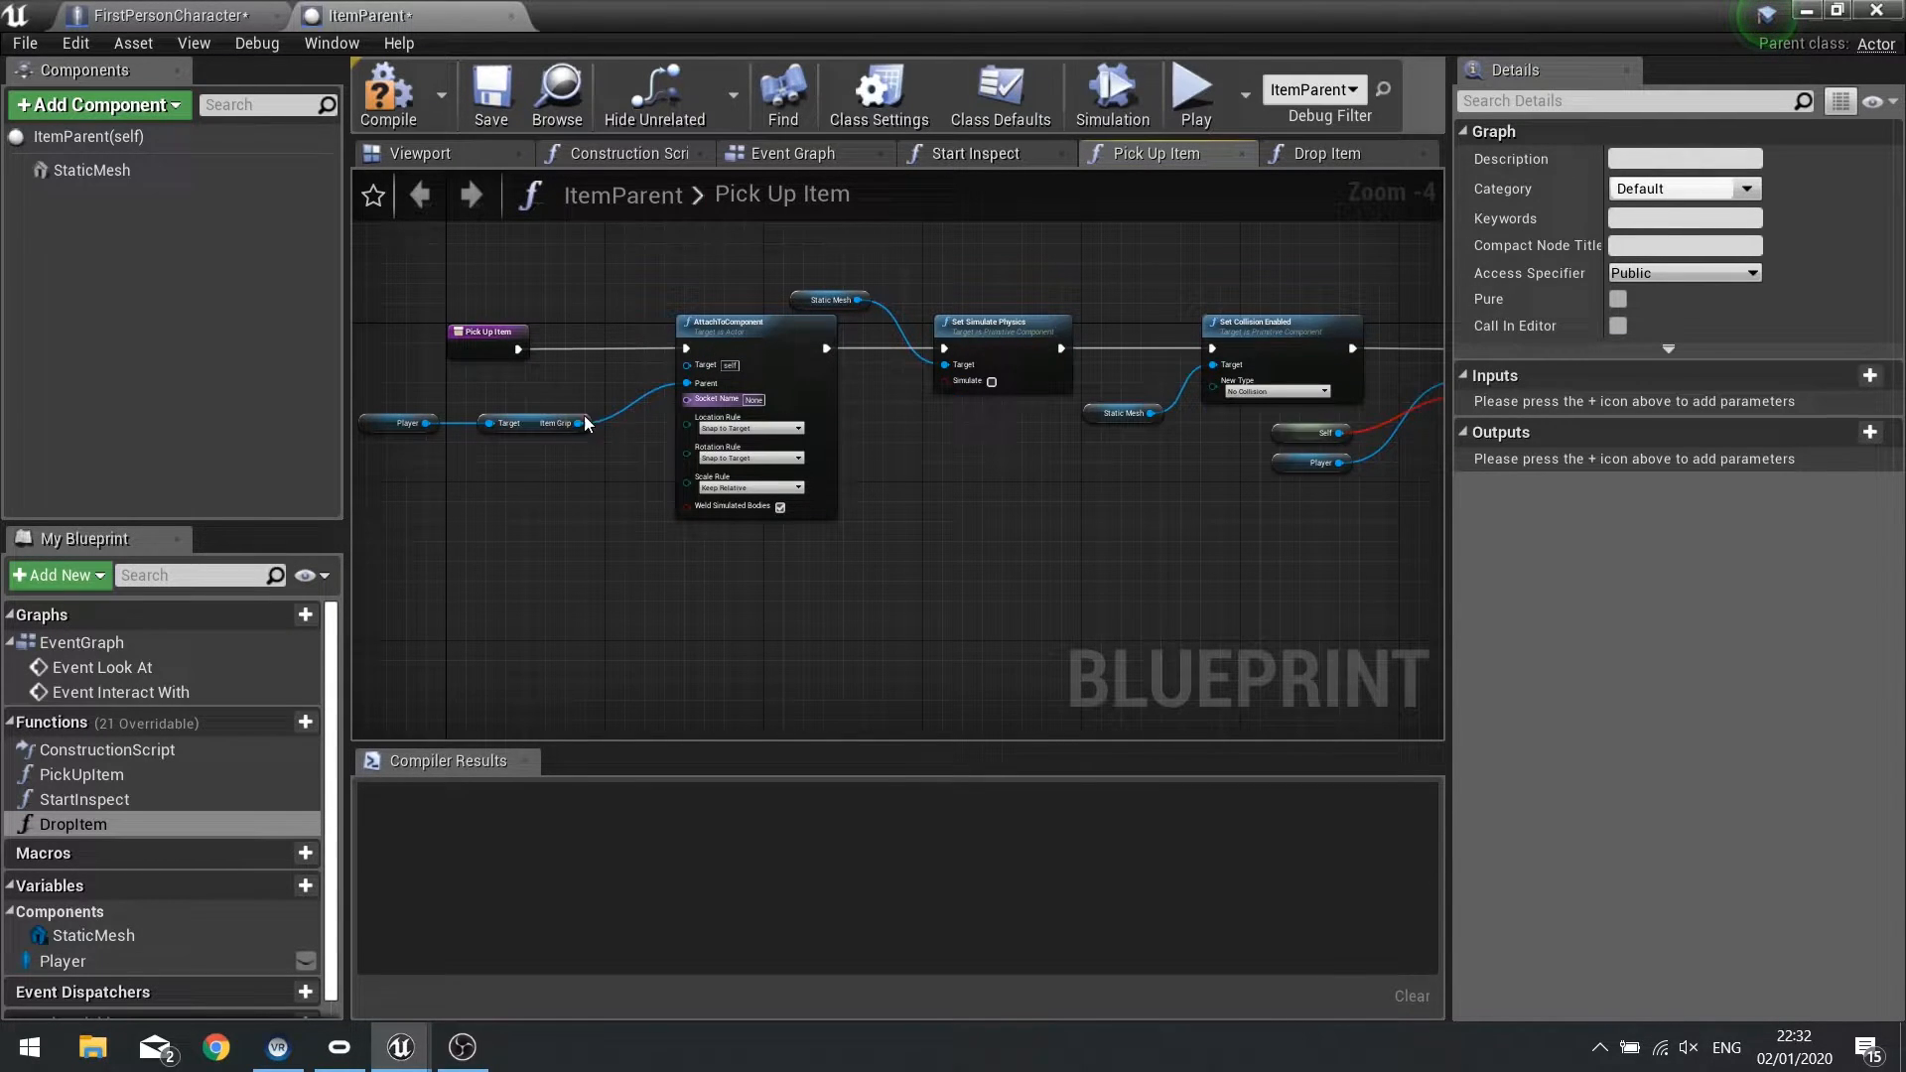
Add DetachFromActor to the Drop Item graph with Location Rule set to Keep World.
left_click(1323, 153)
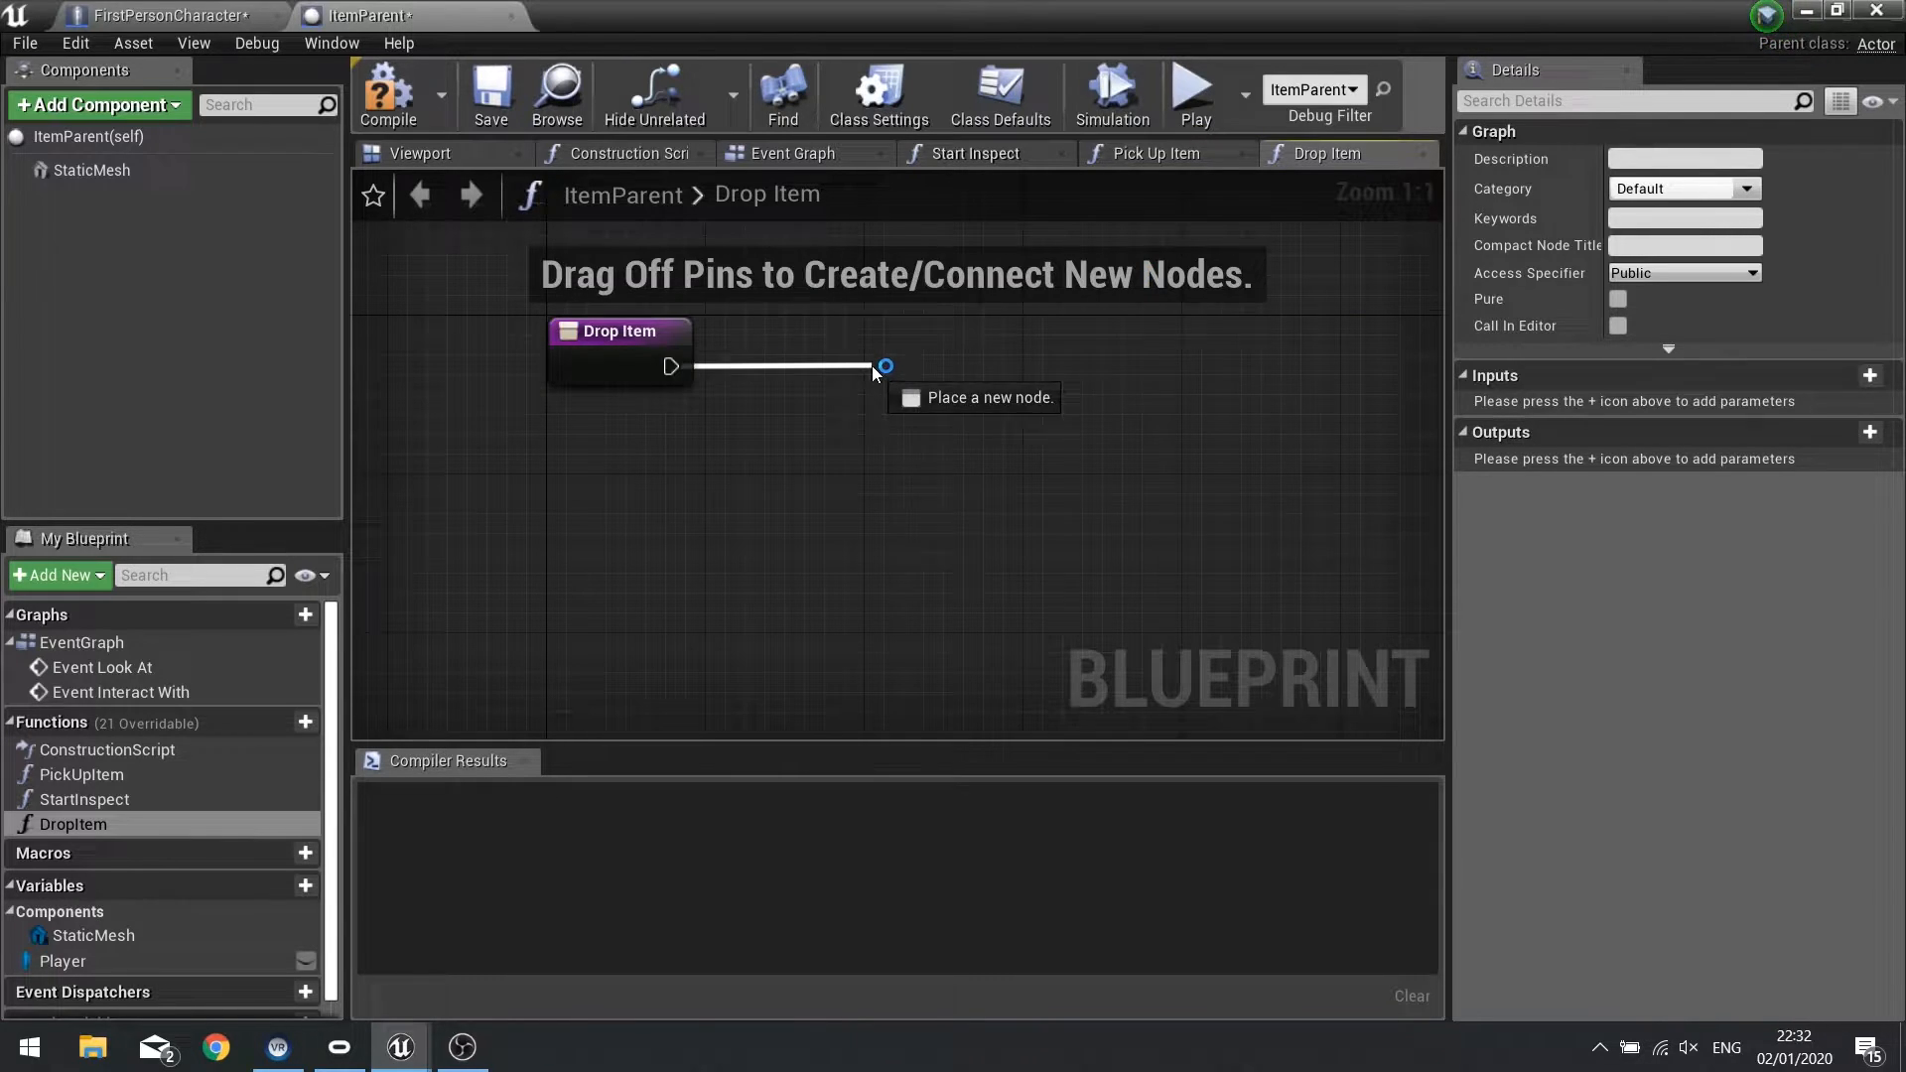
type("detach")
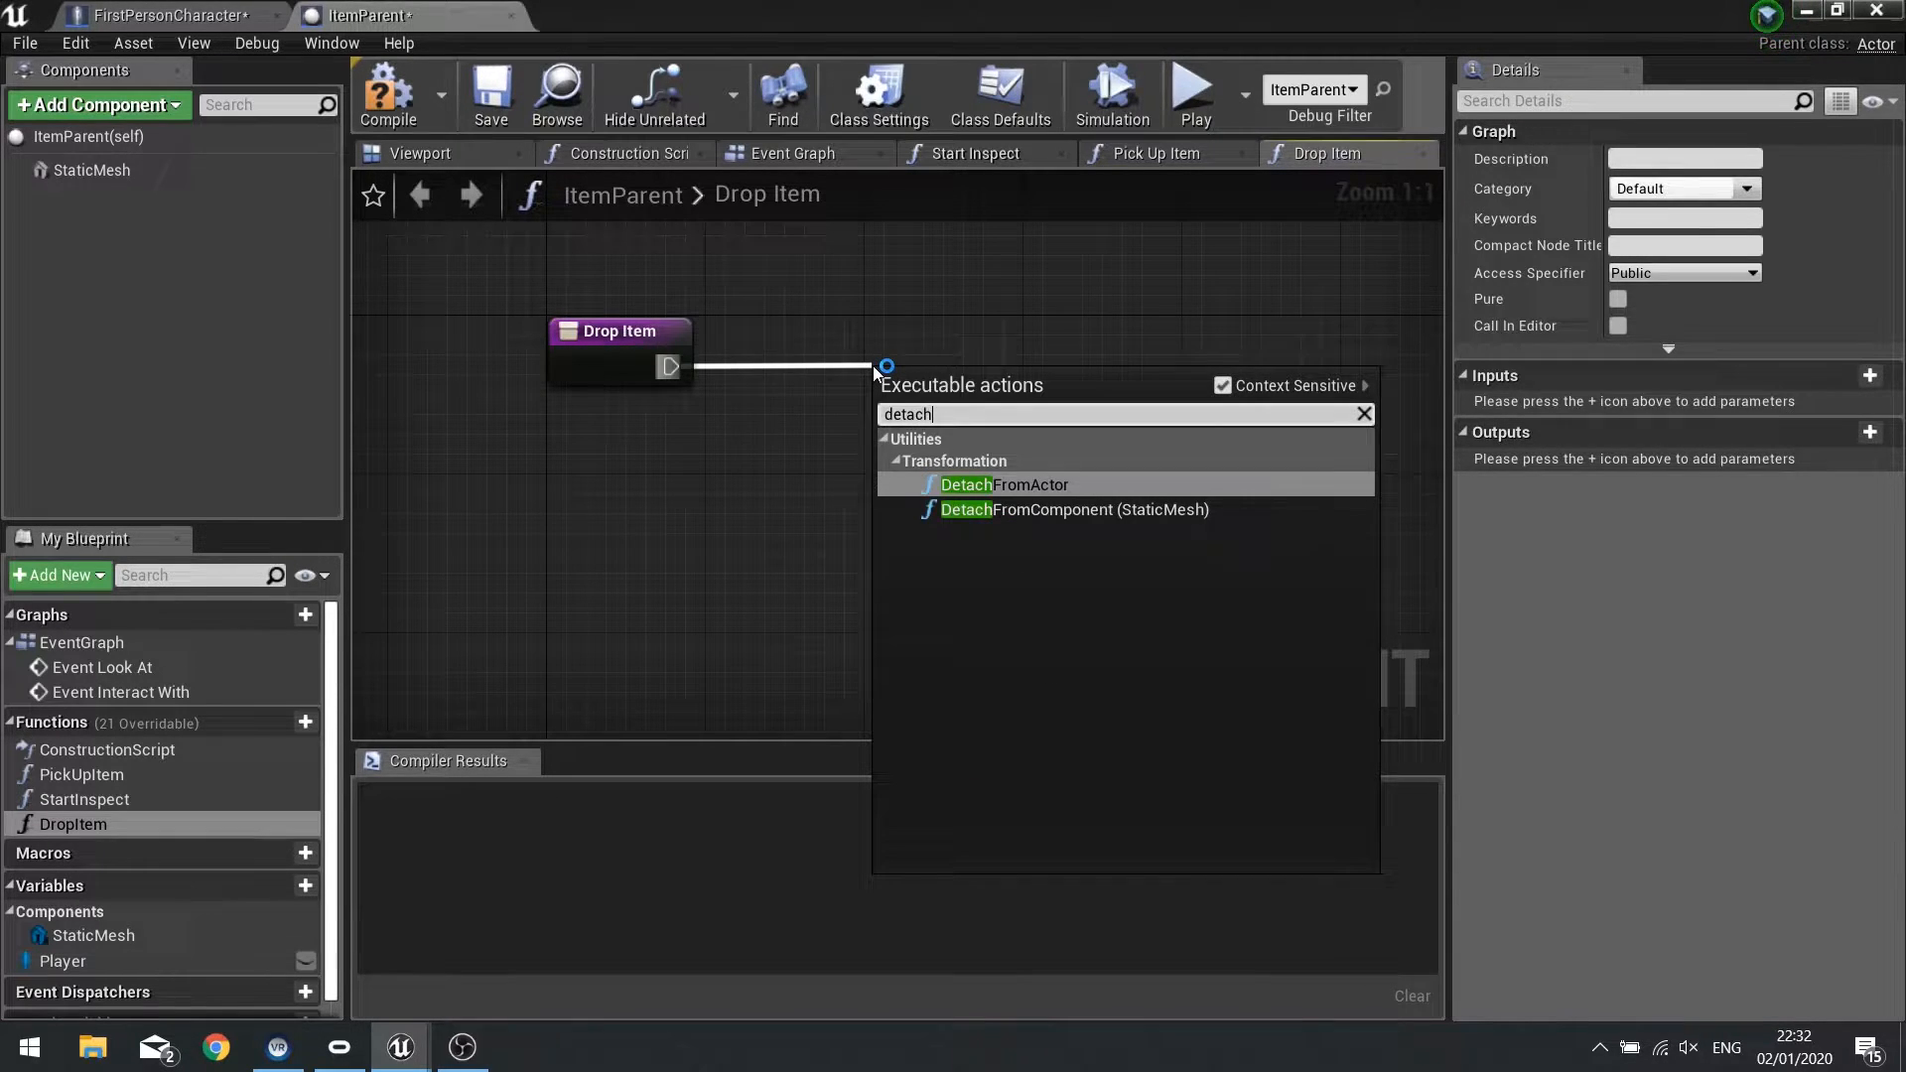
left_click(1002, 484)
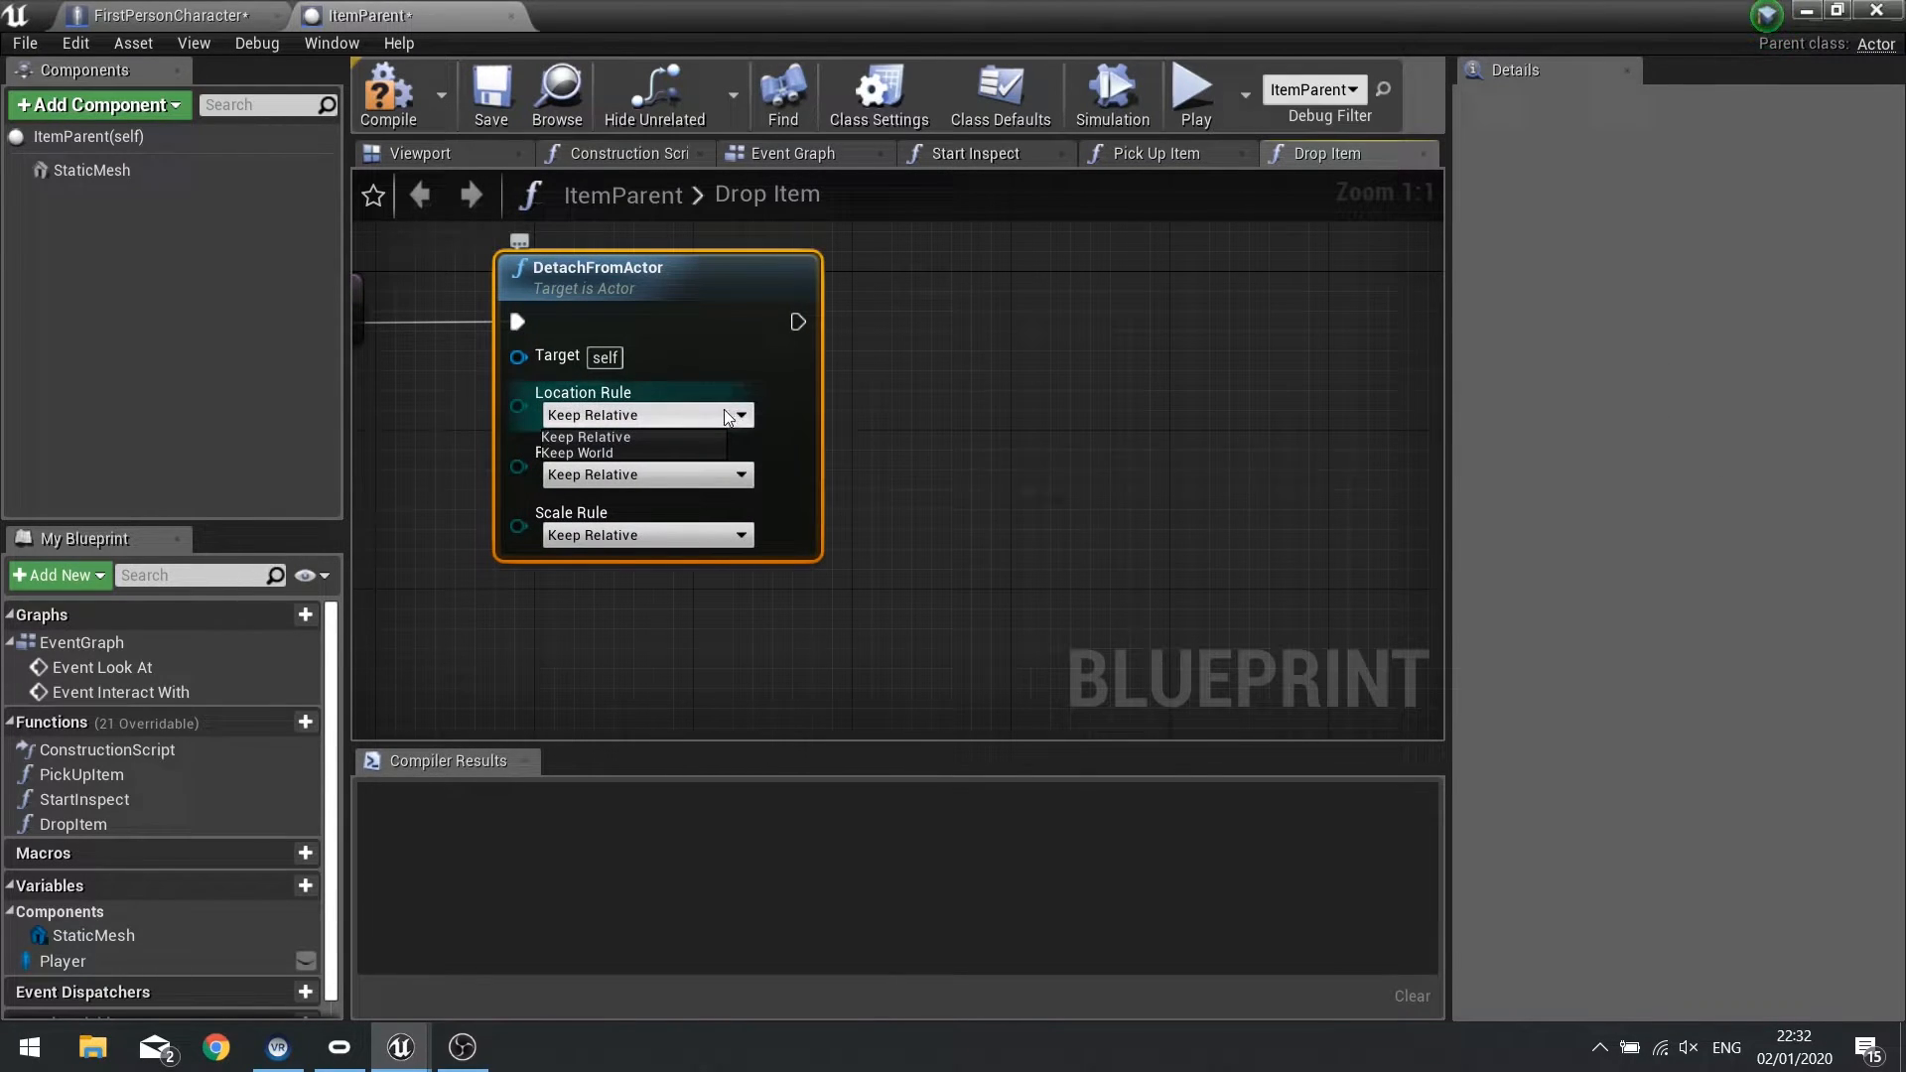
mouse_move(574, 453)
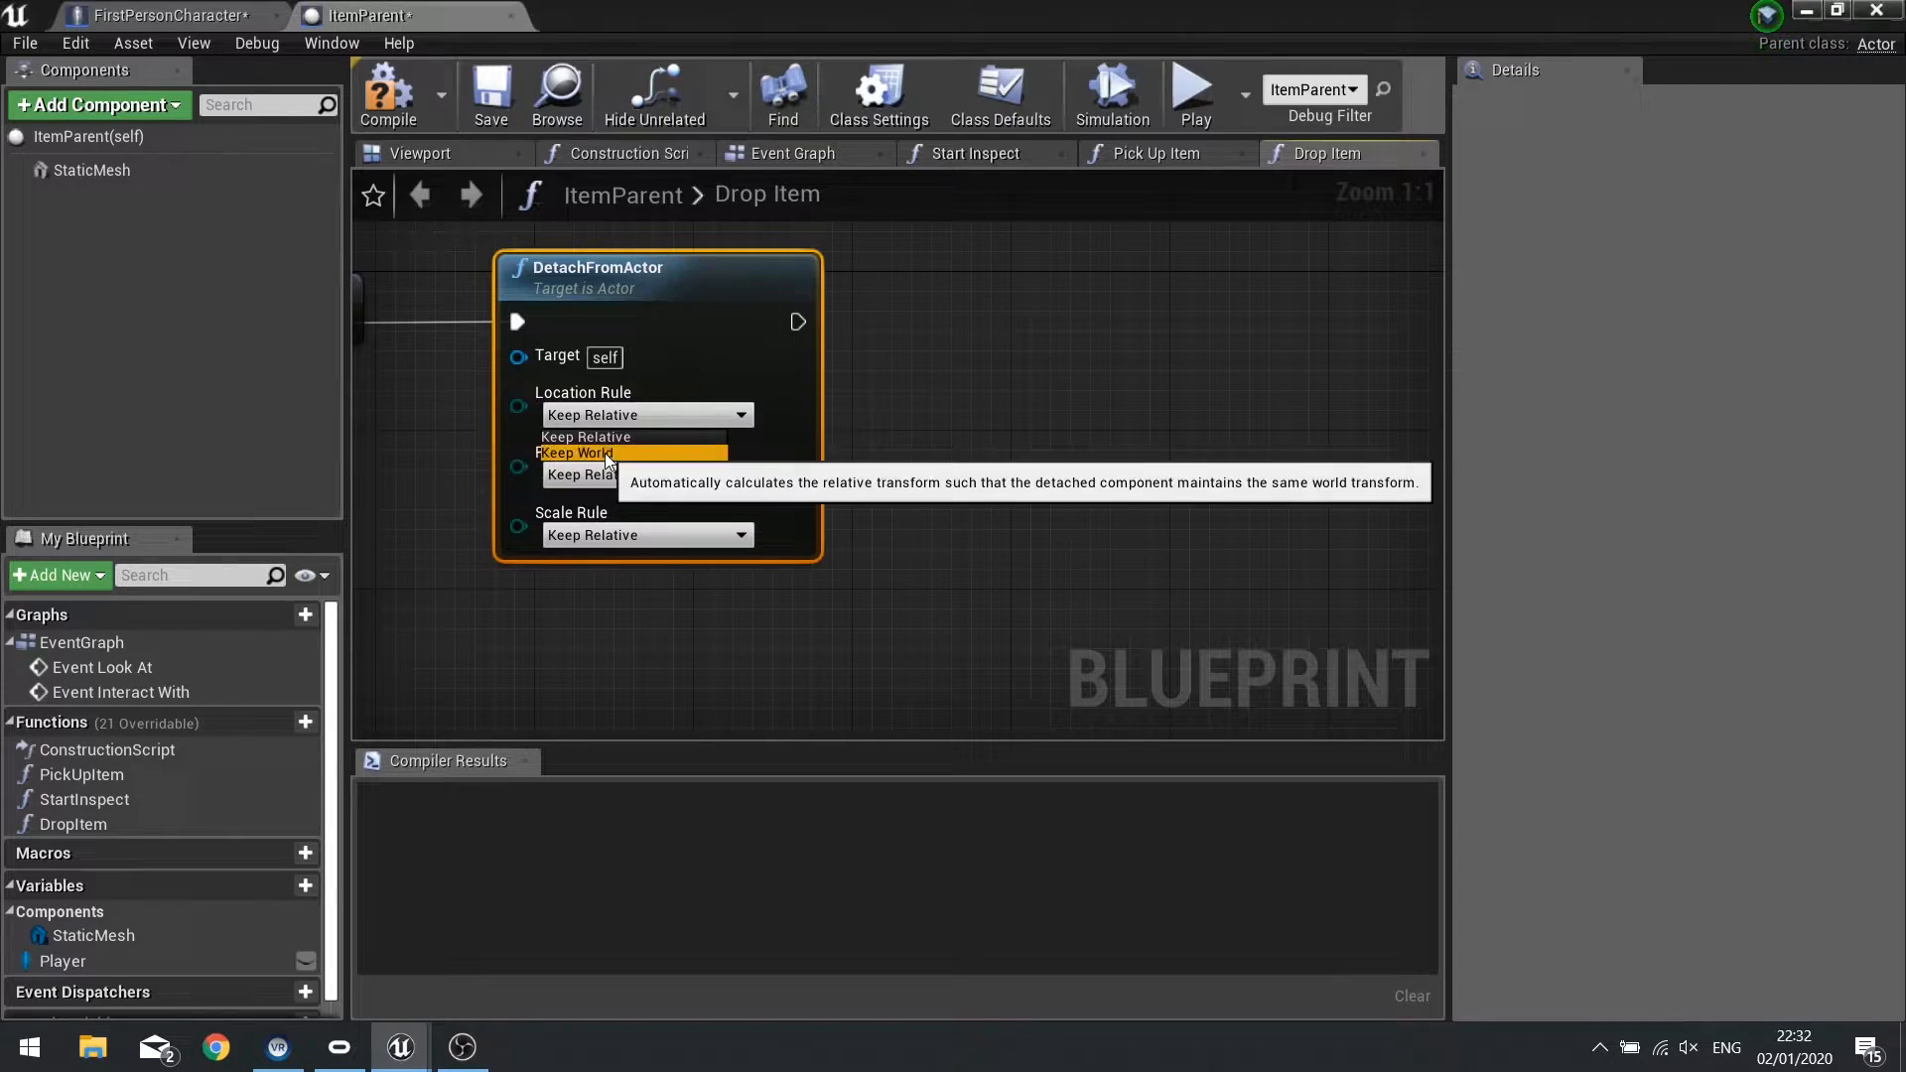
left_click(574, 452)
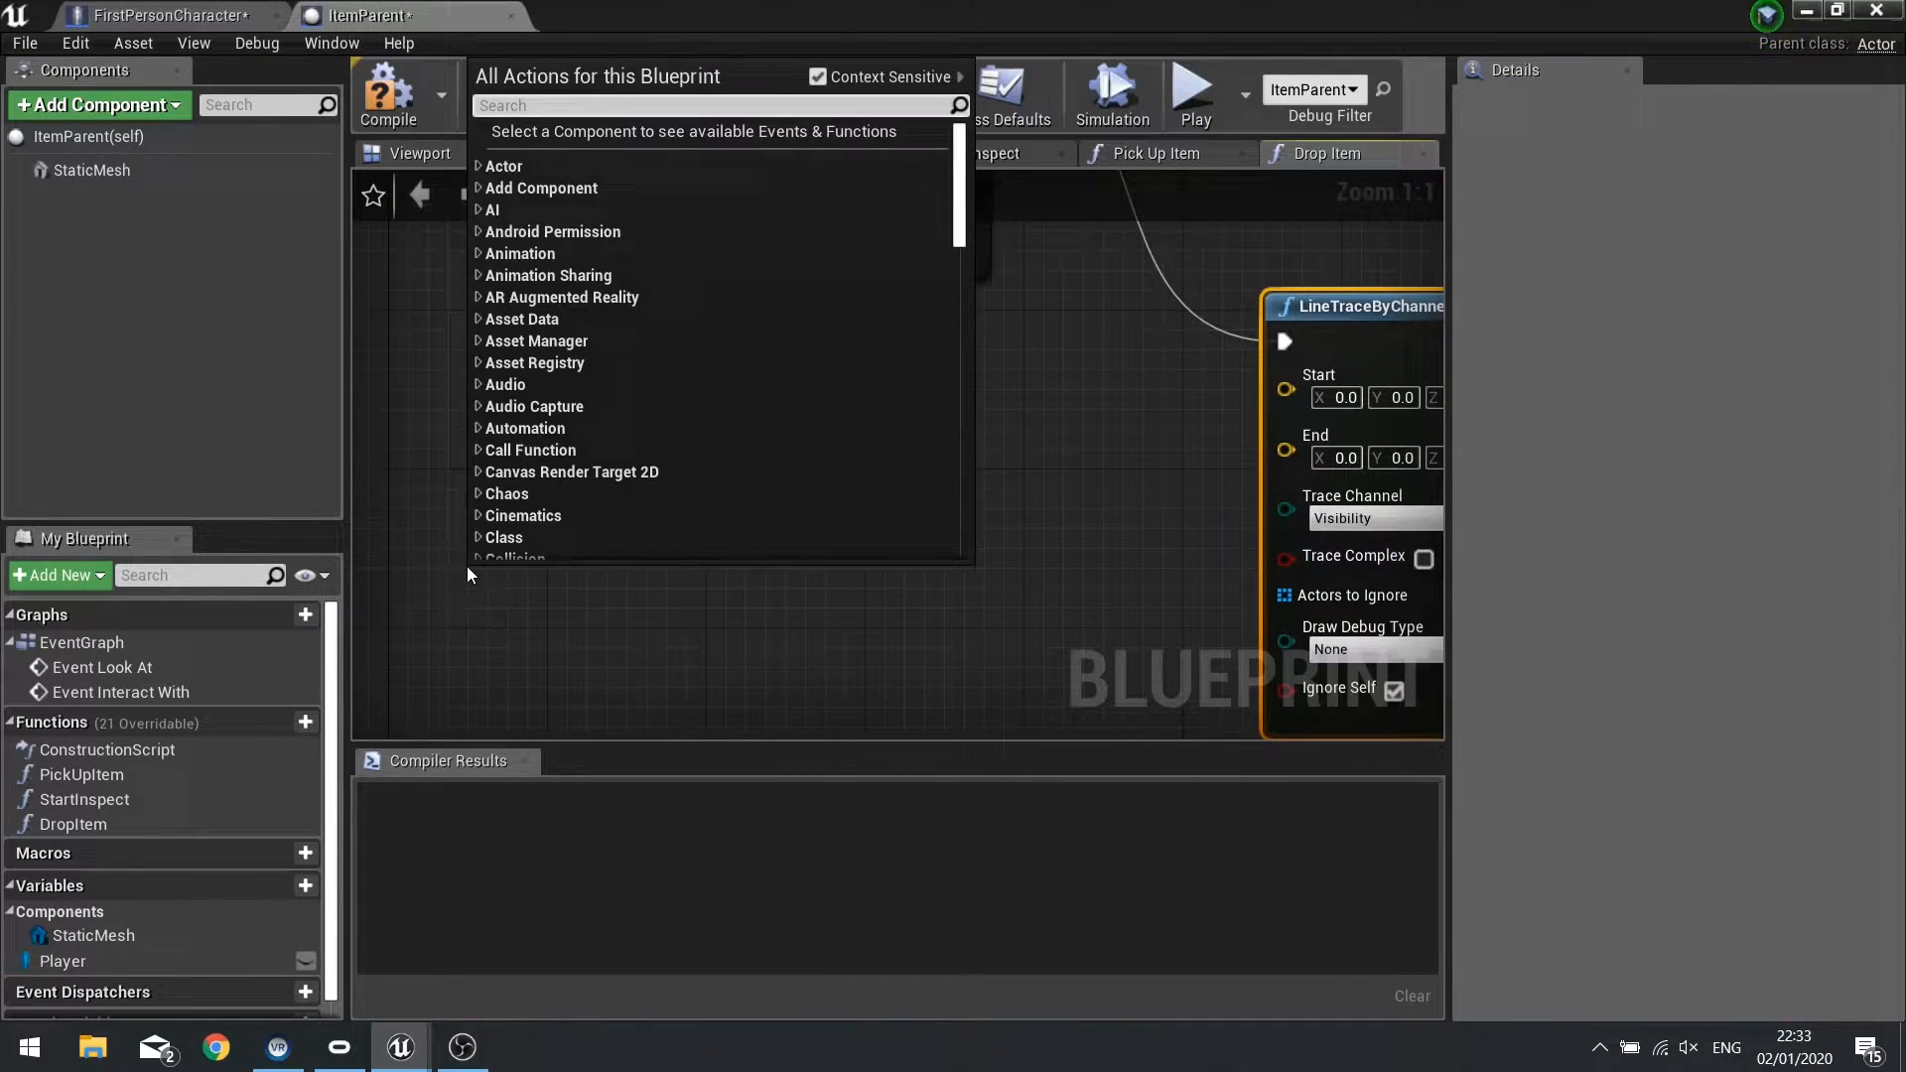
Add Get Player Camera Manager and get the camera location for the trace start.
type("get cameram")
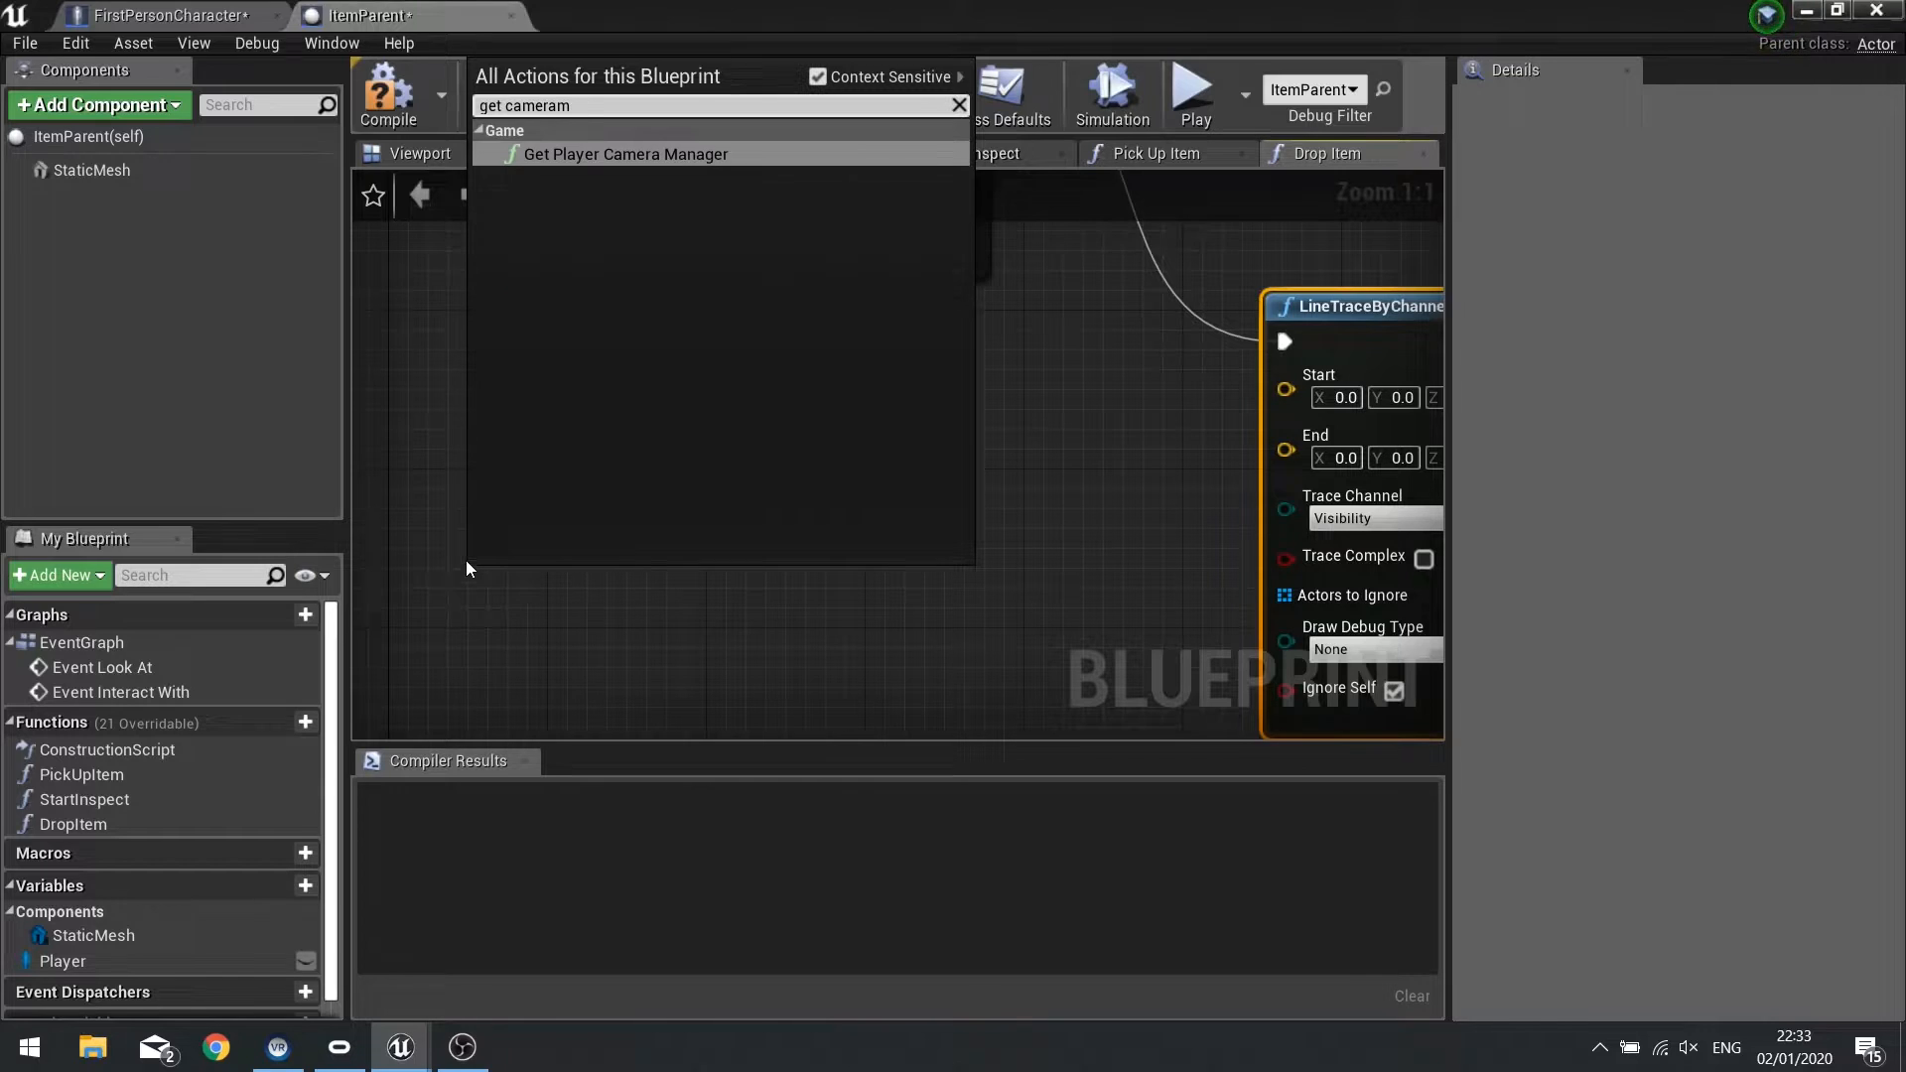
left_click(622, 153)
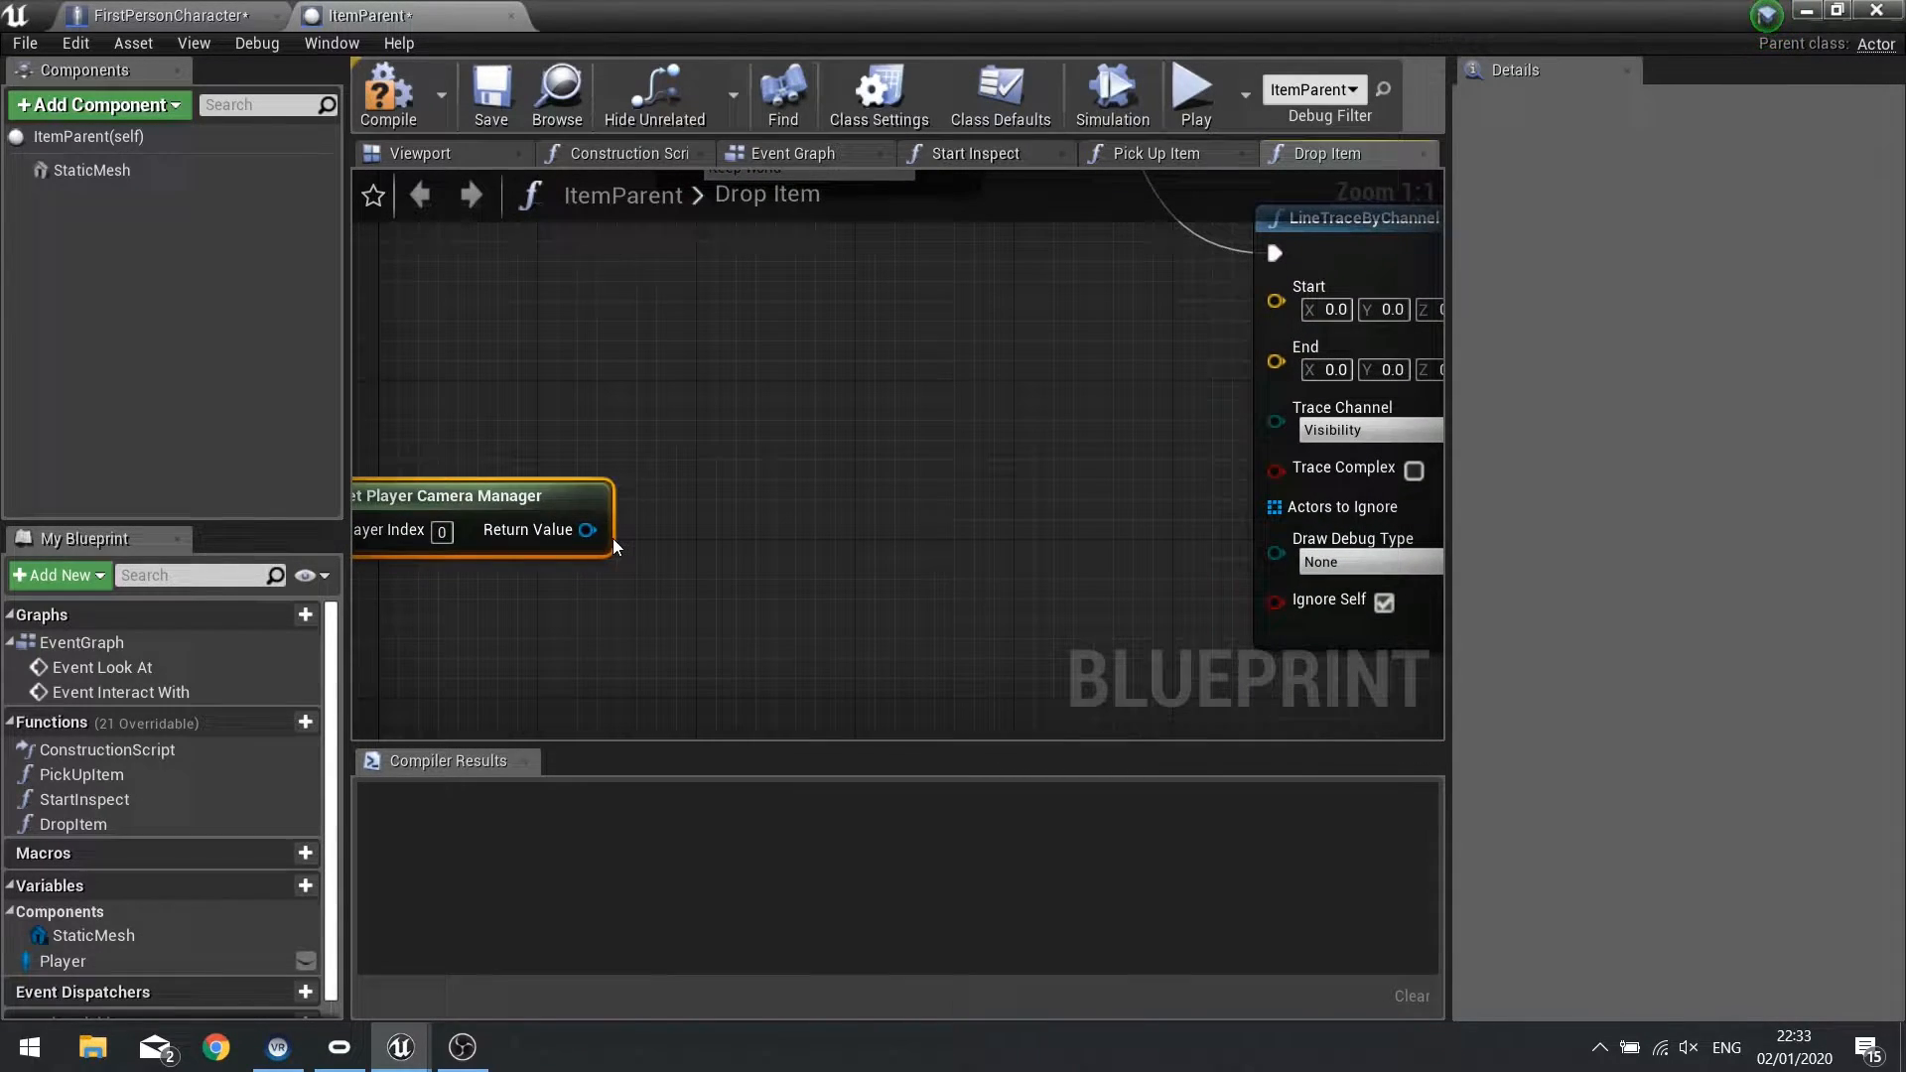
left_click_drag(589, 529, 787, 364)
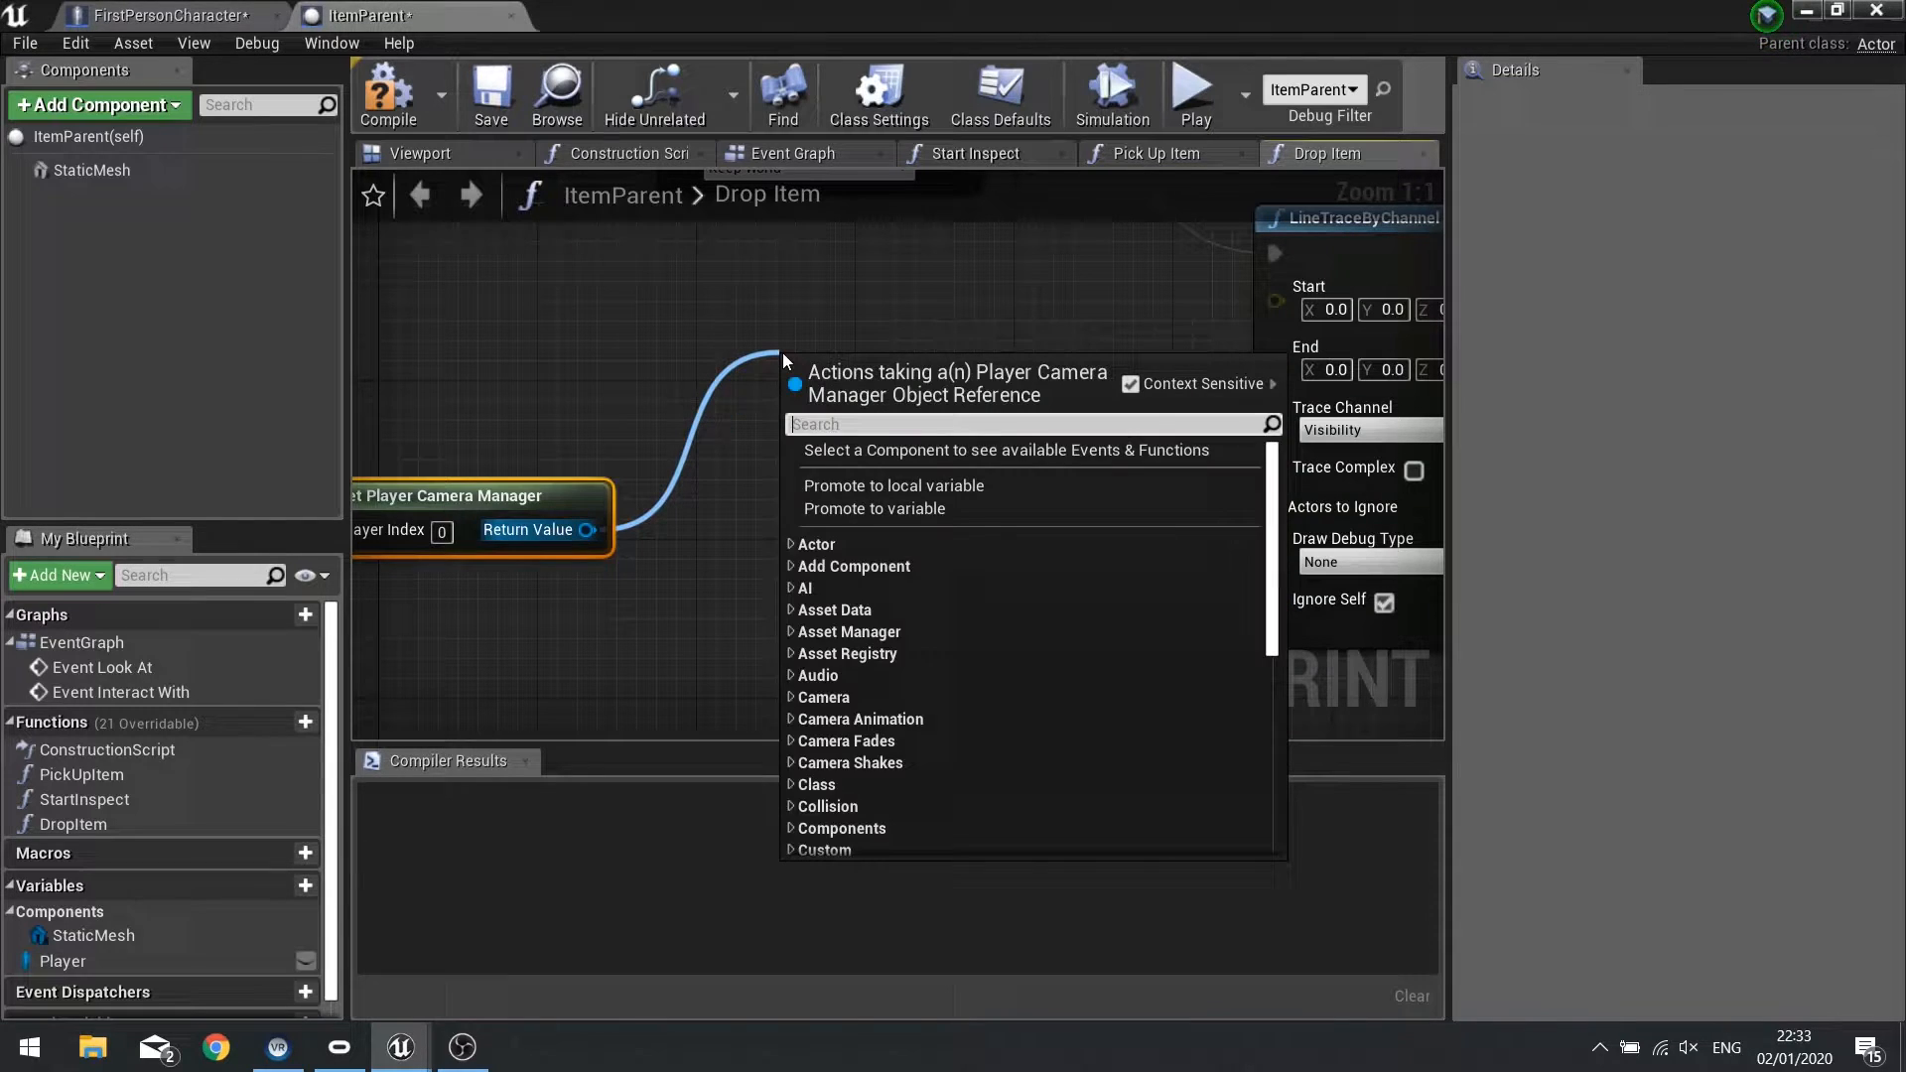
type("get camera")
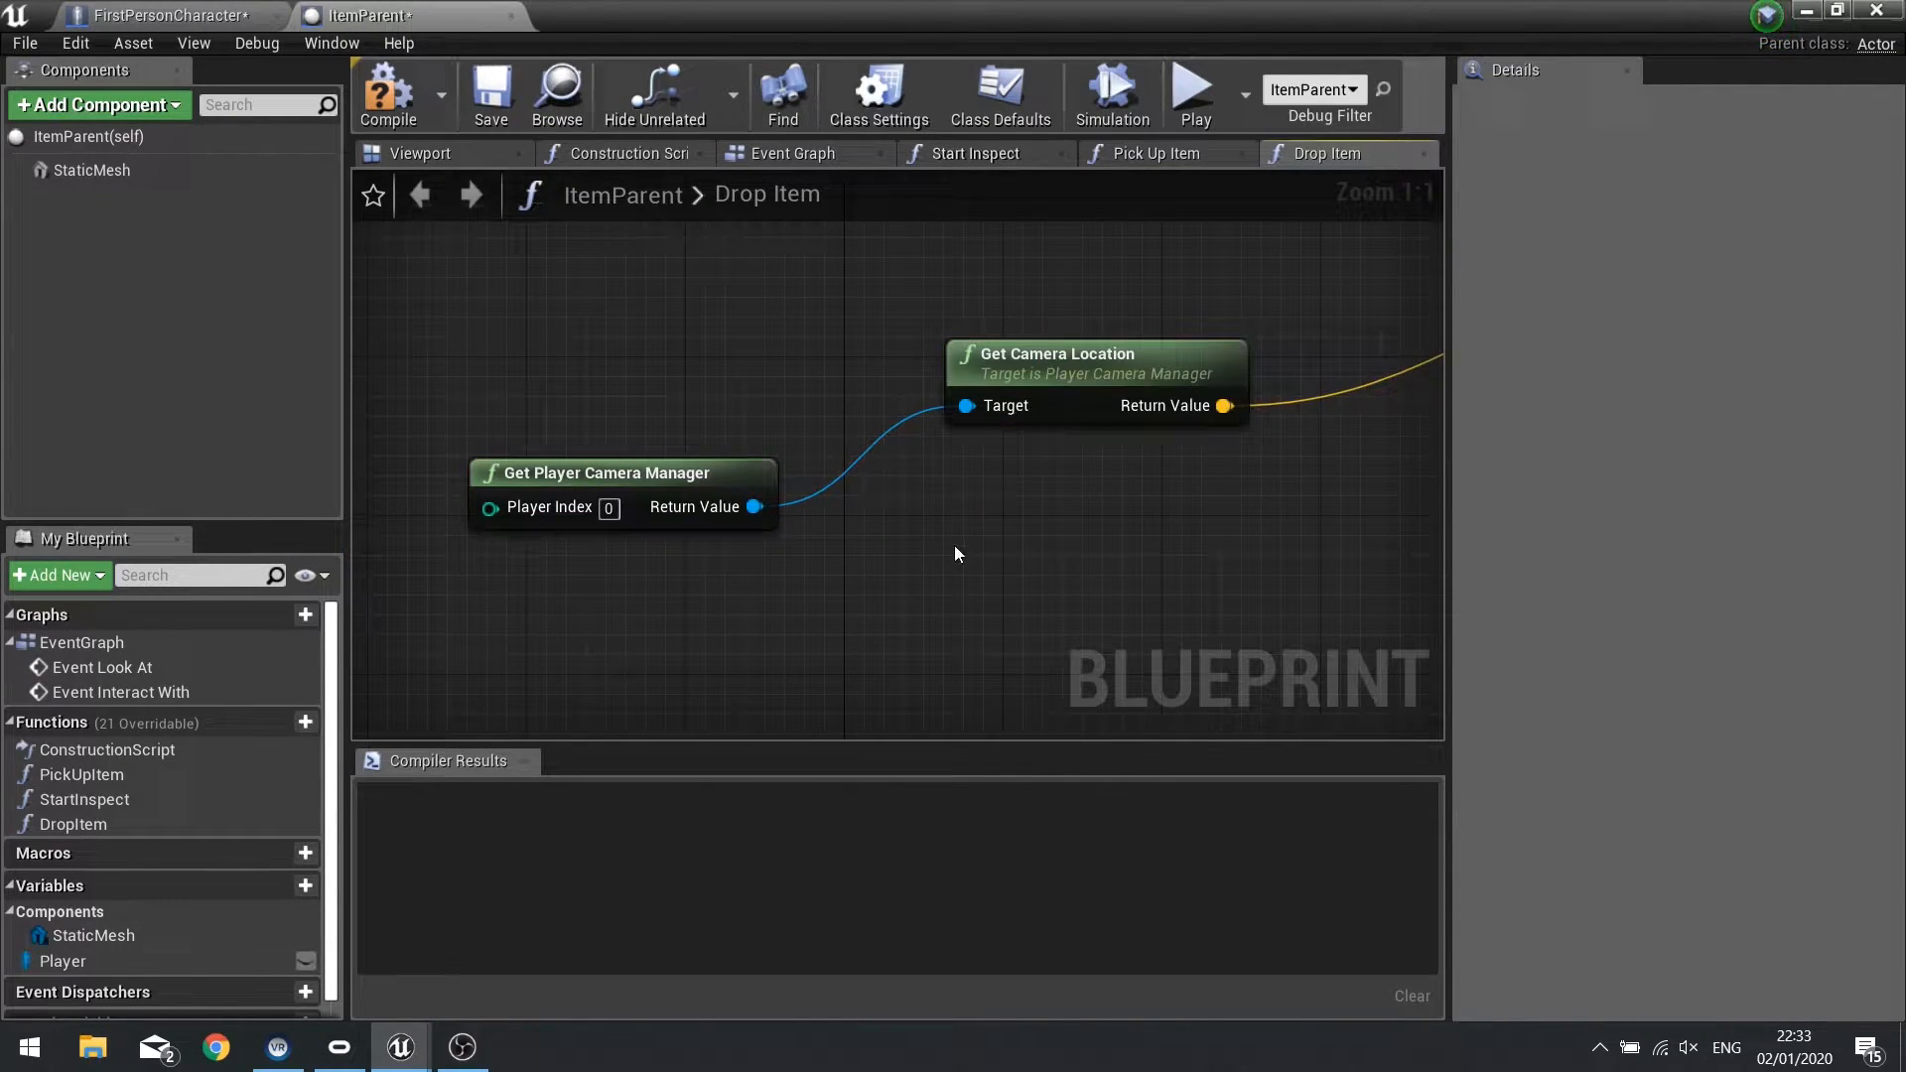
Get the camera rotation's forward vector and scale it by 200 for the trace end.
left_click_drag(755, 507, 742, 524)
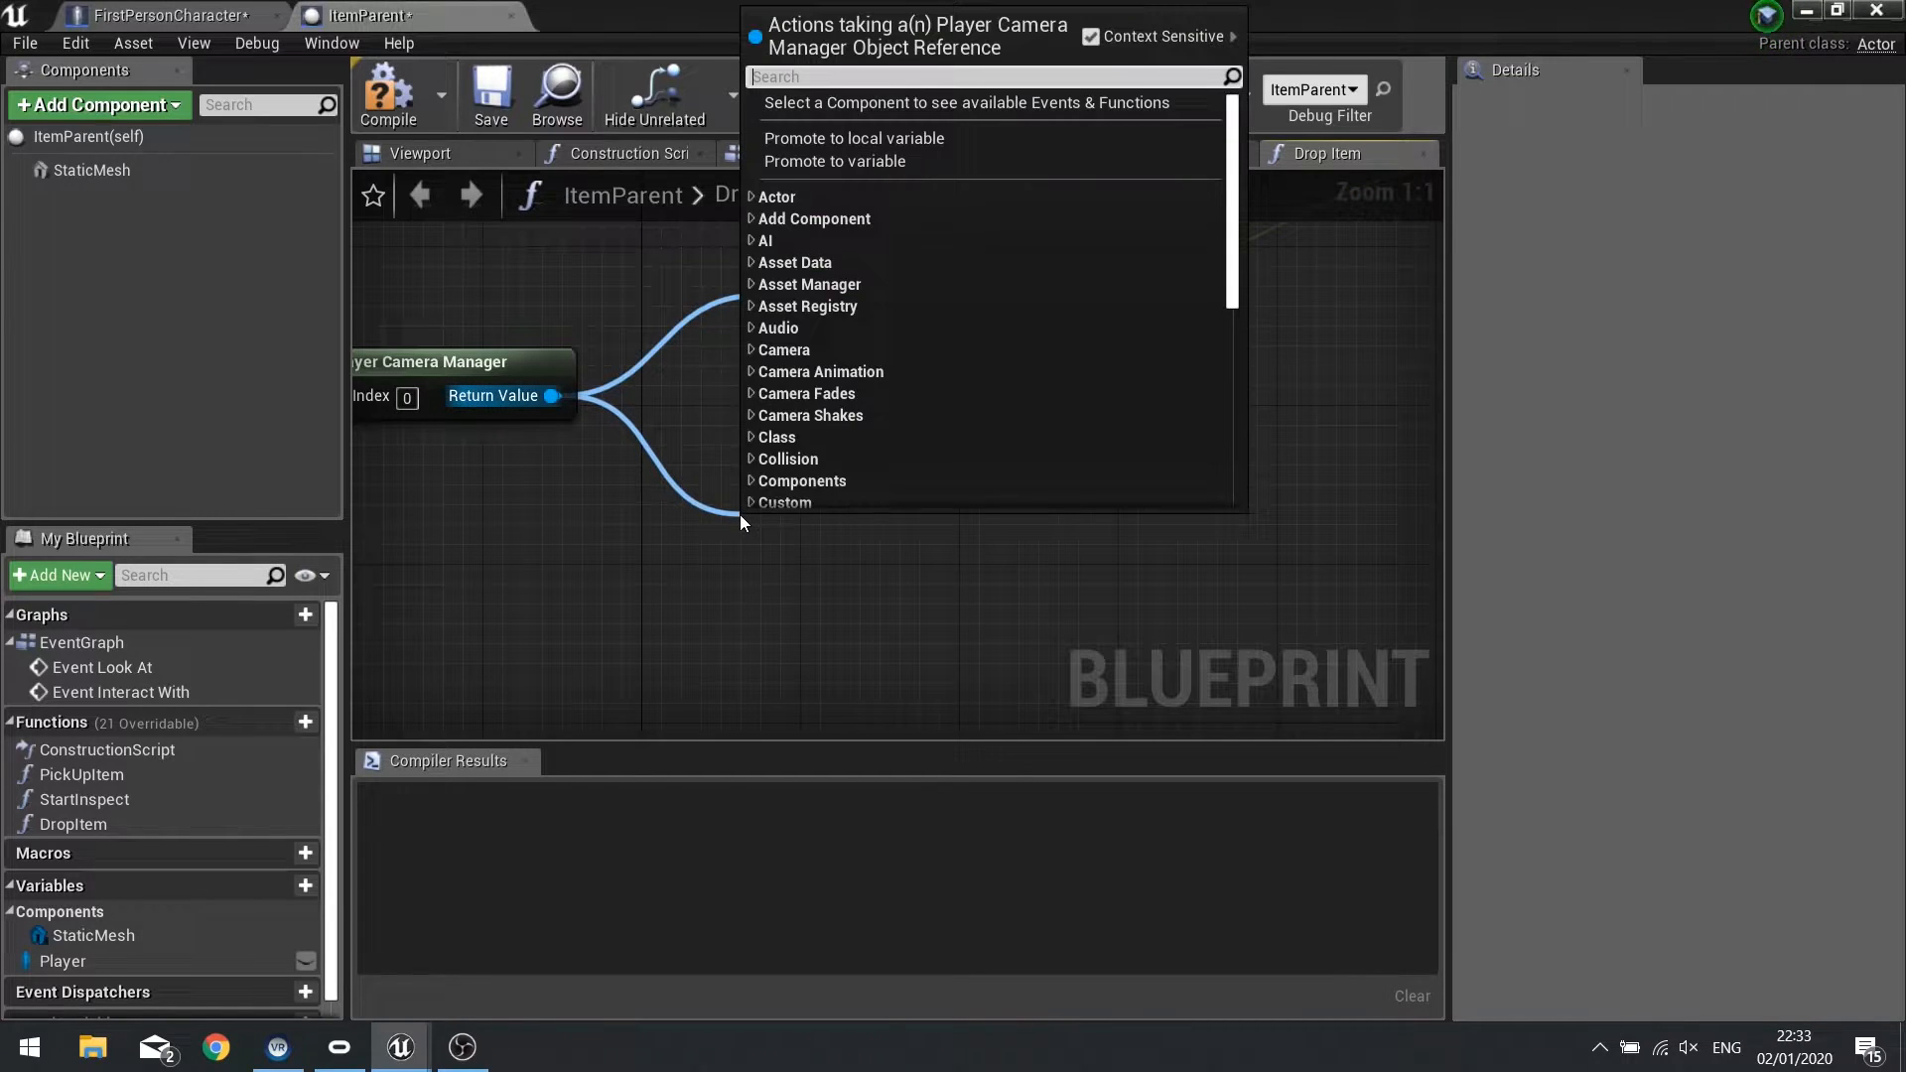
type("get ro")
type("get for")
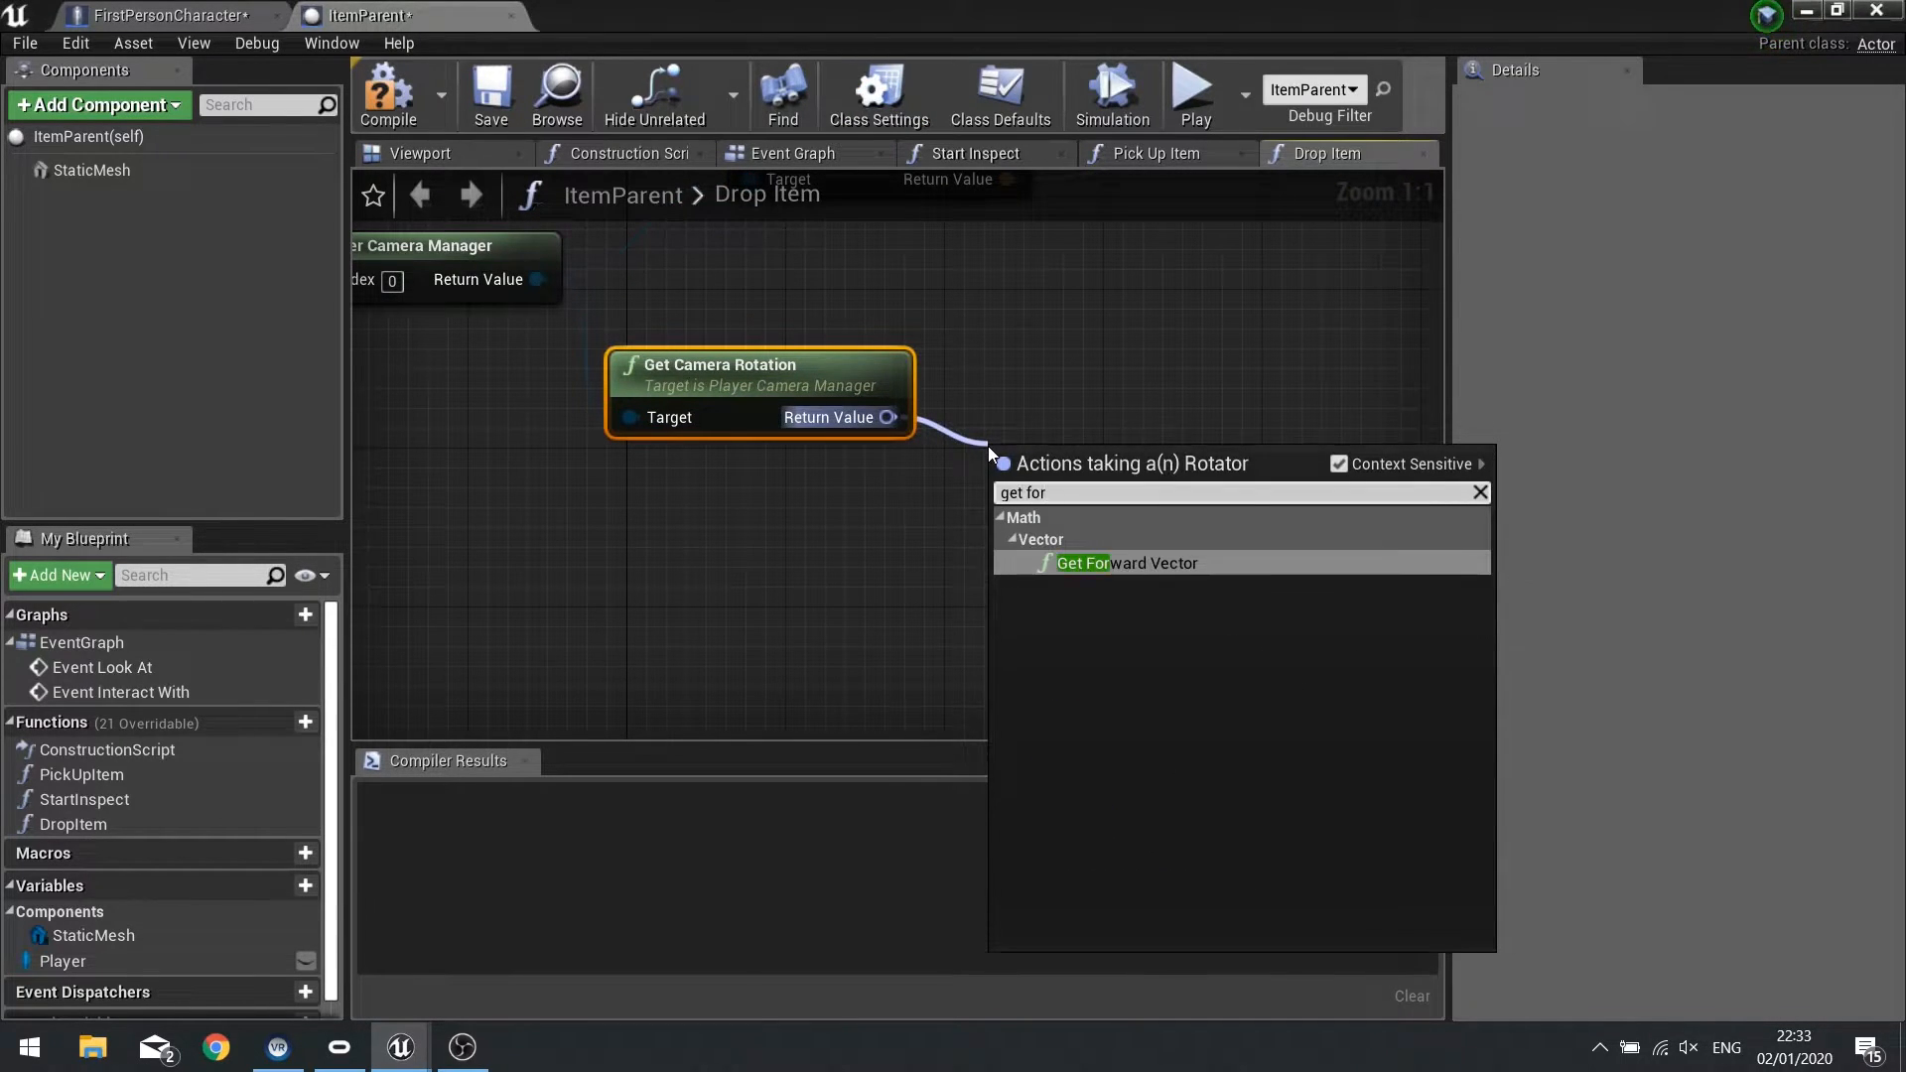
left_click(1120, 563)
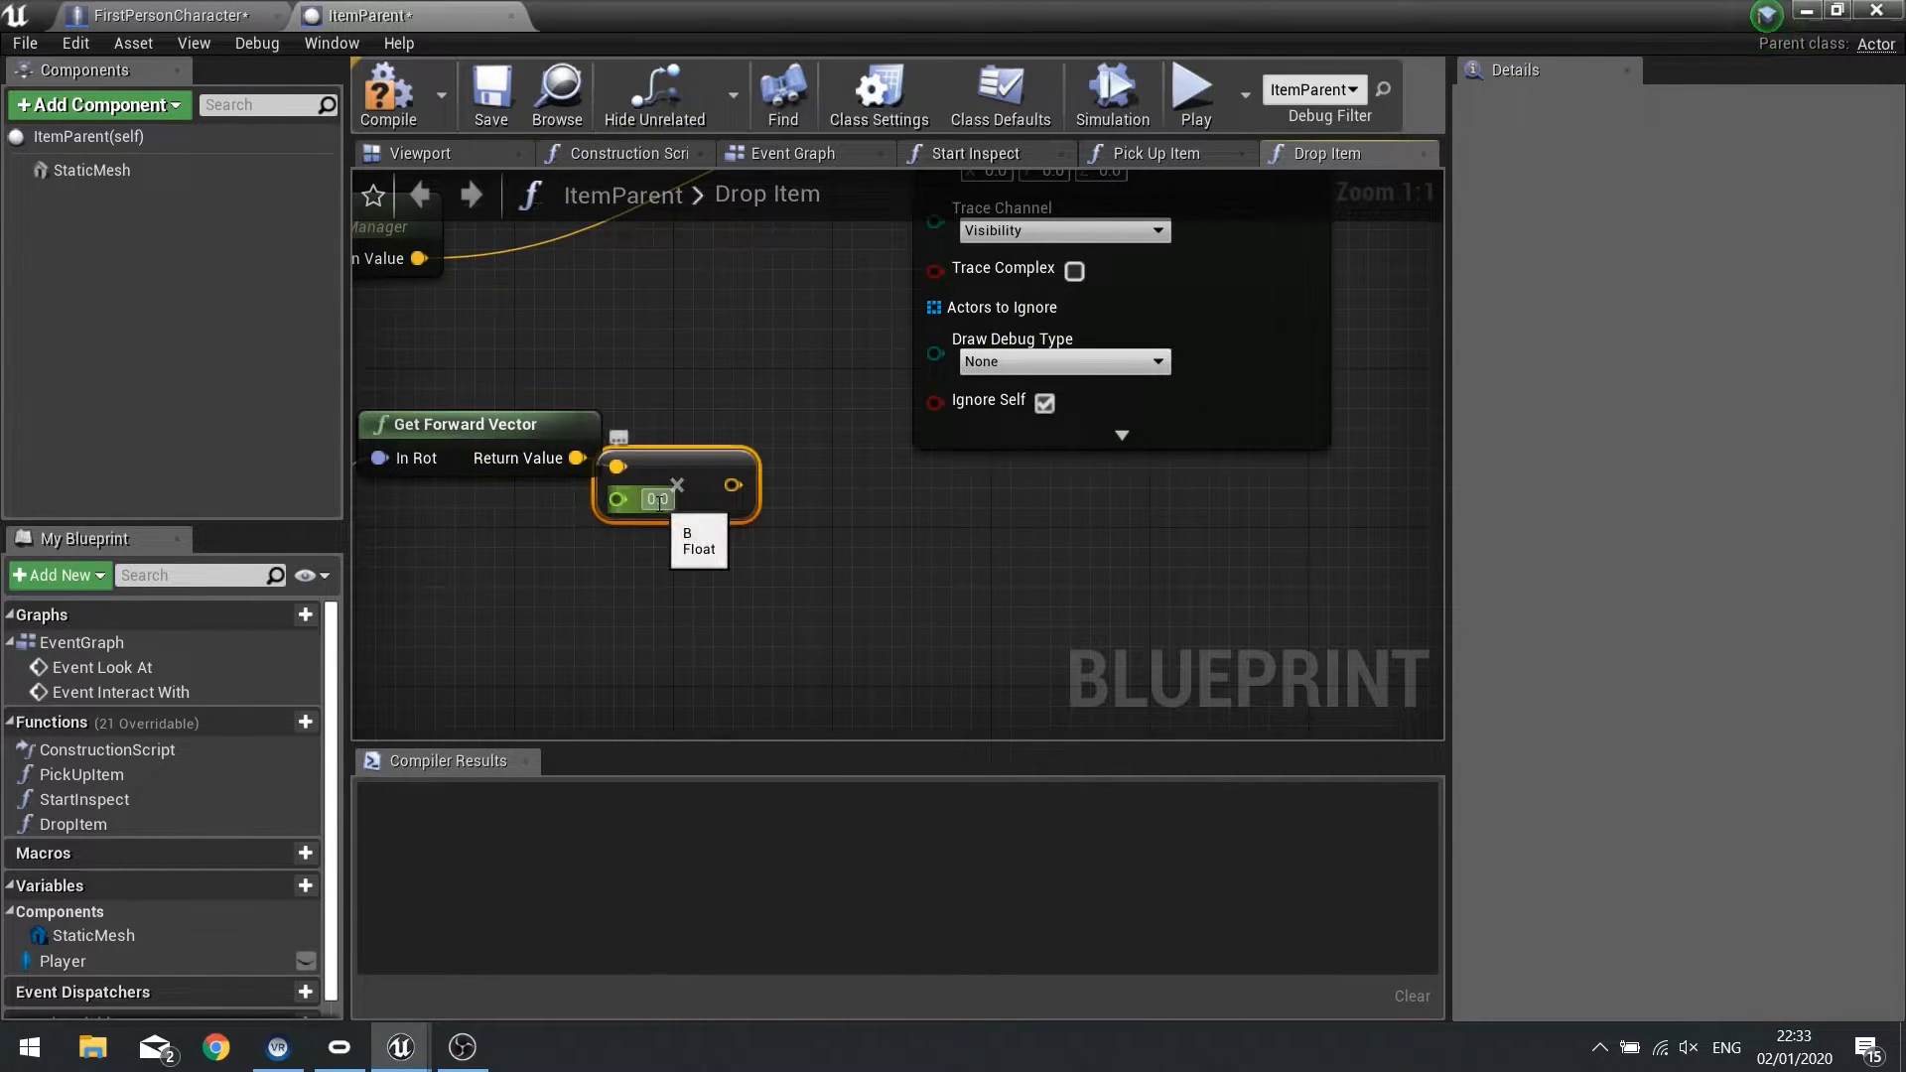
type("200.0")
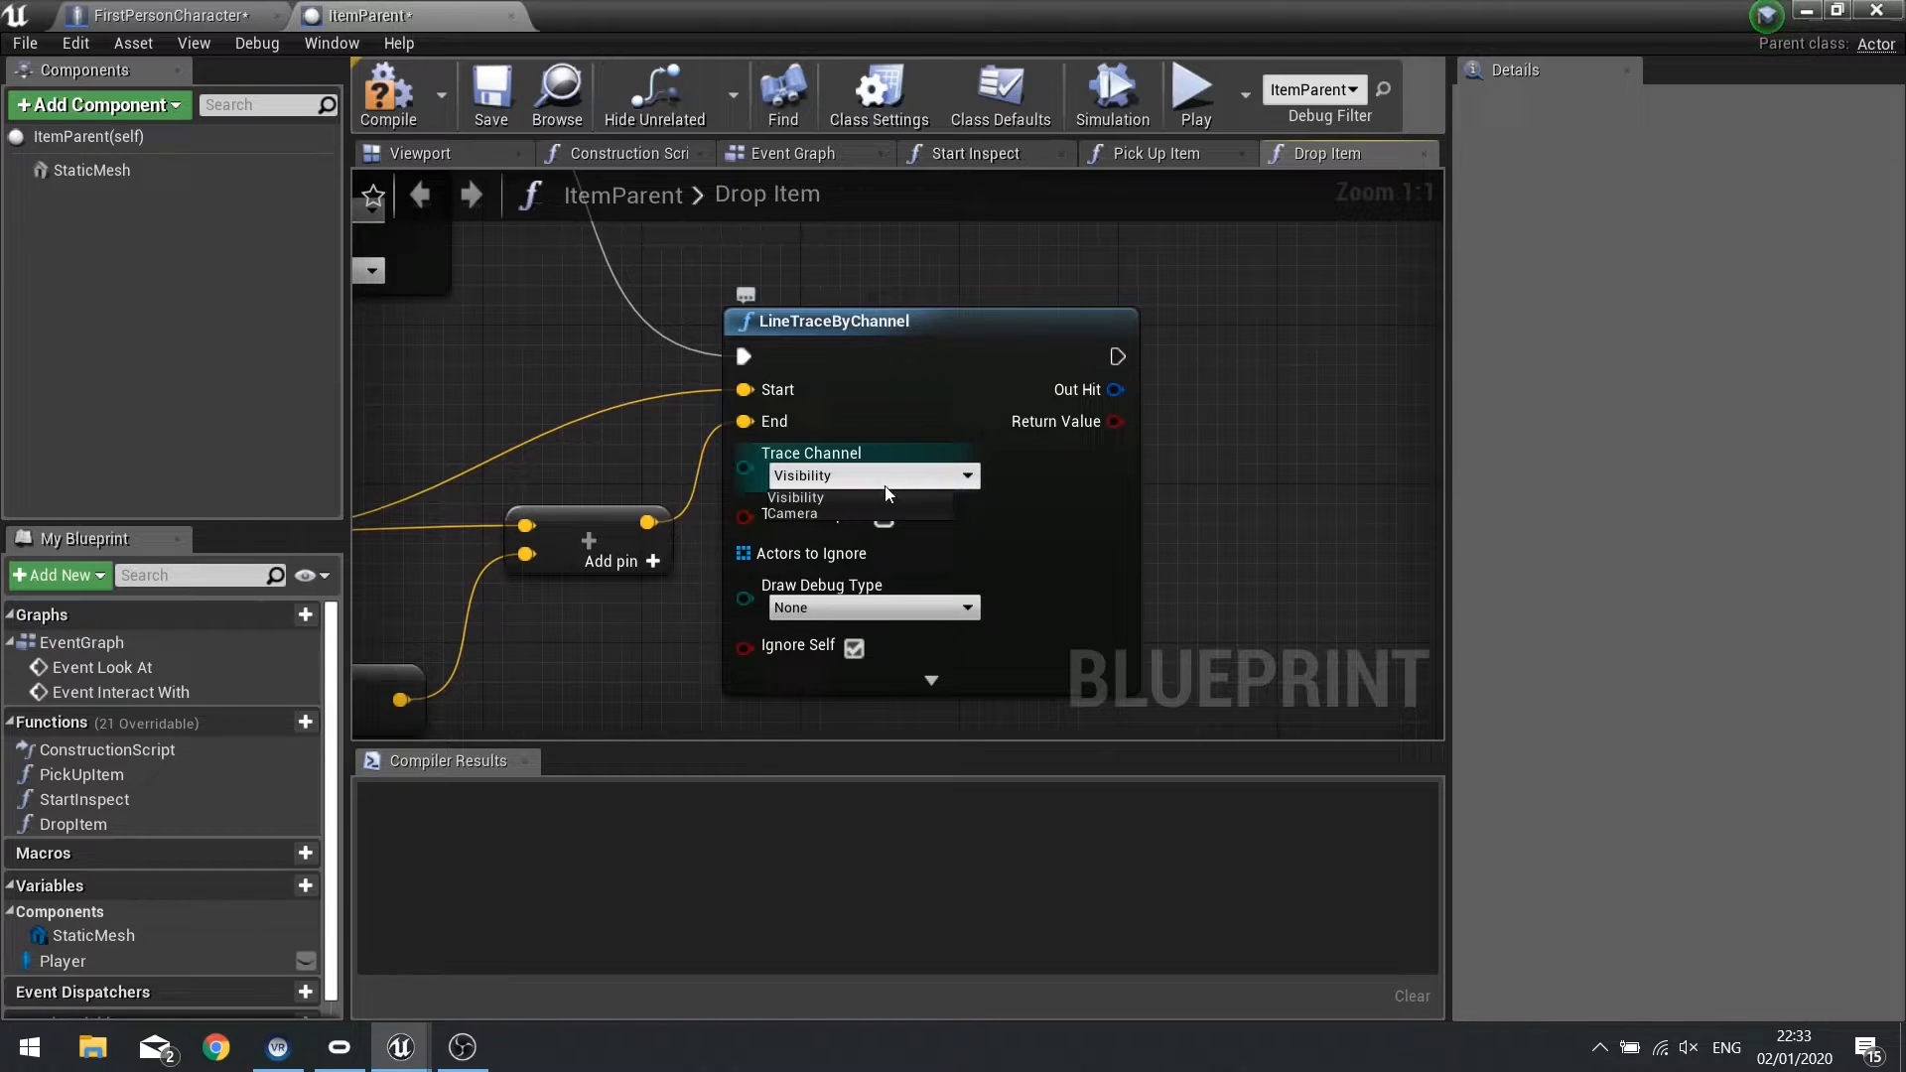
Set the trace channel to Camera and feed Out Hit Location into SetActorLocation.
left_click(791, 513)
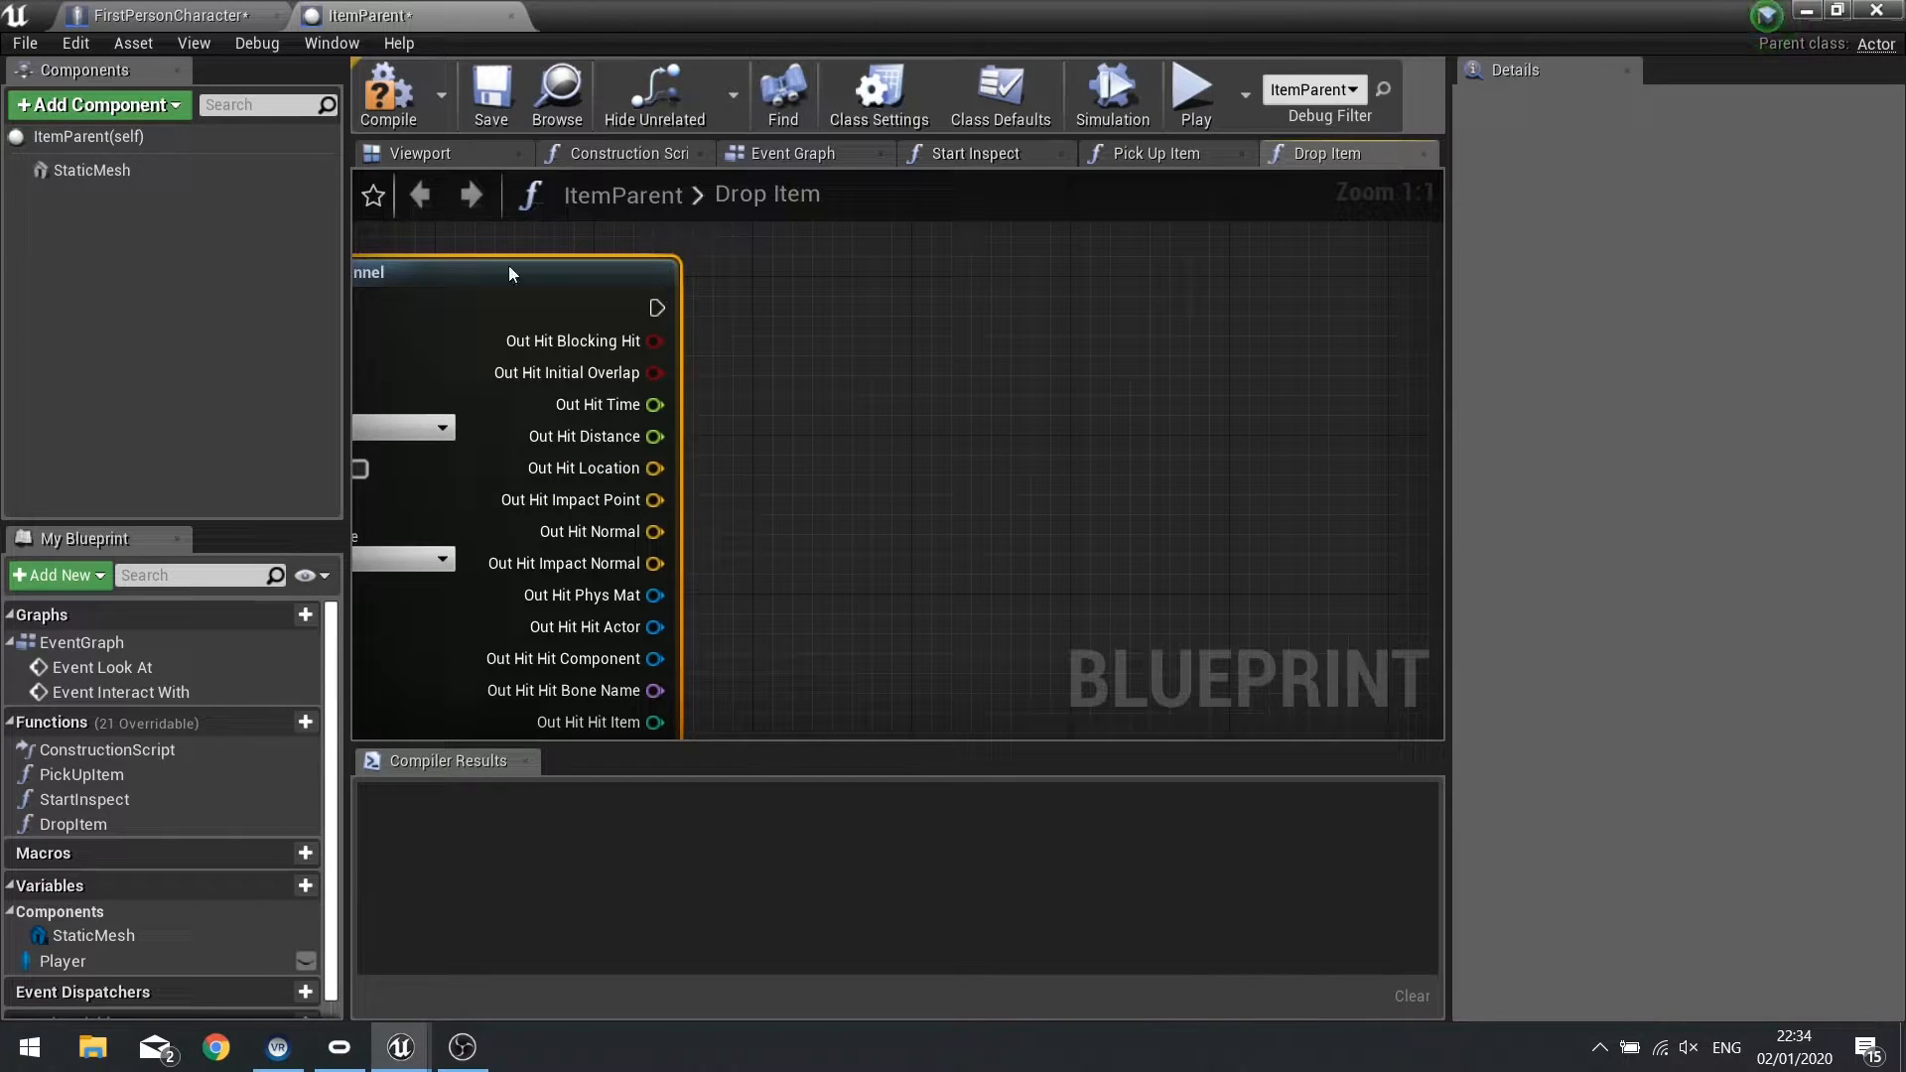
mouse_move(860, 370)
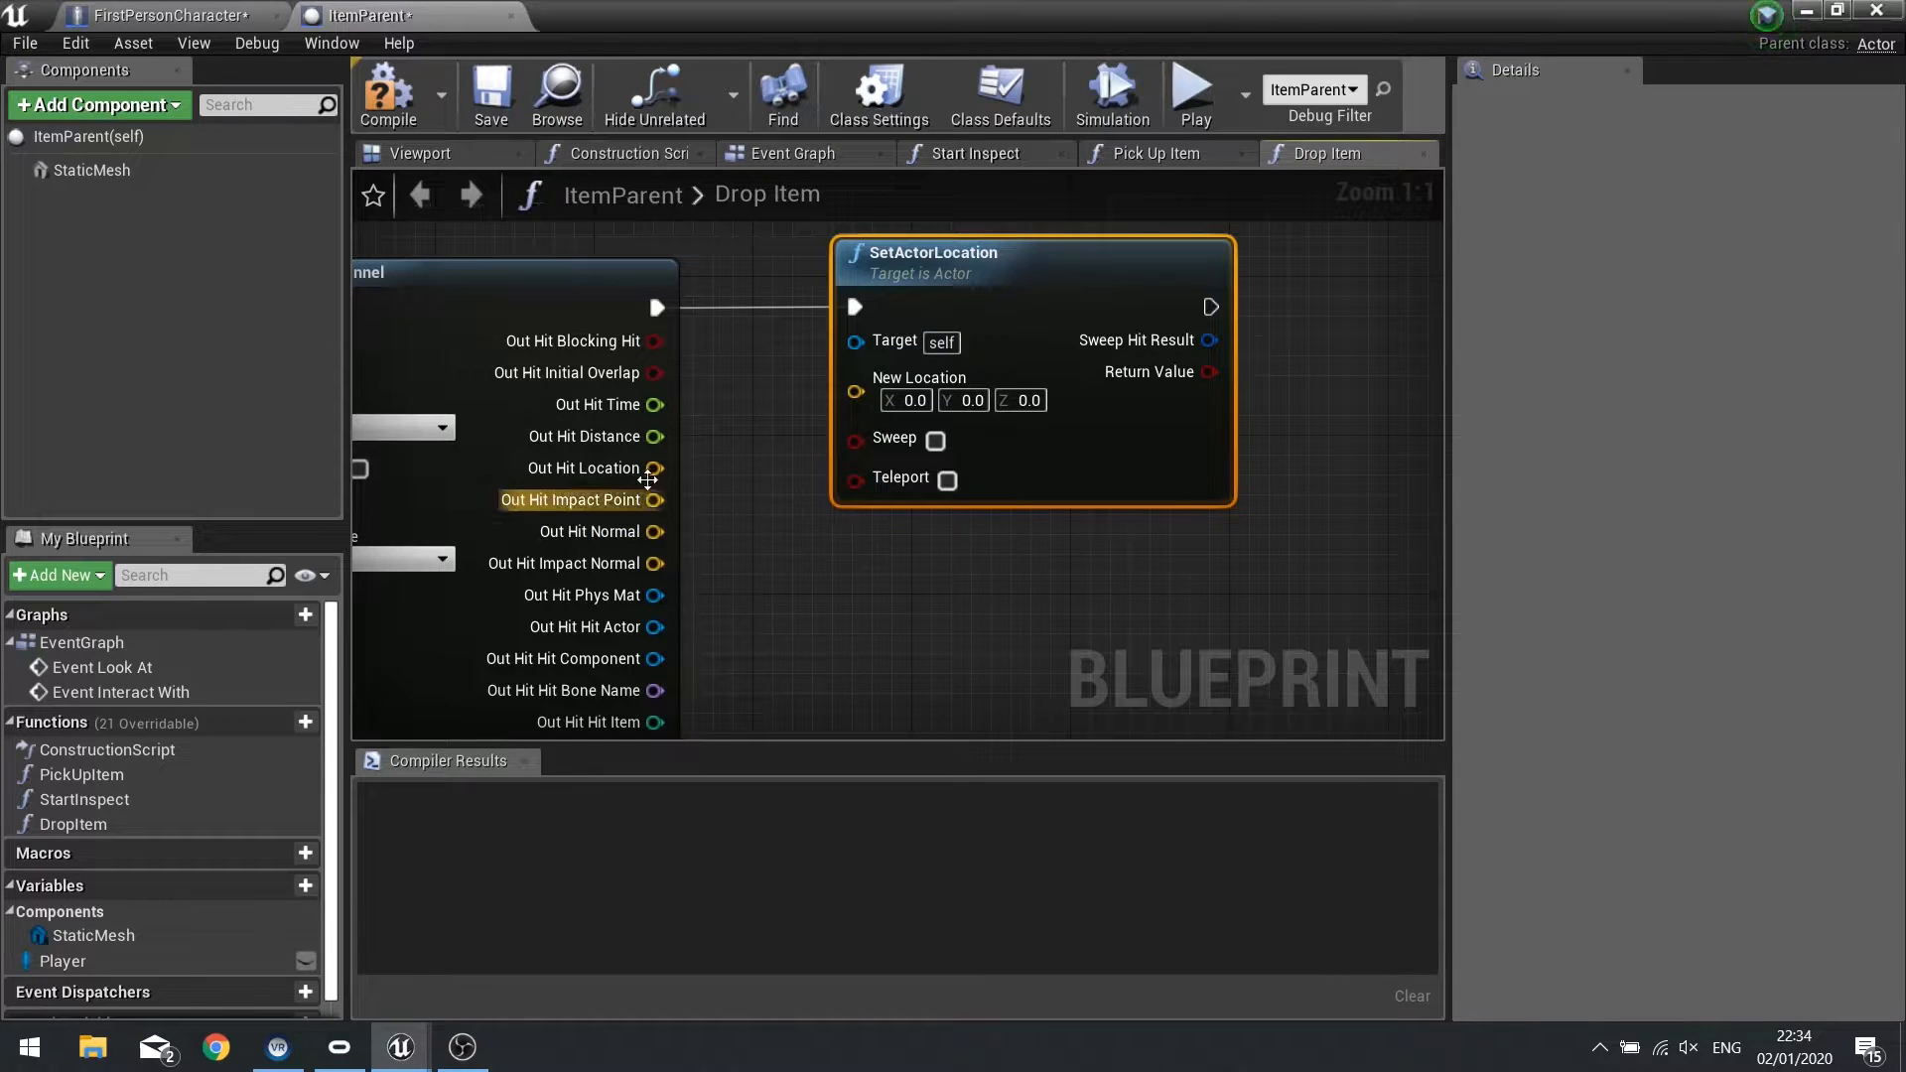
left_click_drag(656, 500, 855, 377)
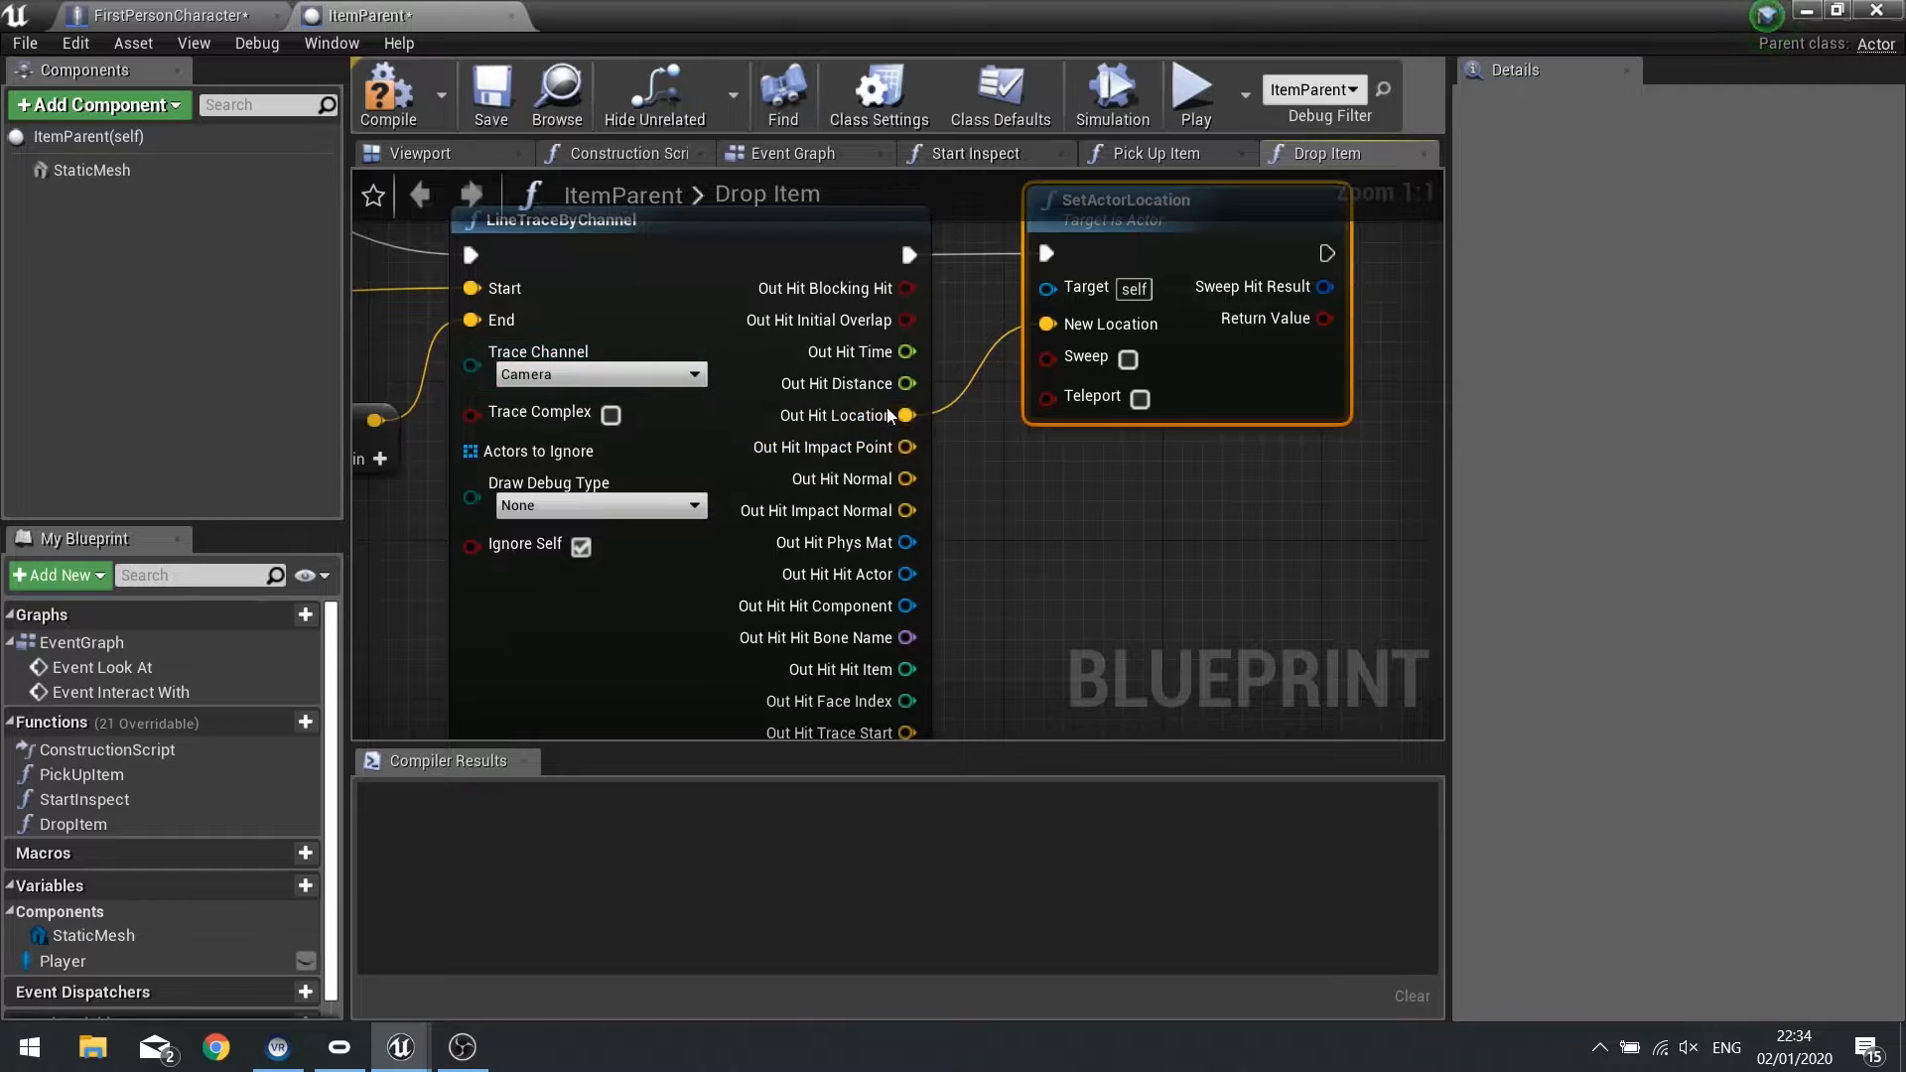
mouse_move(965, 488)
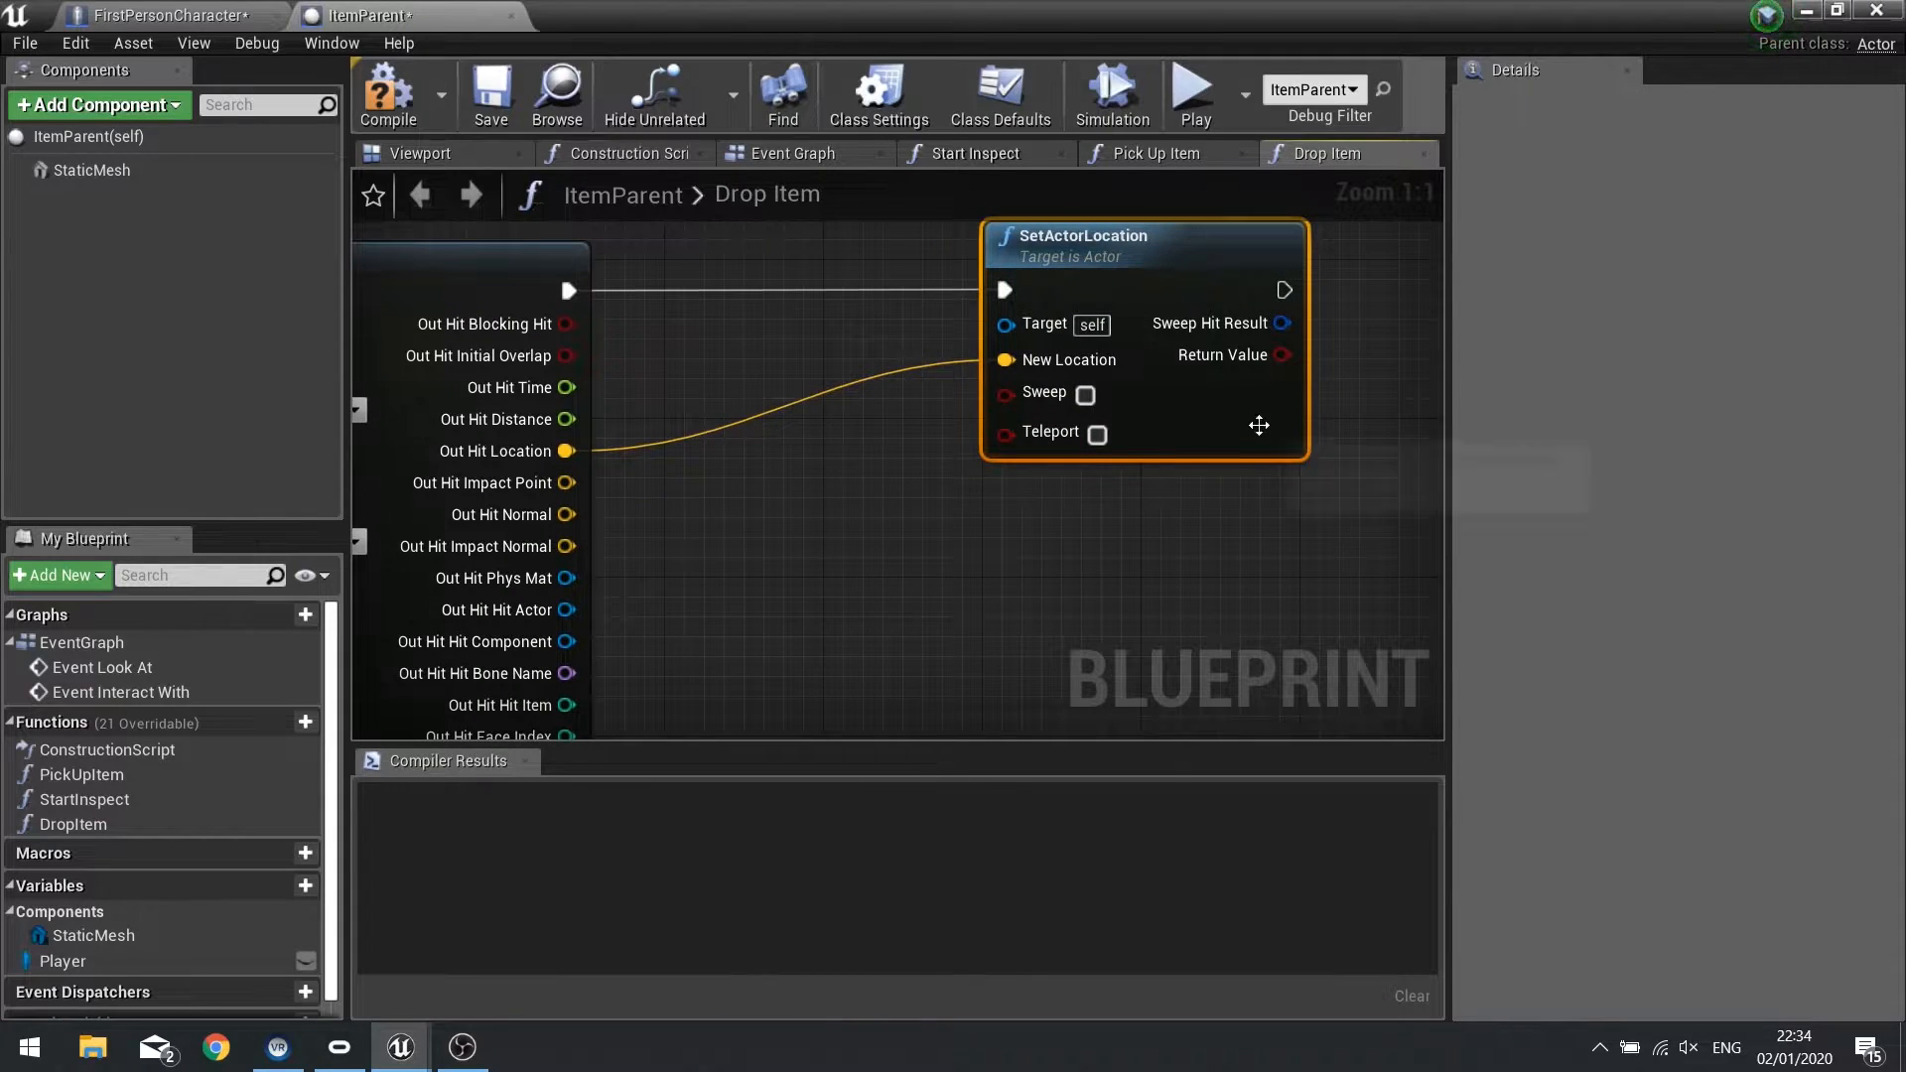
left_click_drag(1260, 426, 997, 438)
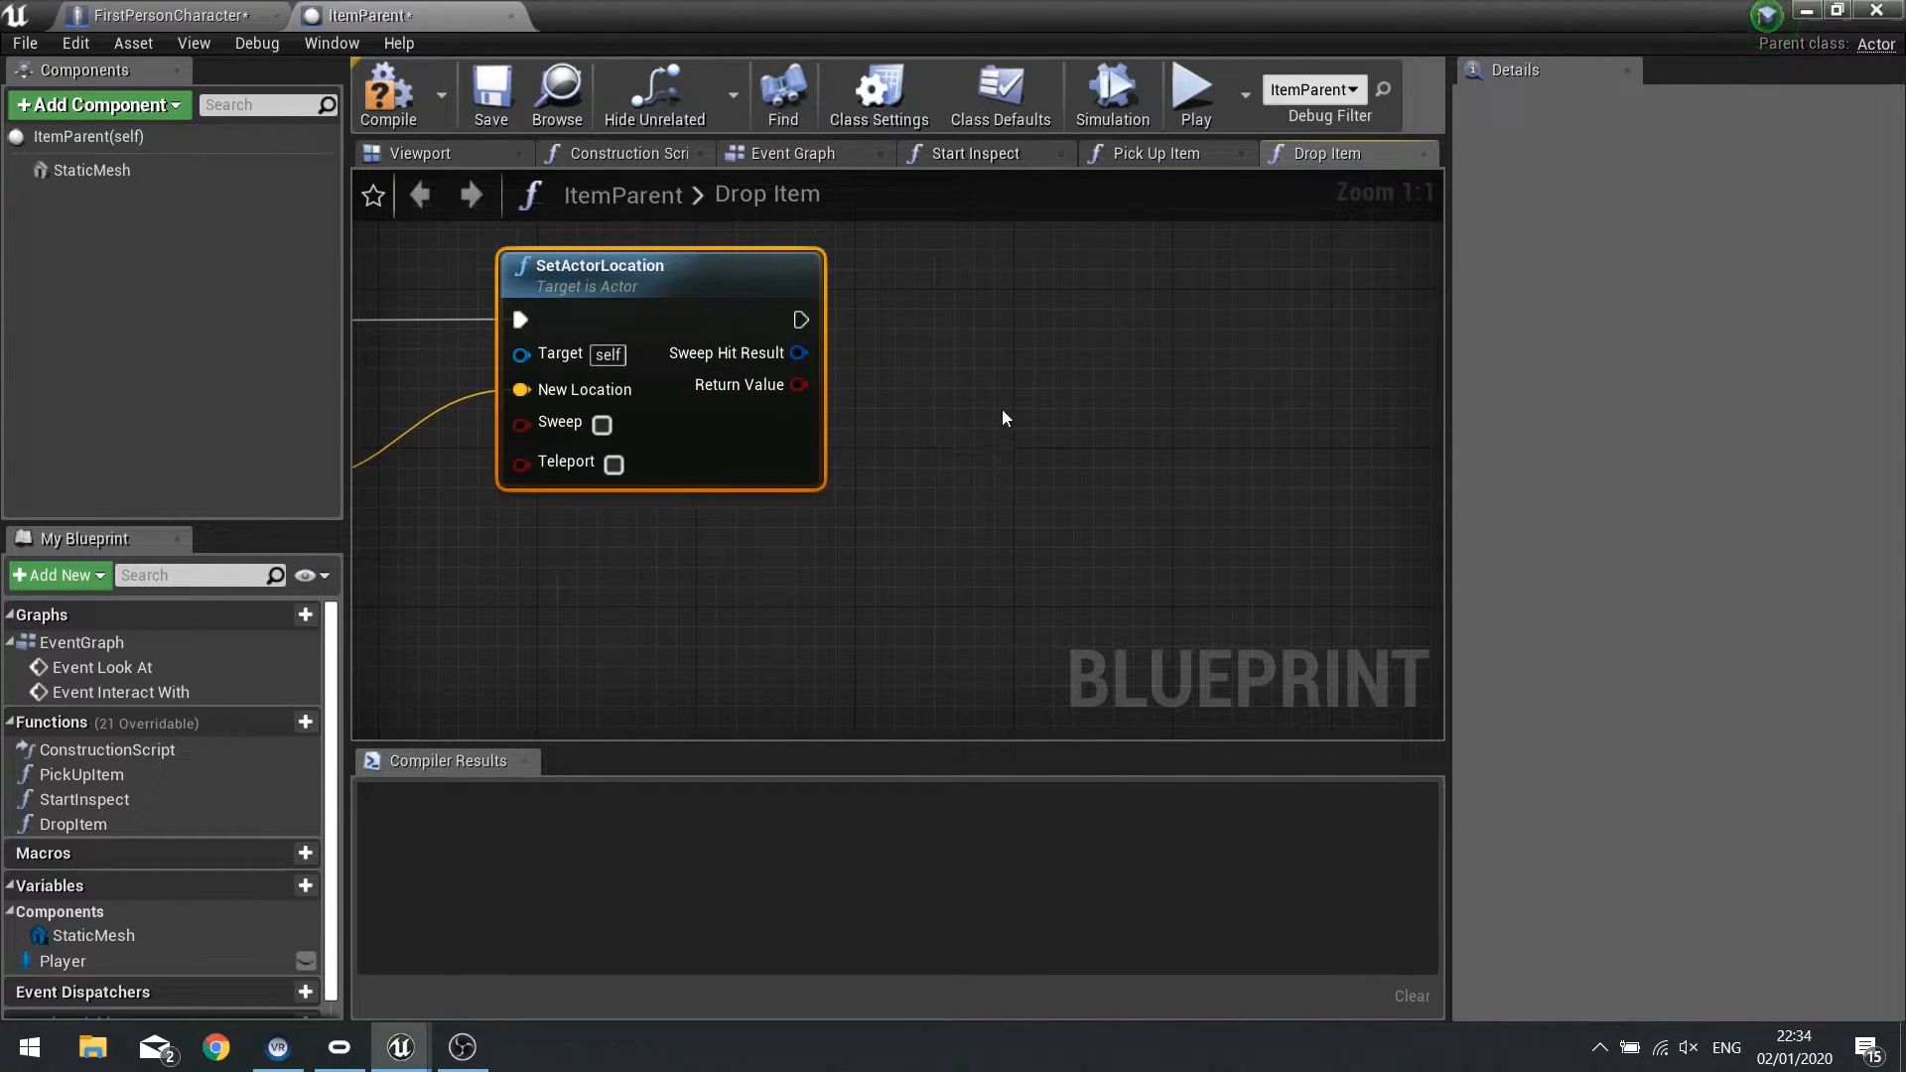
Check Pick Up Item's Set Simulate Physics node, compile ItemParent, and return to Drop Item.
left_click(1153, 153)
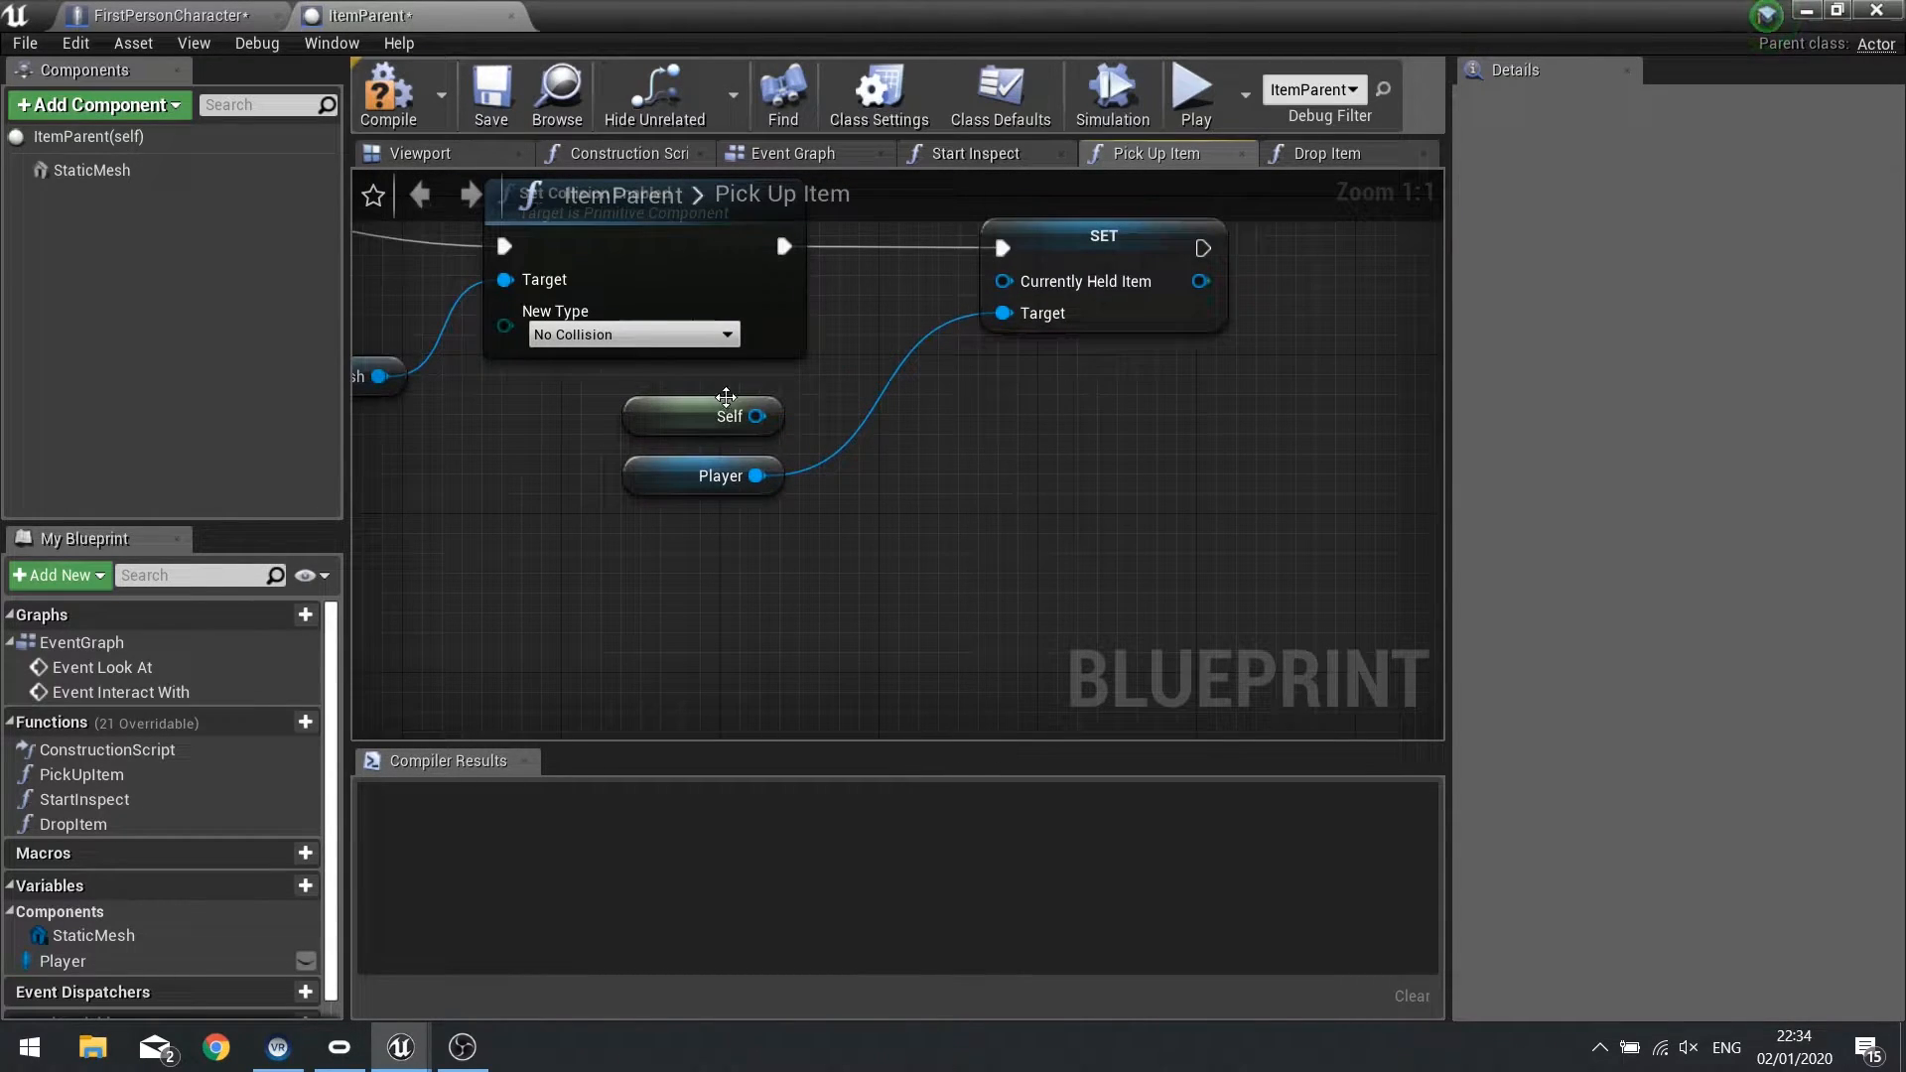
left_click_drag(757, 416, 824, 404)
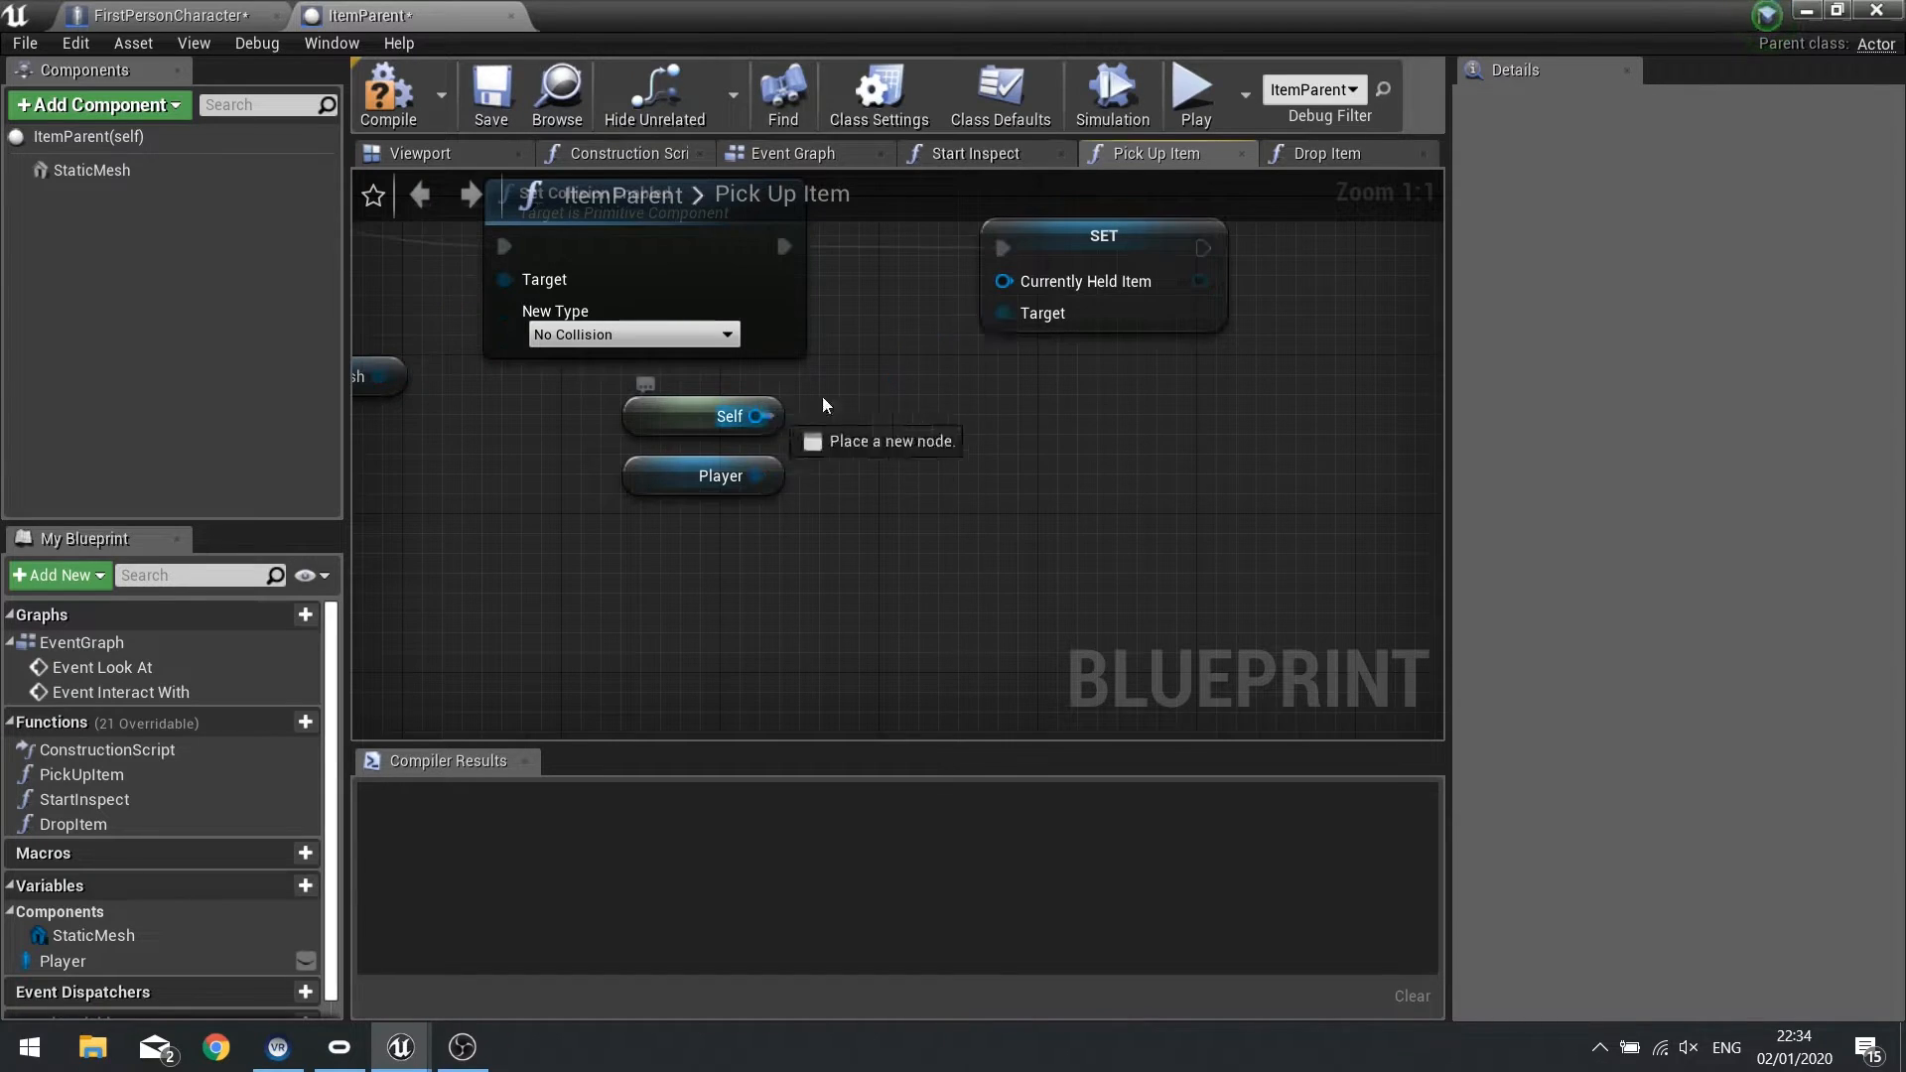
left_click(388, 95)
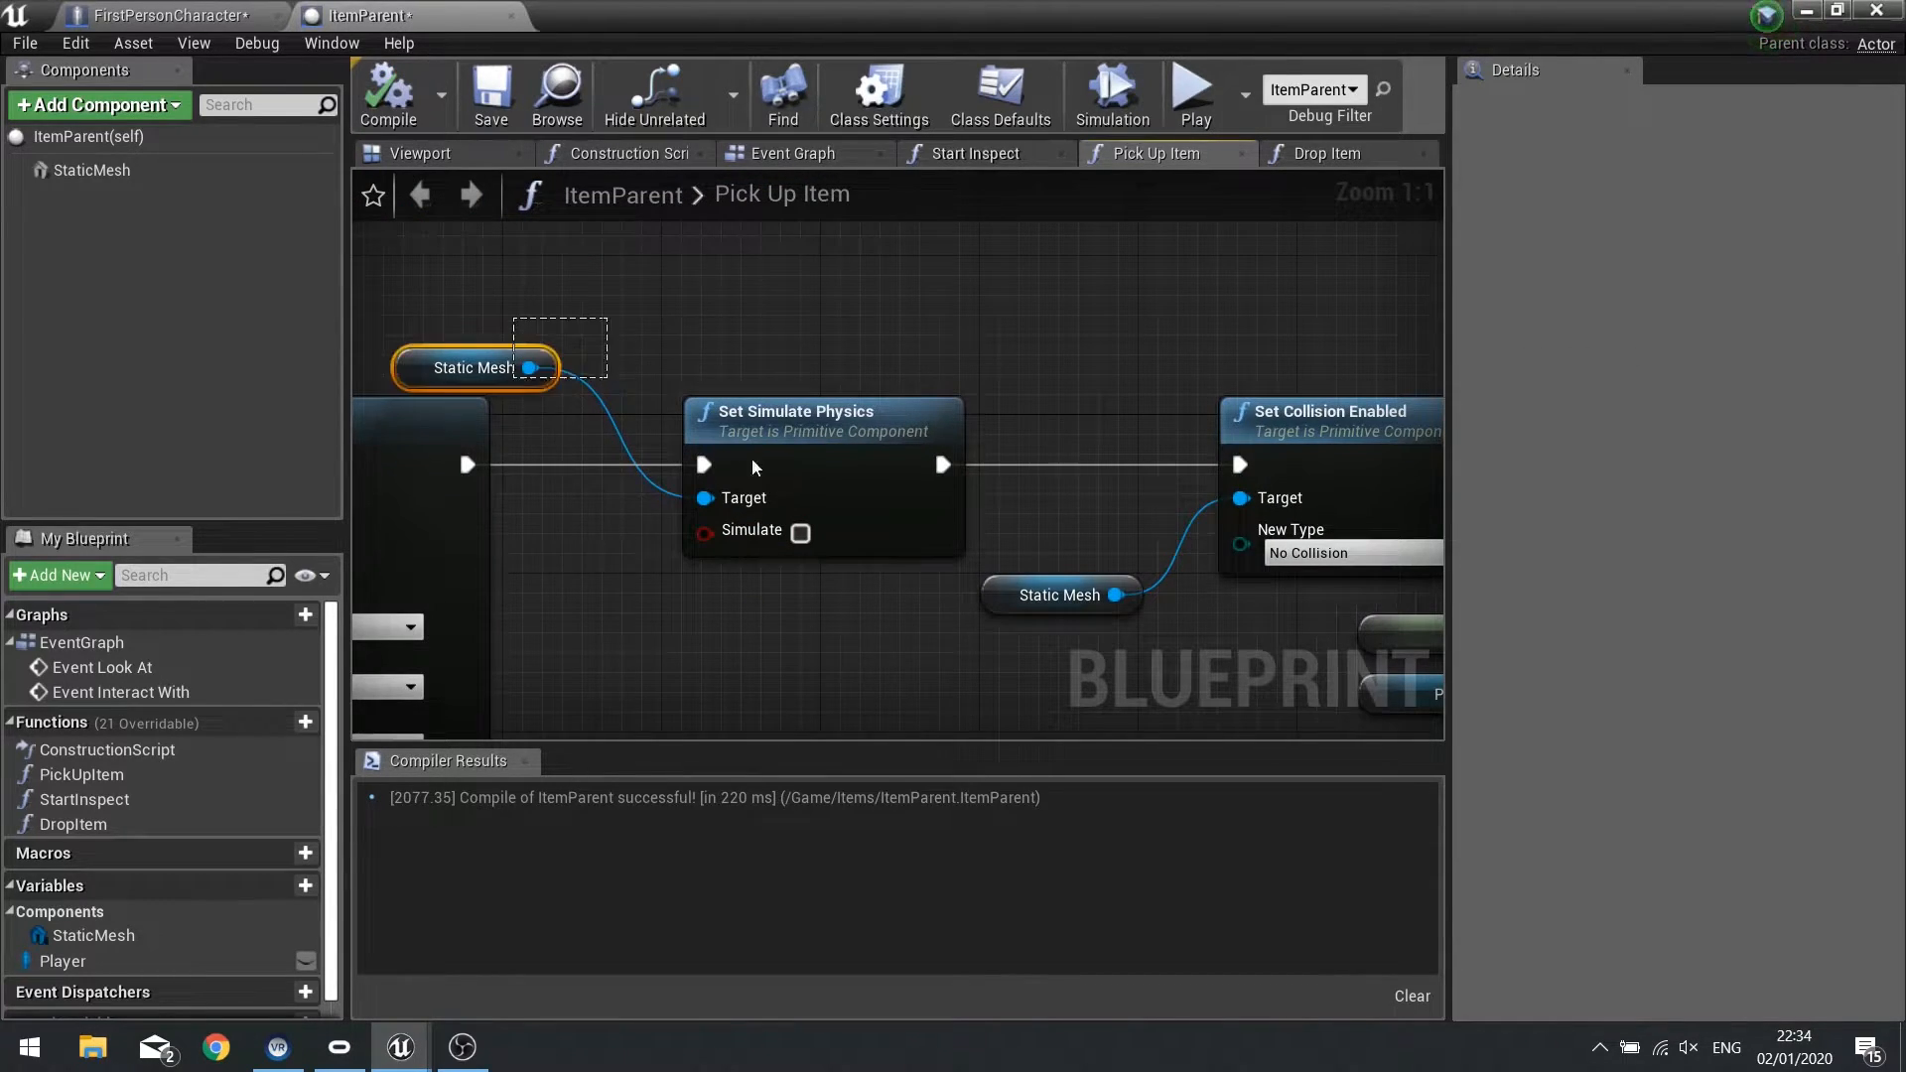
left_click(823, 411)
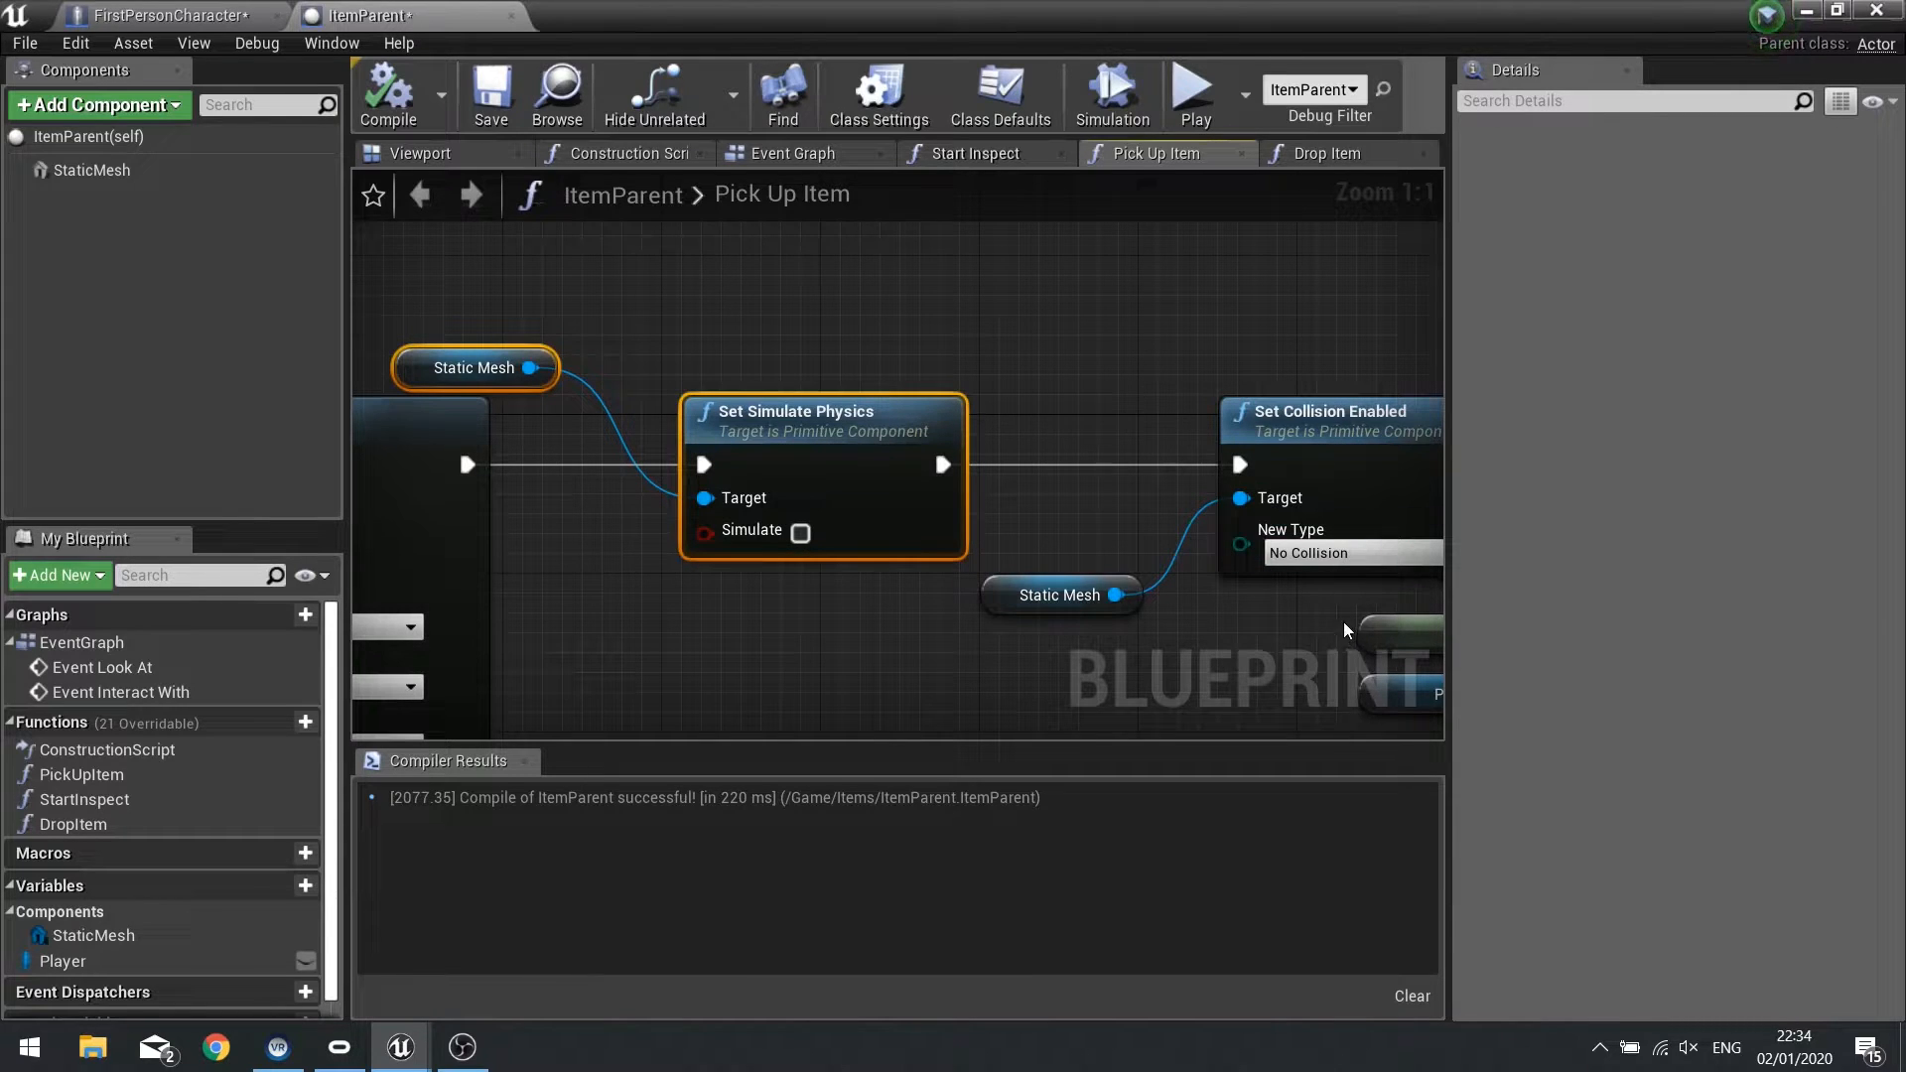
left_click(1331, 153)
type("simul")
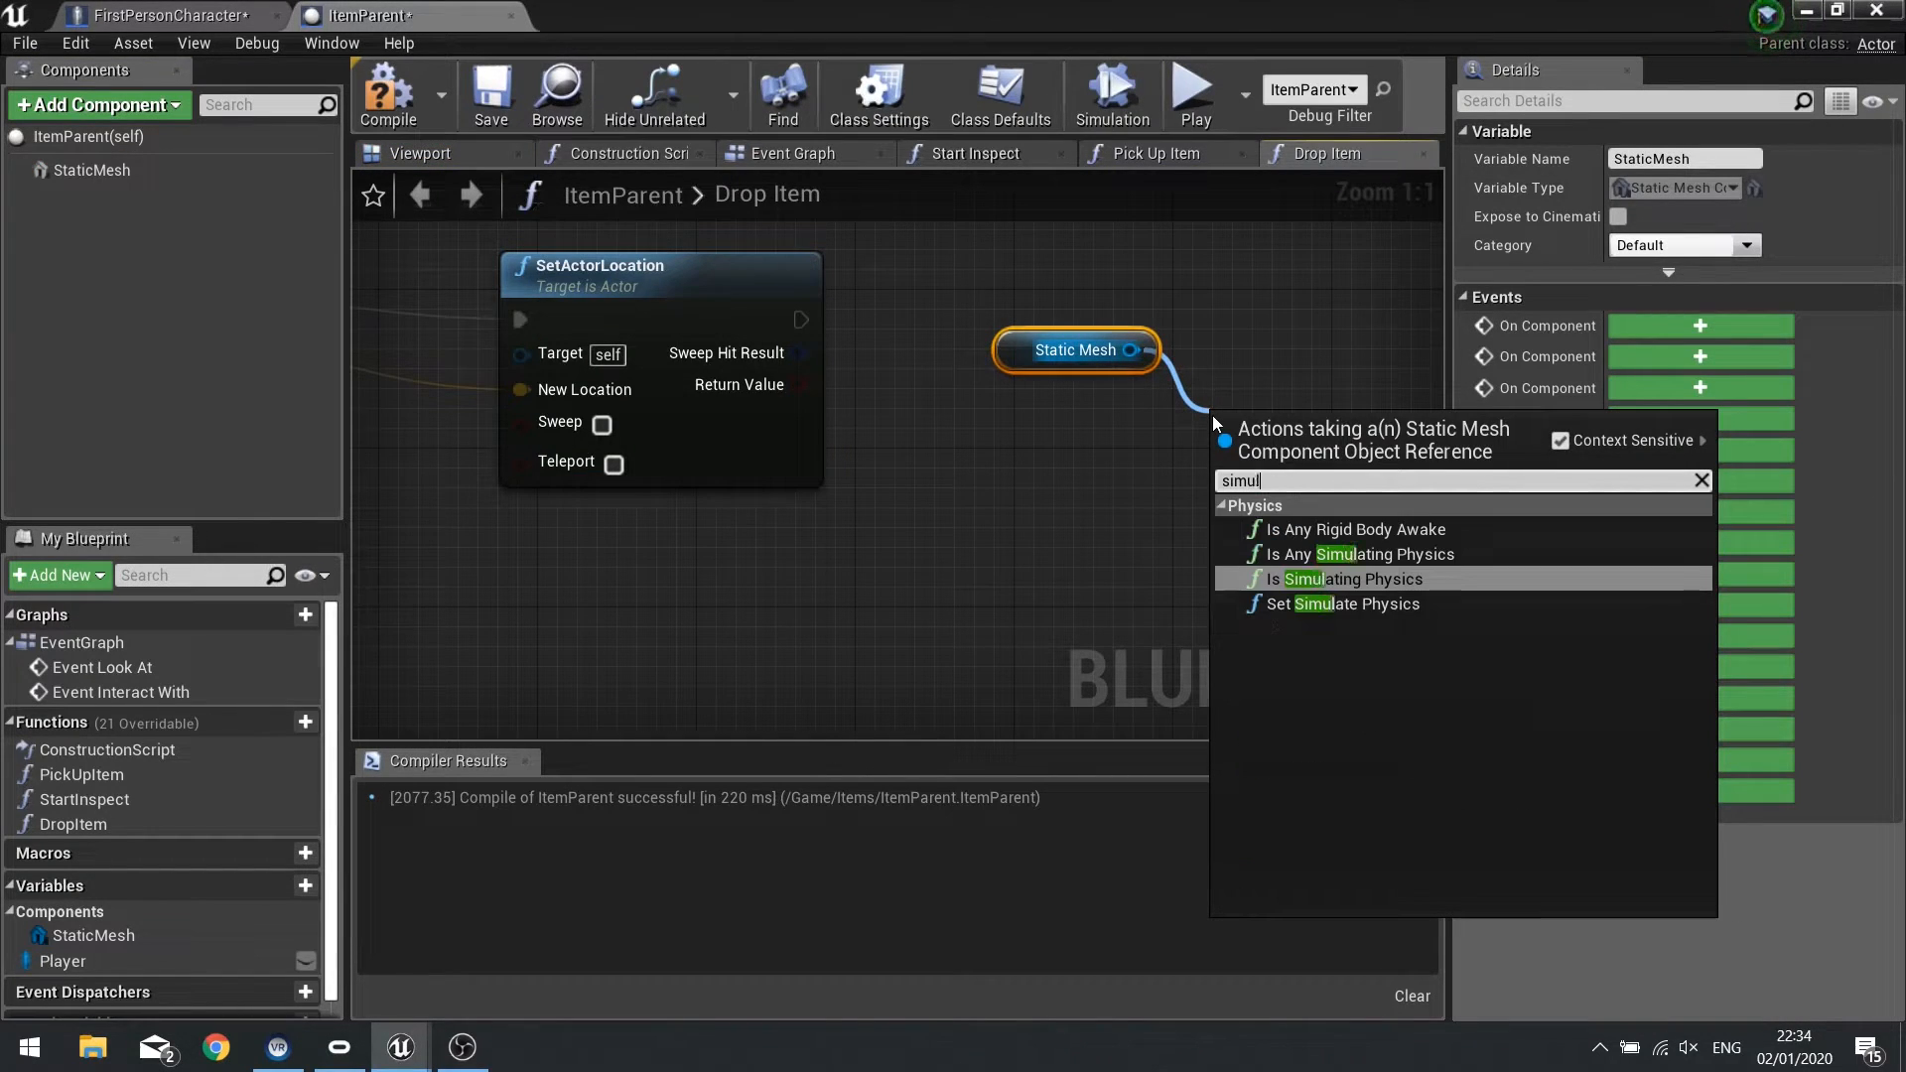
Add Set Simulate Physics (checked) and Set Collision Enabled (Query and Physics) on Static Mesh.
left_click(1348, 605)
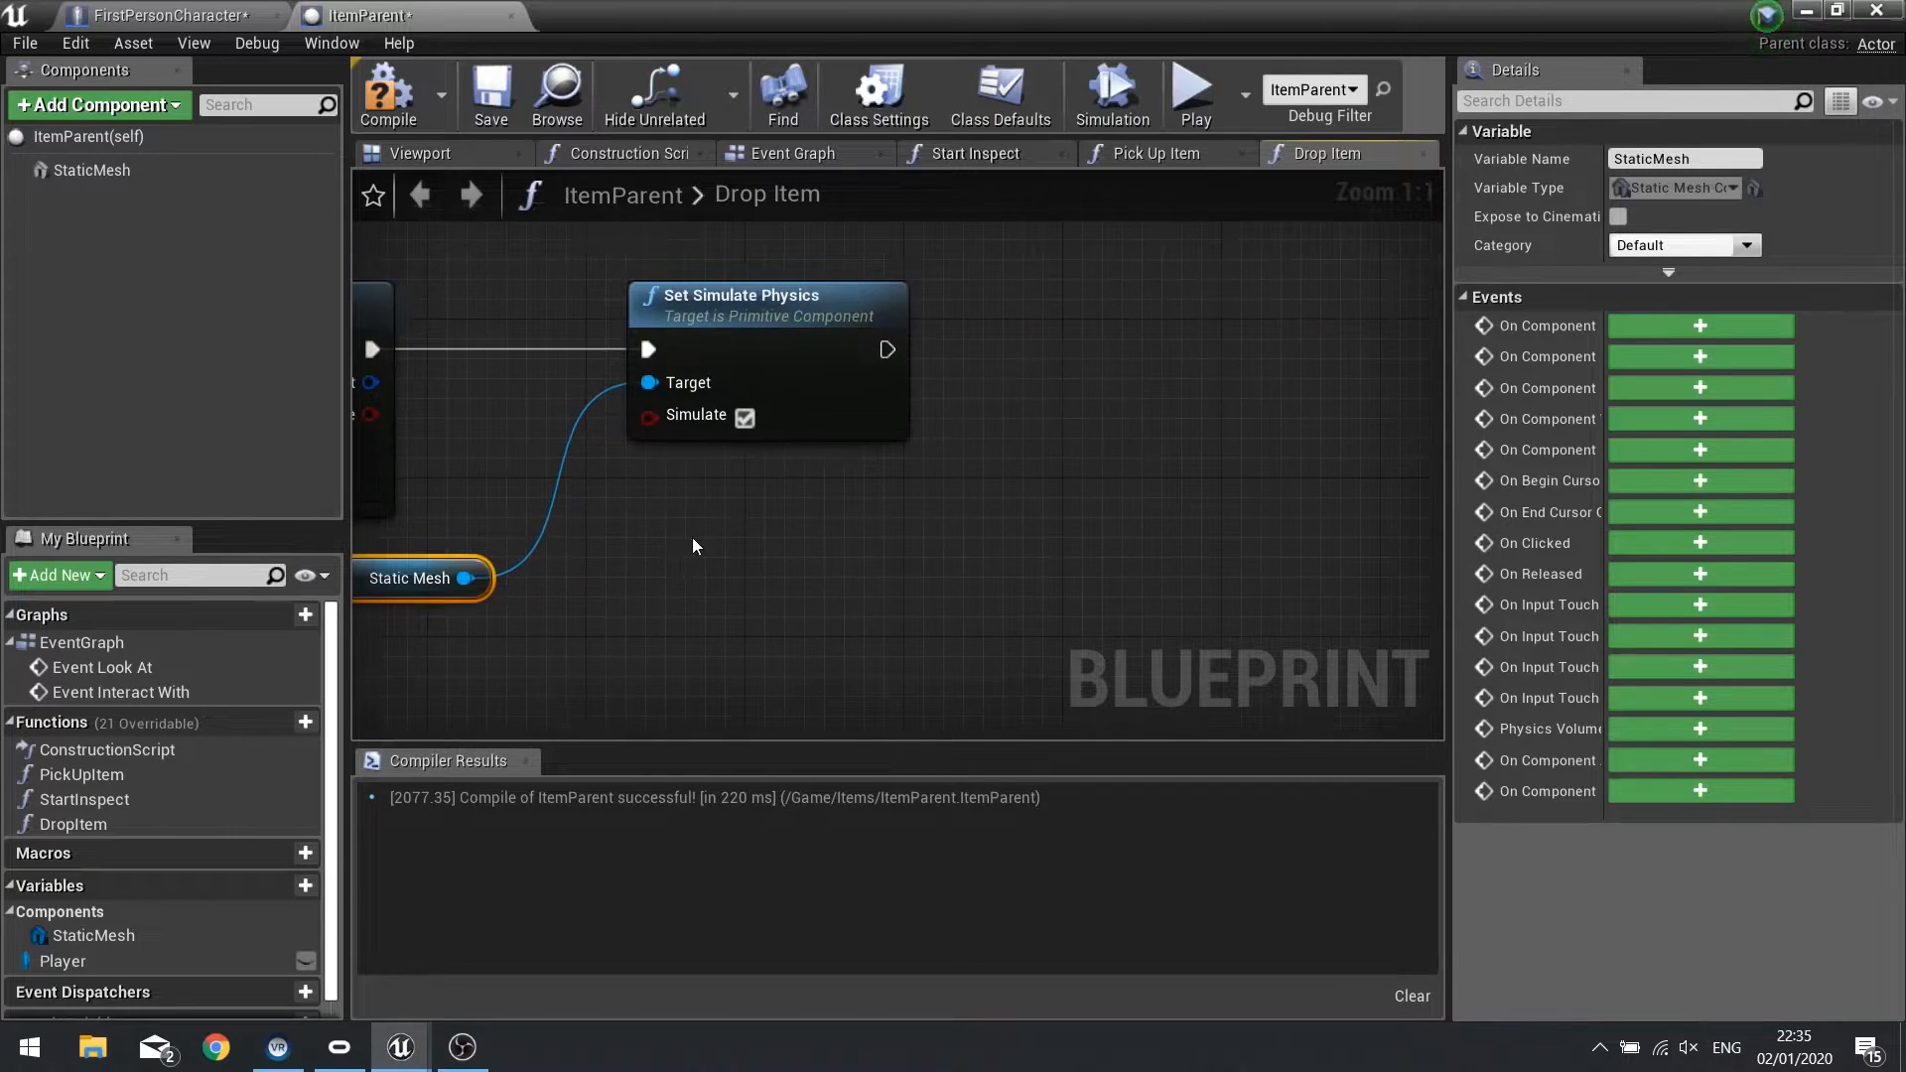
left_click_drag(467, 578, 997, 475)
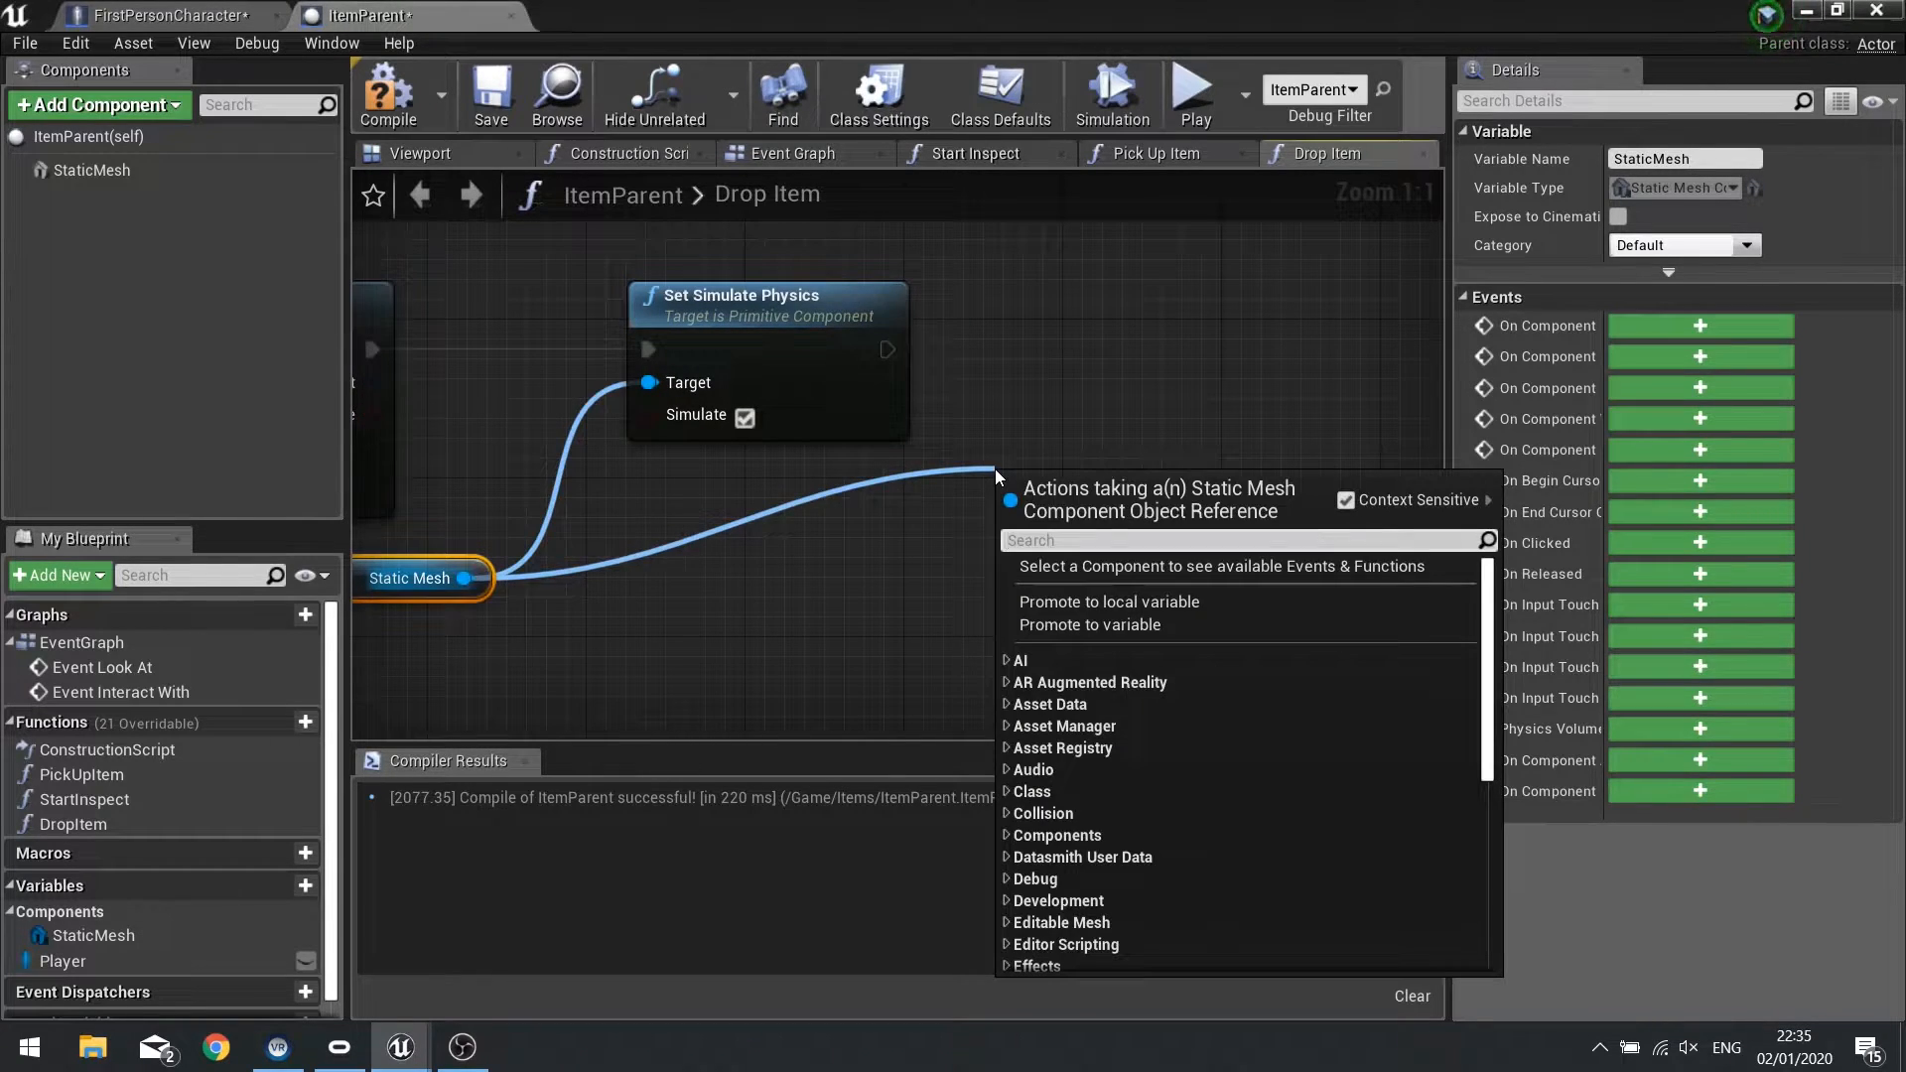
type("set coll")
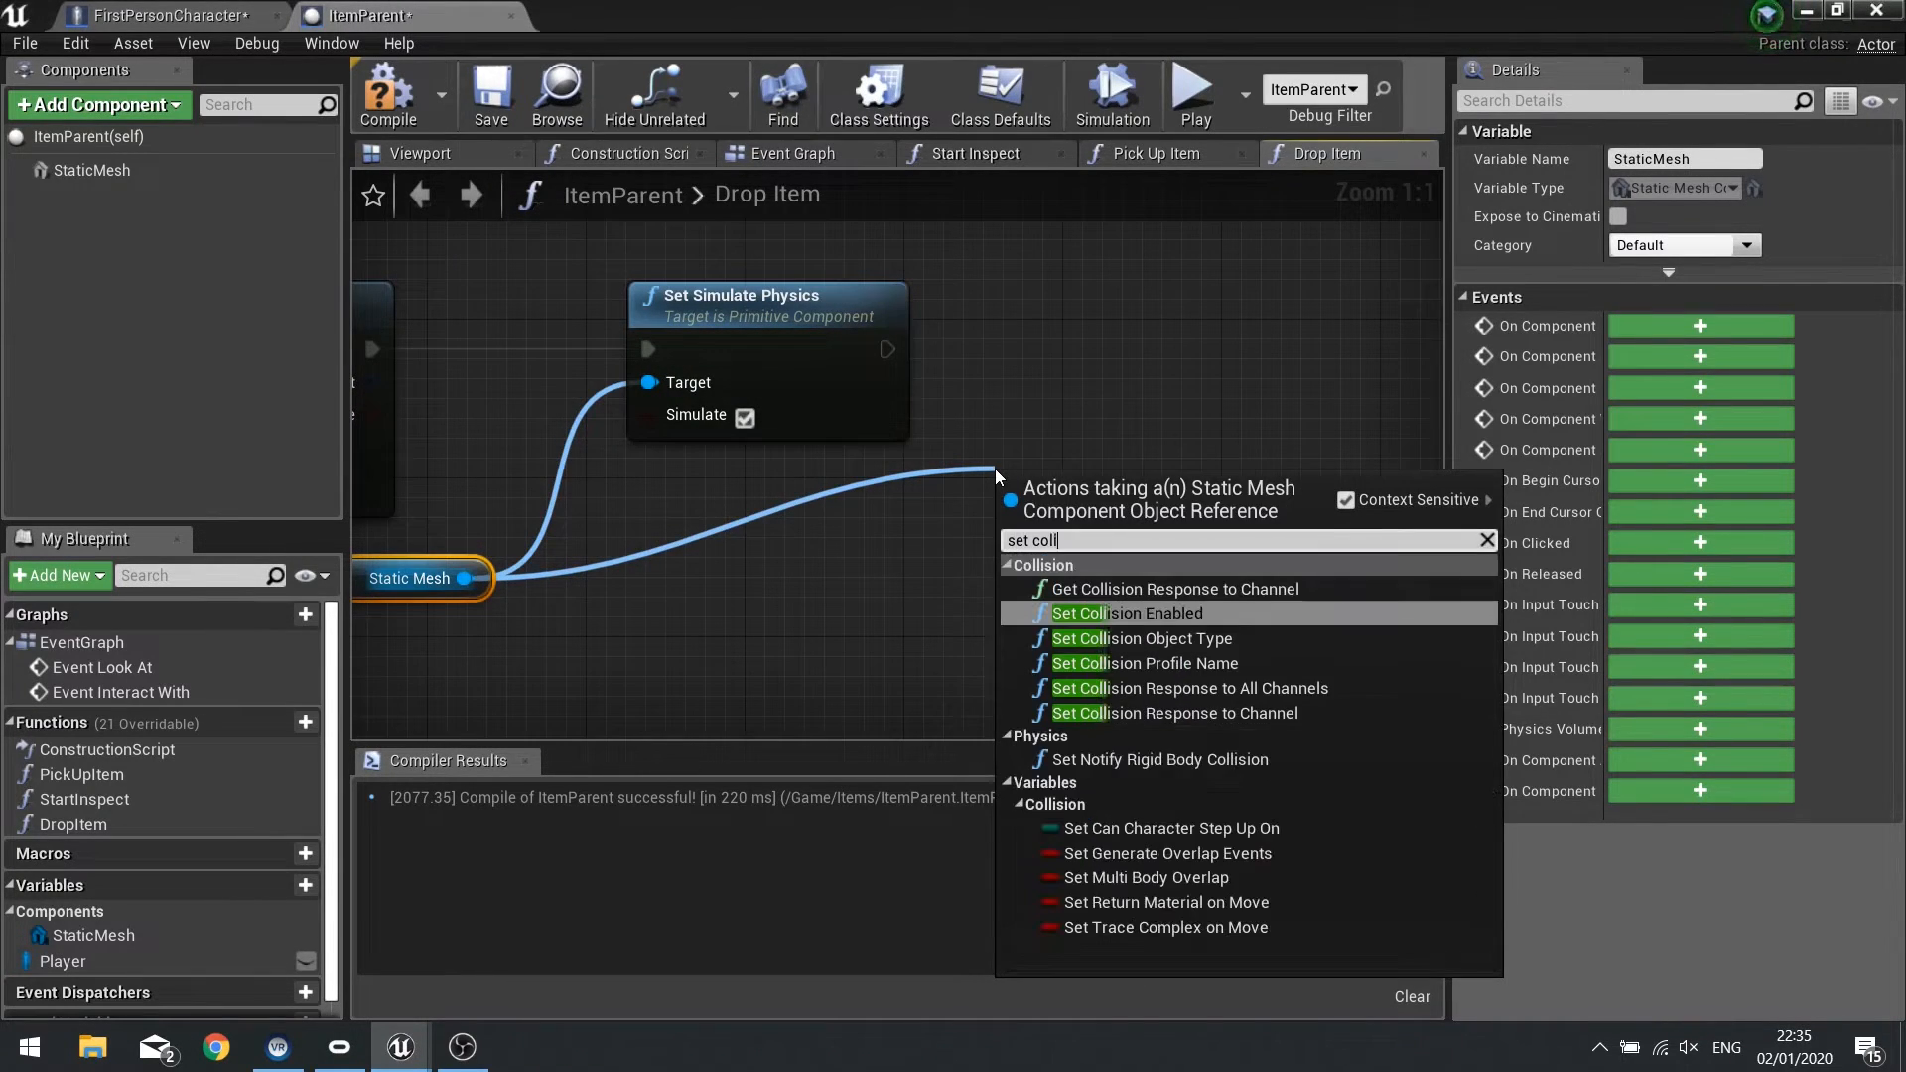
left_click(1127, 613)
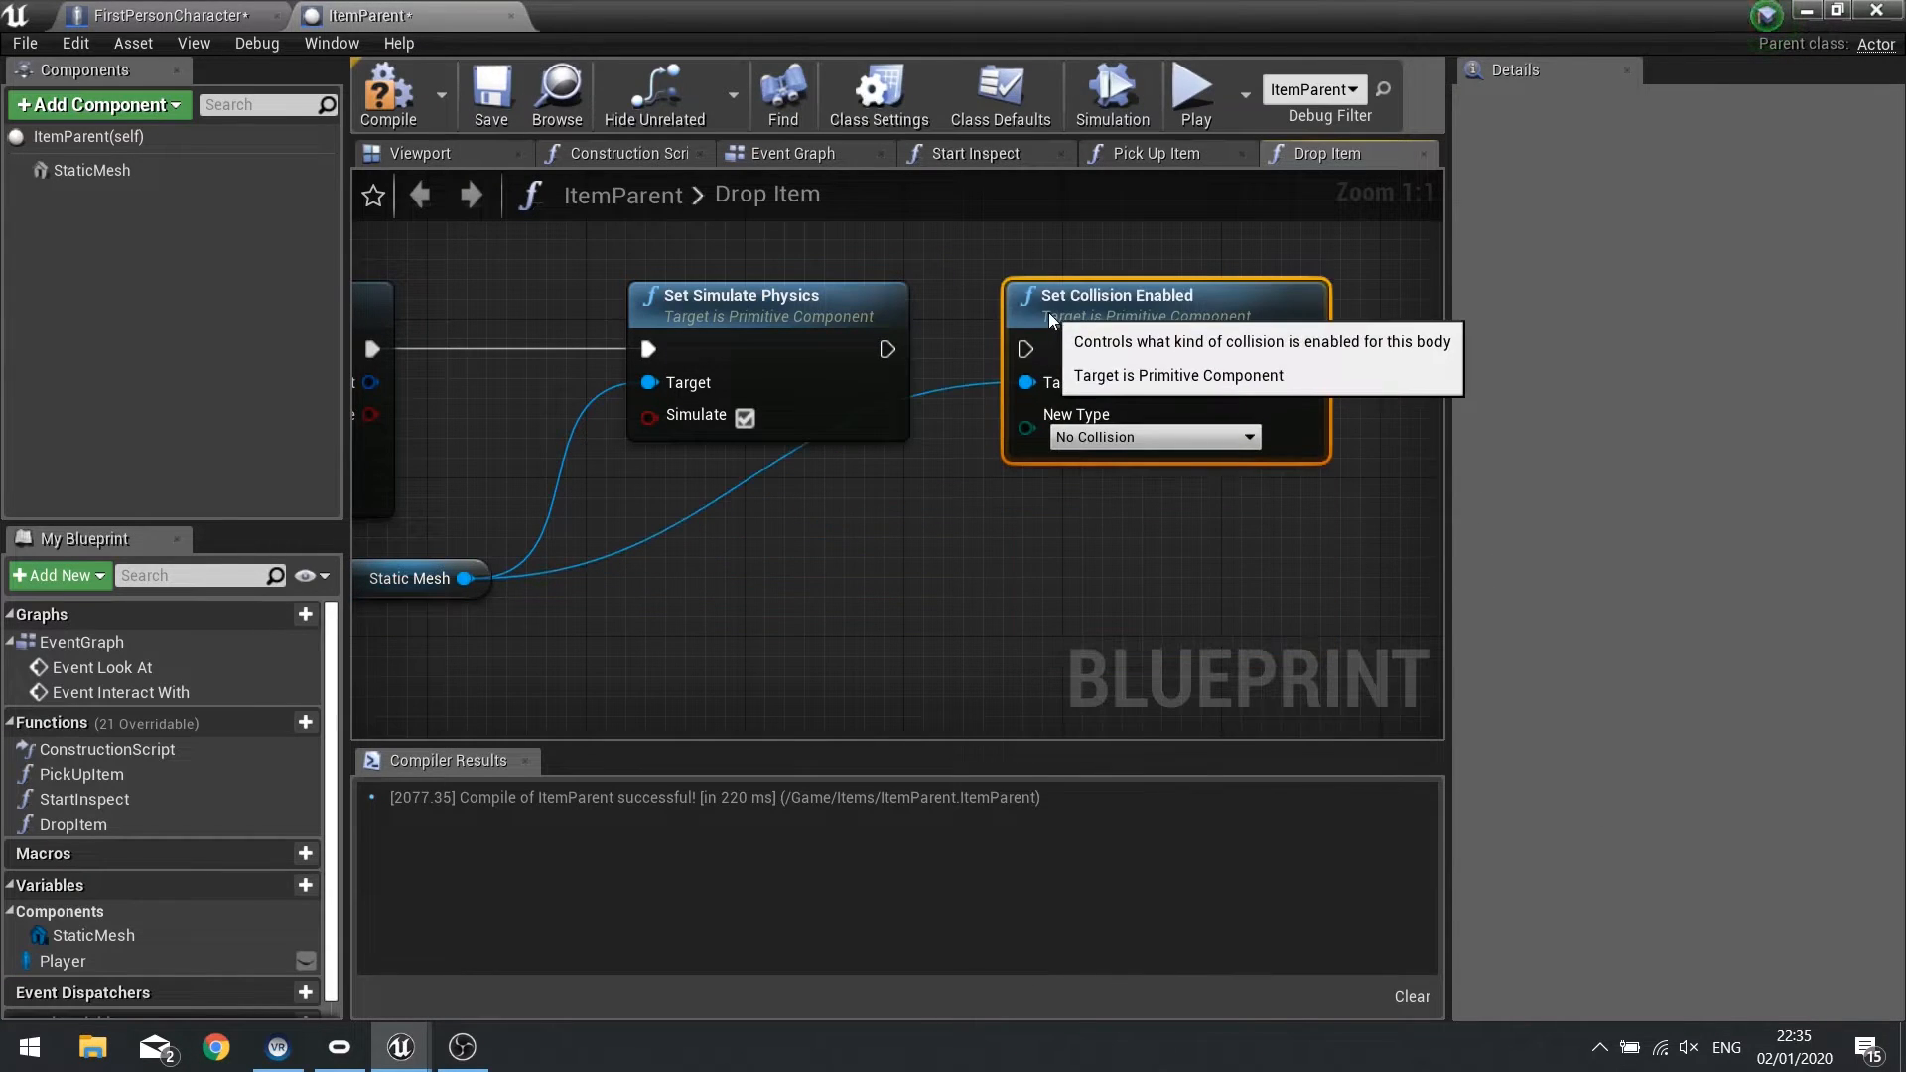
left_click(1153, 437)
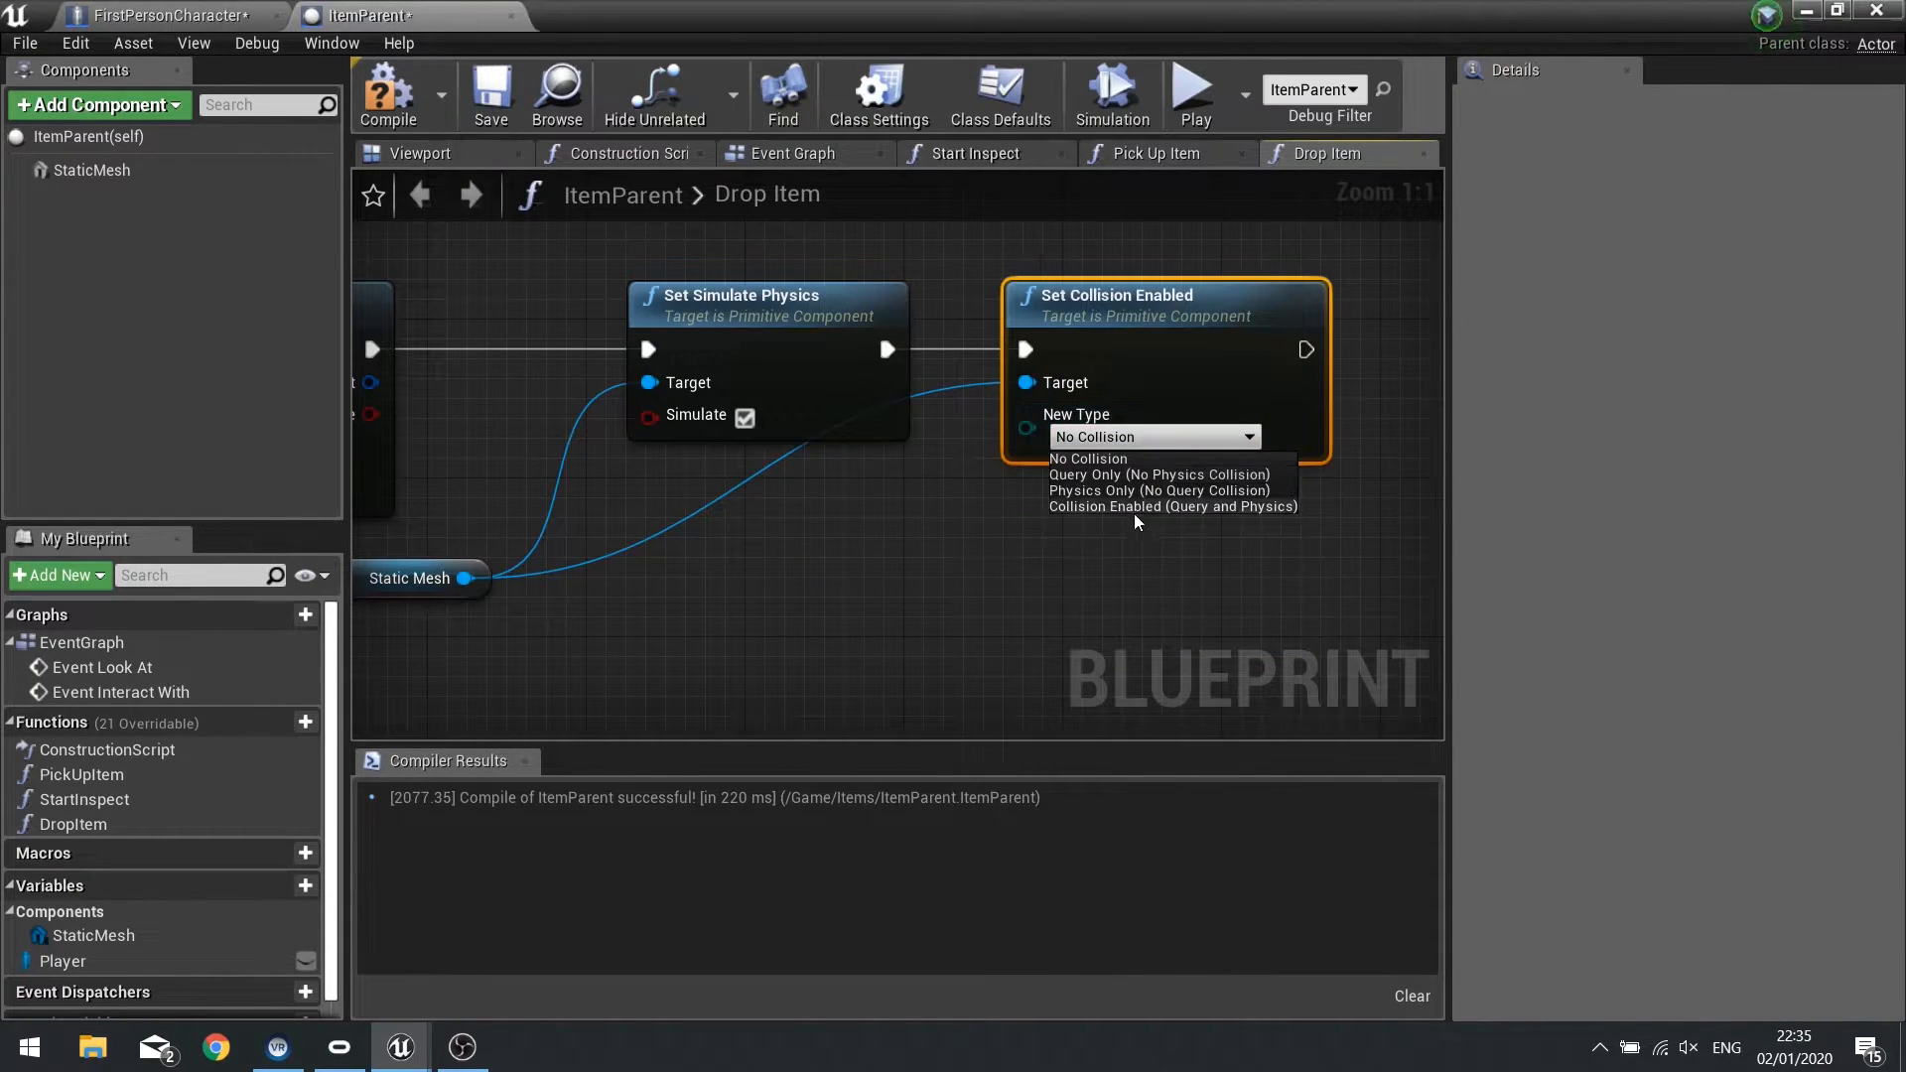
left_click(1172, 505)
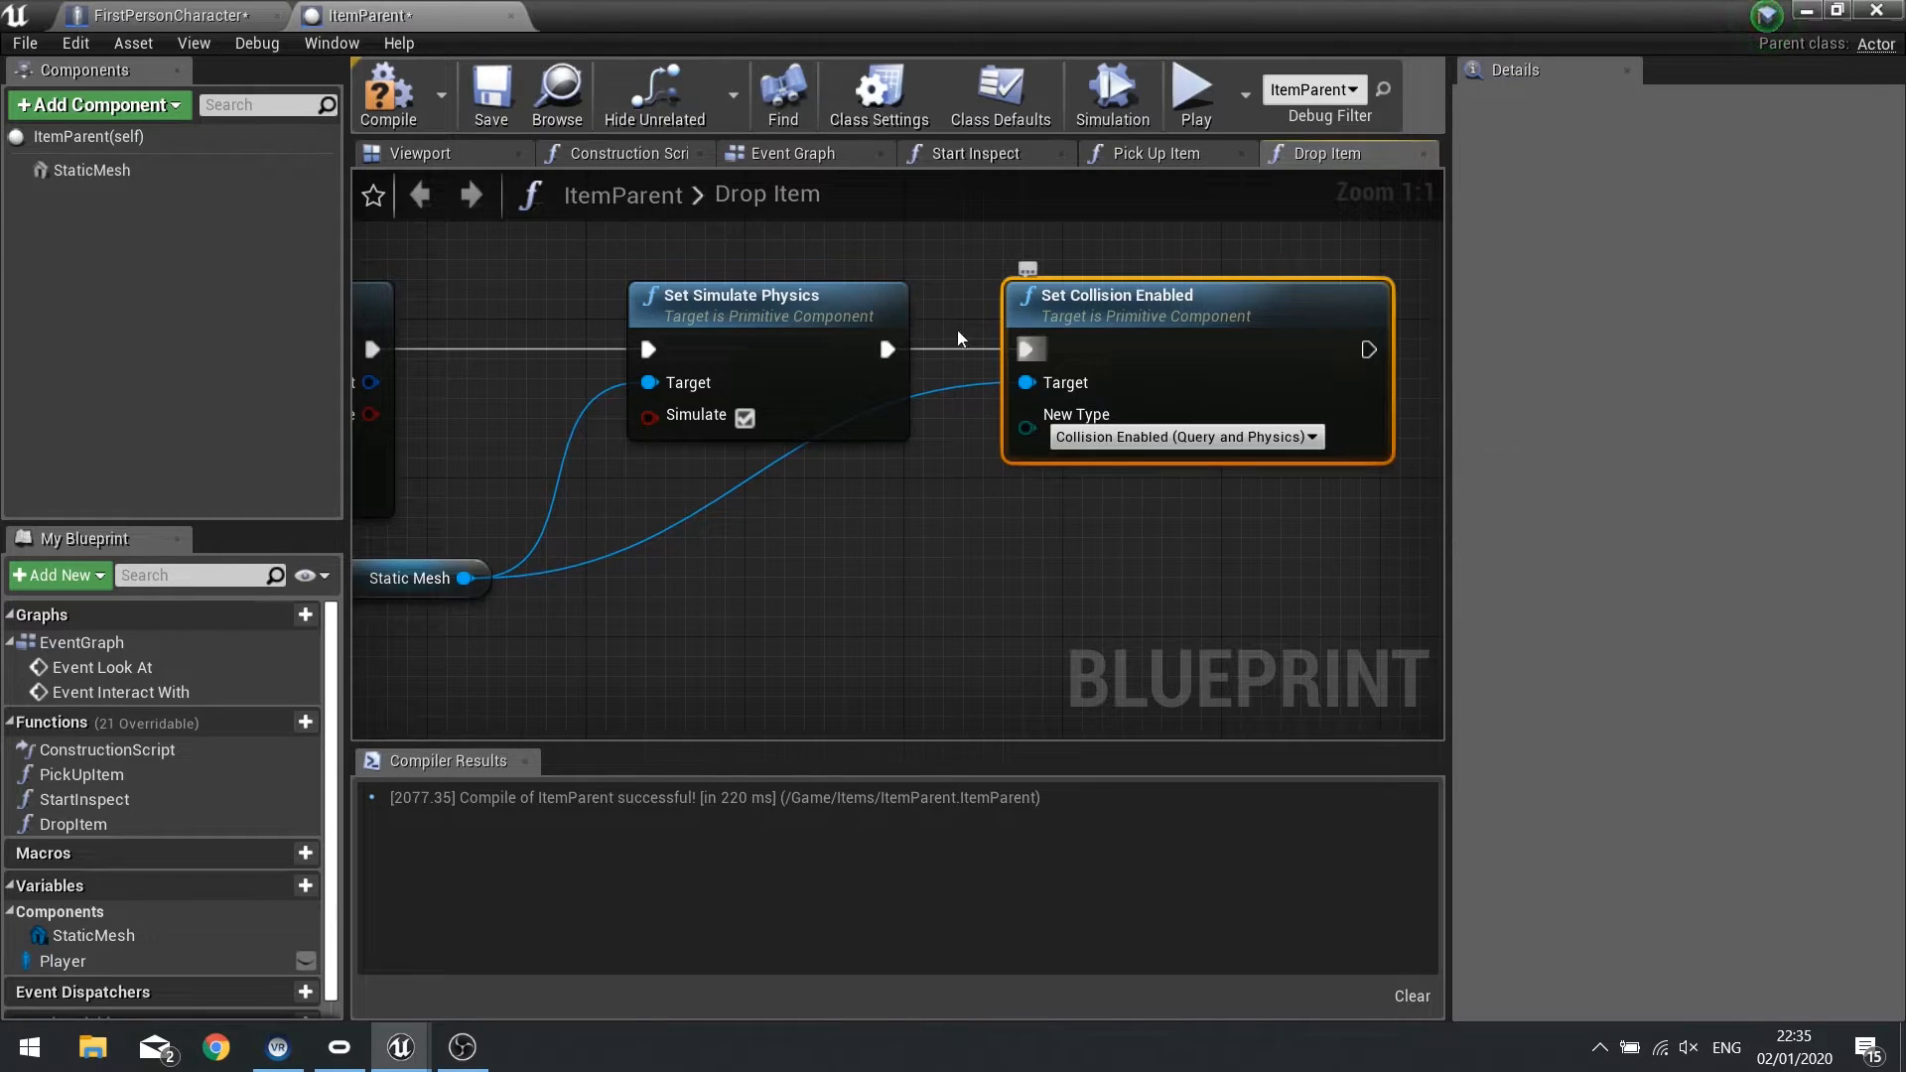
scroll("down", 3)
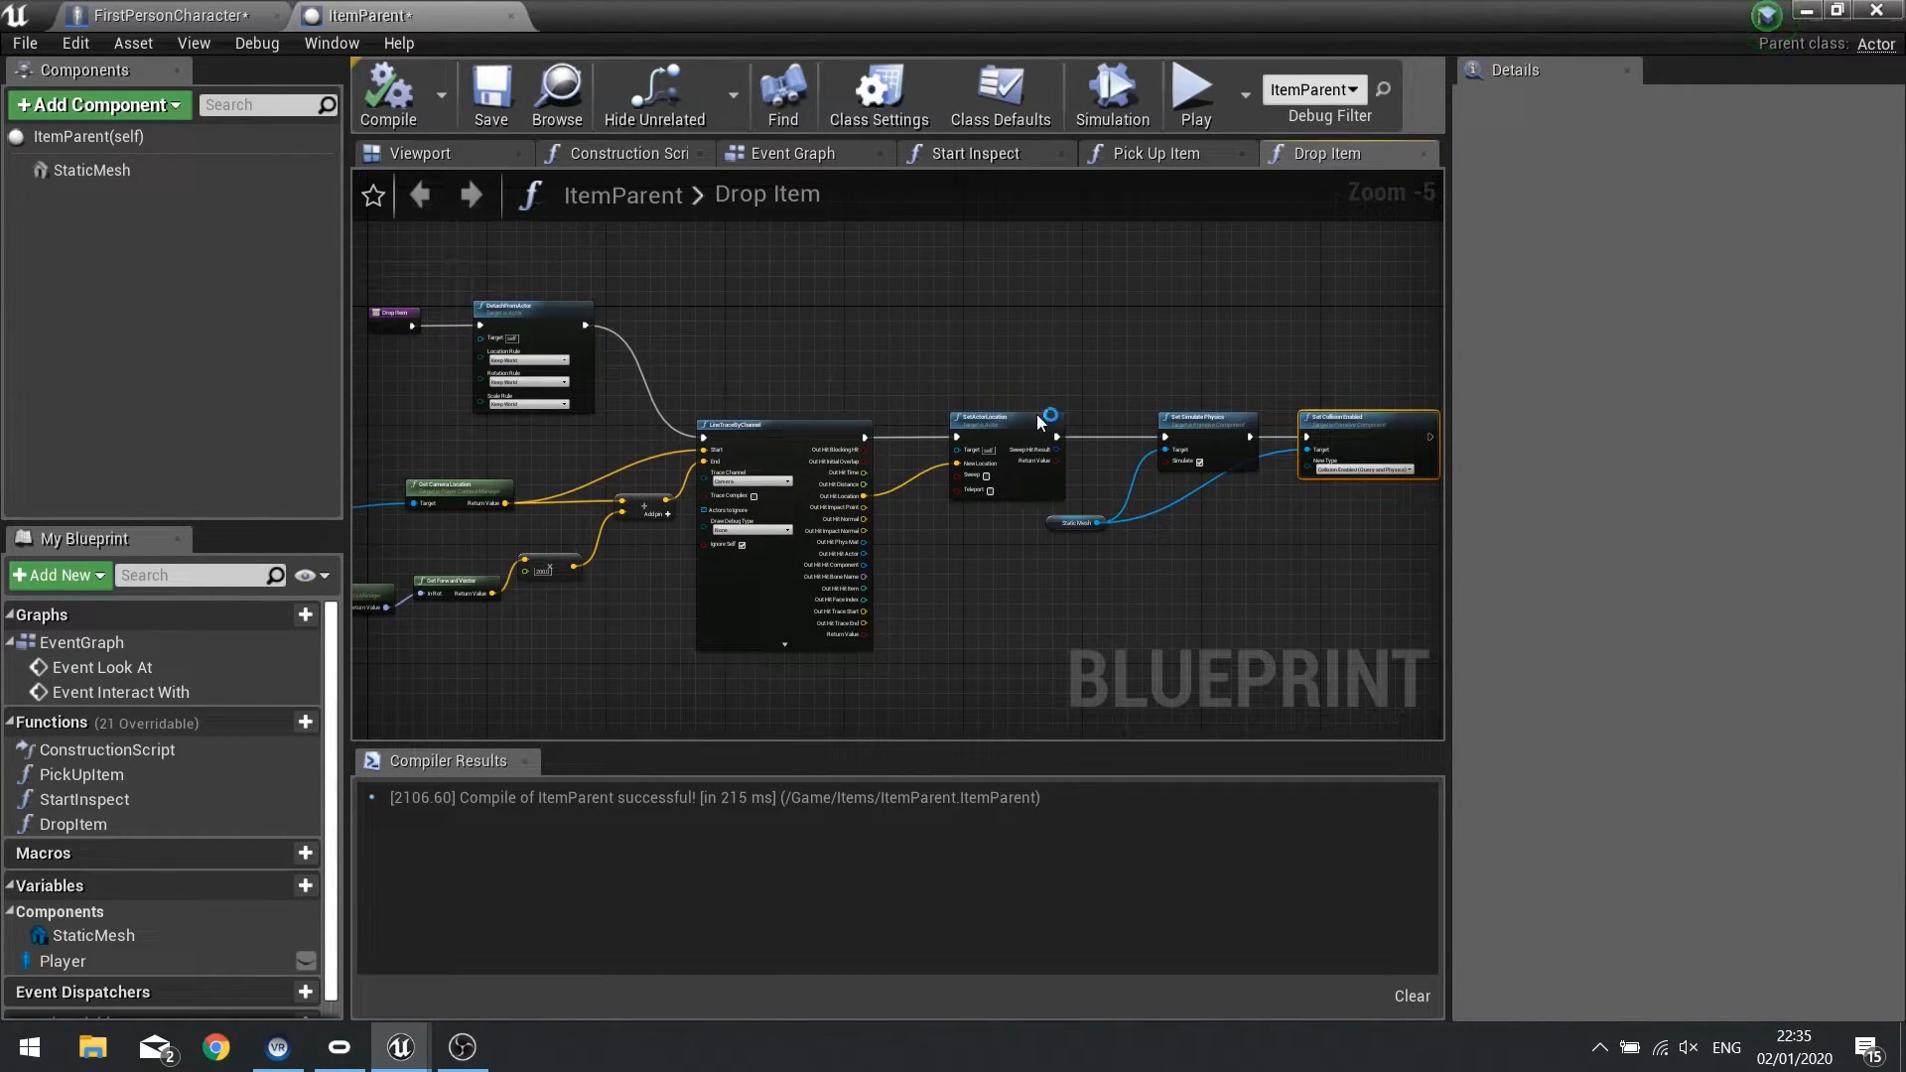
left_click(164, 15)
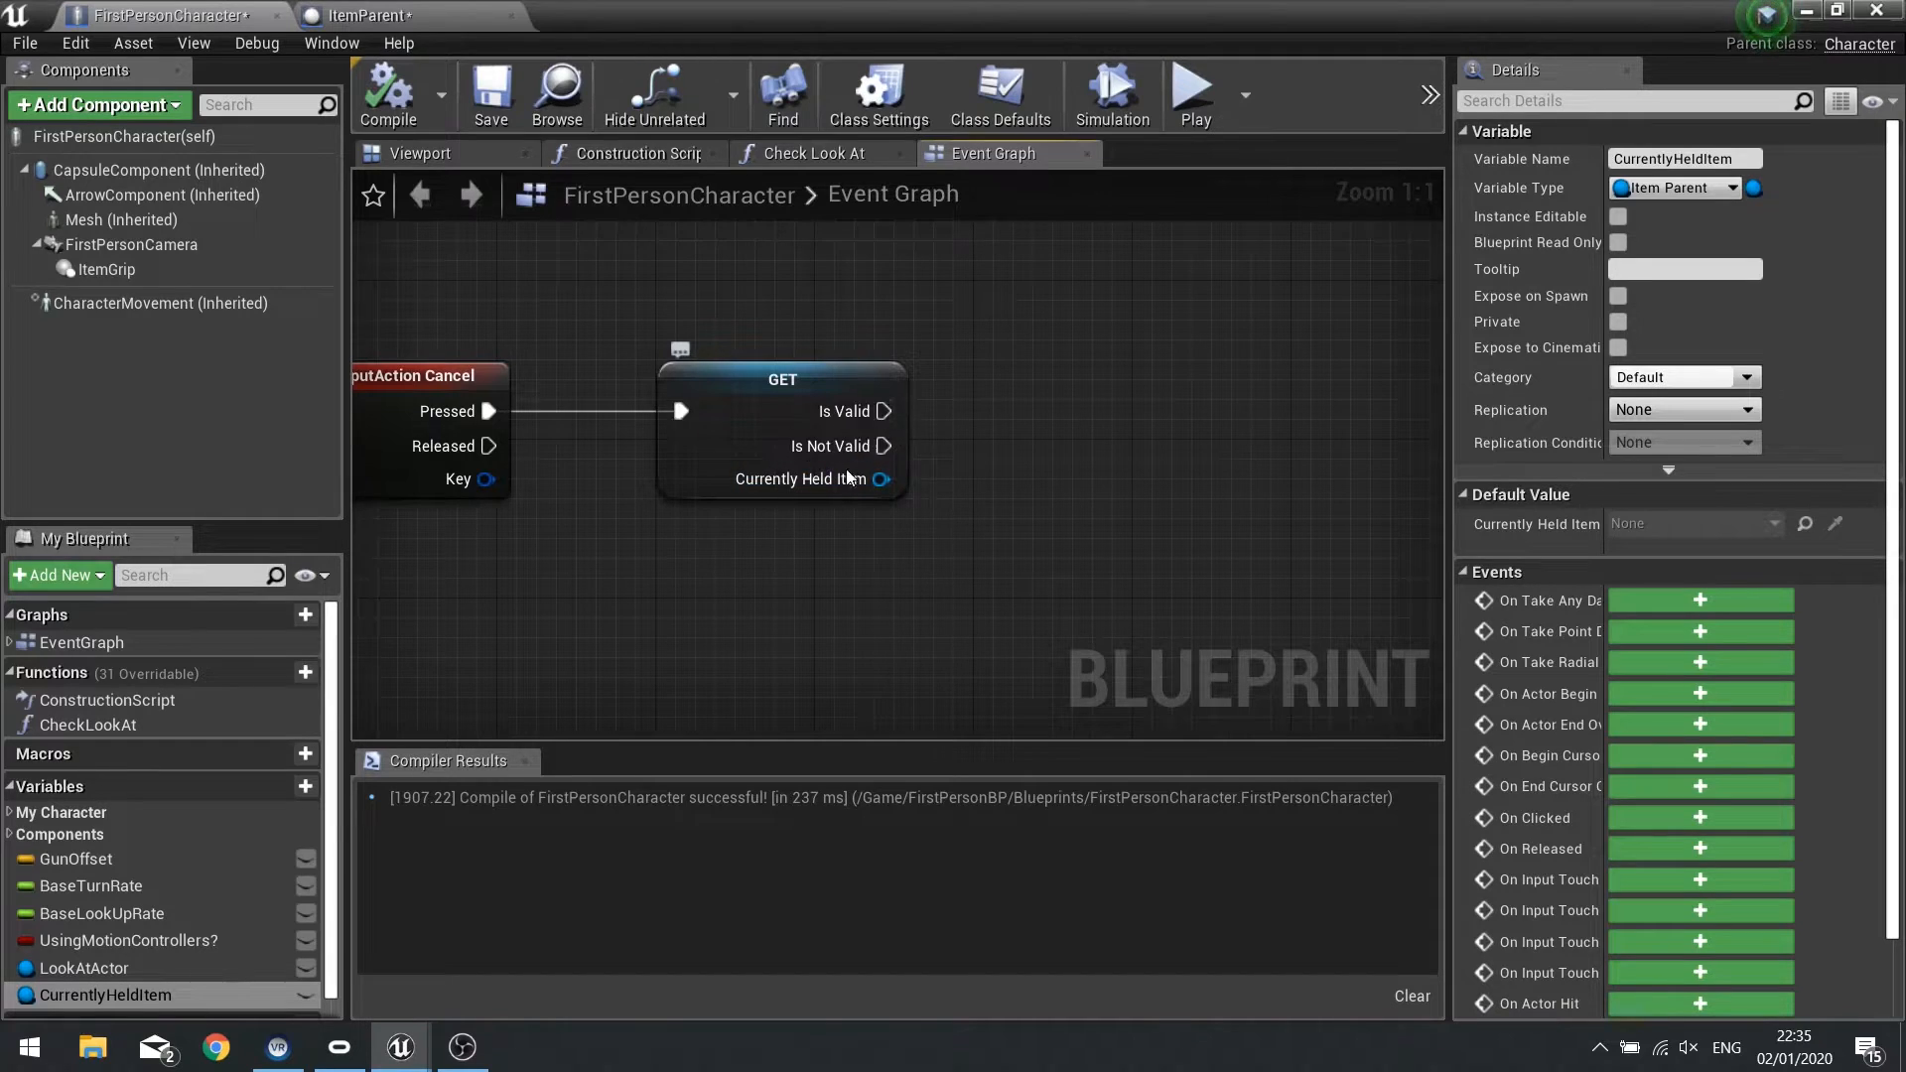
mouse_move(1083, 423)
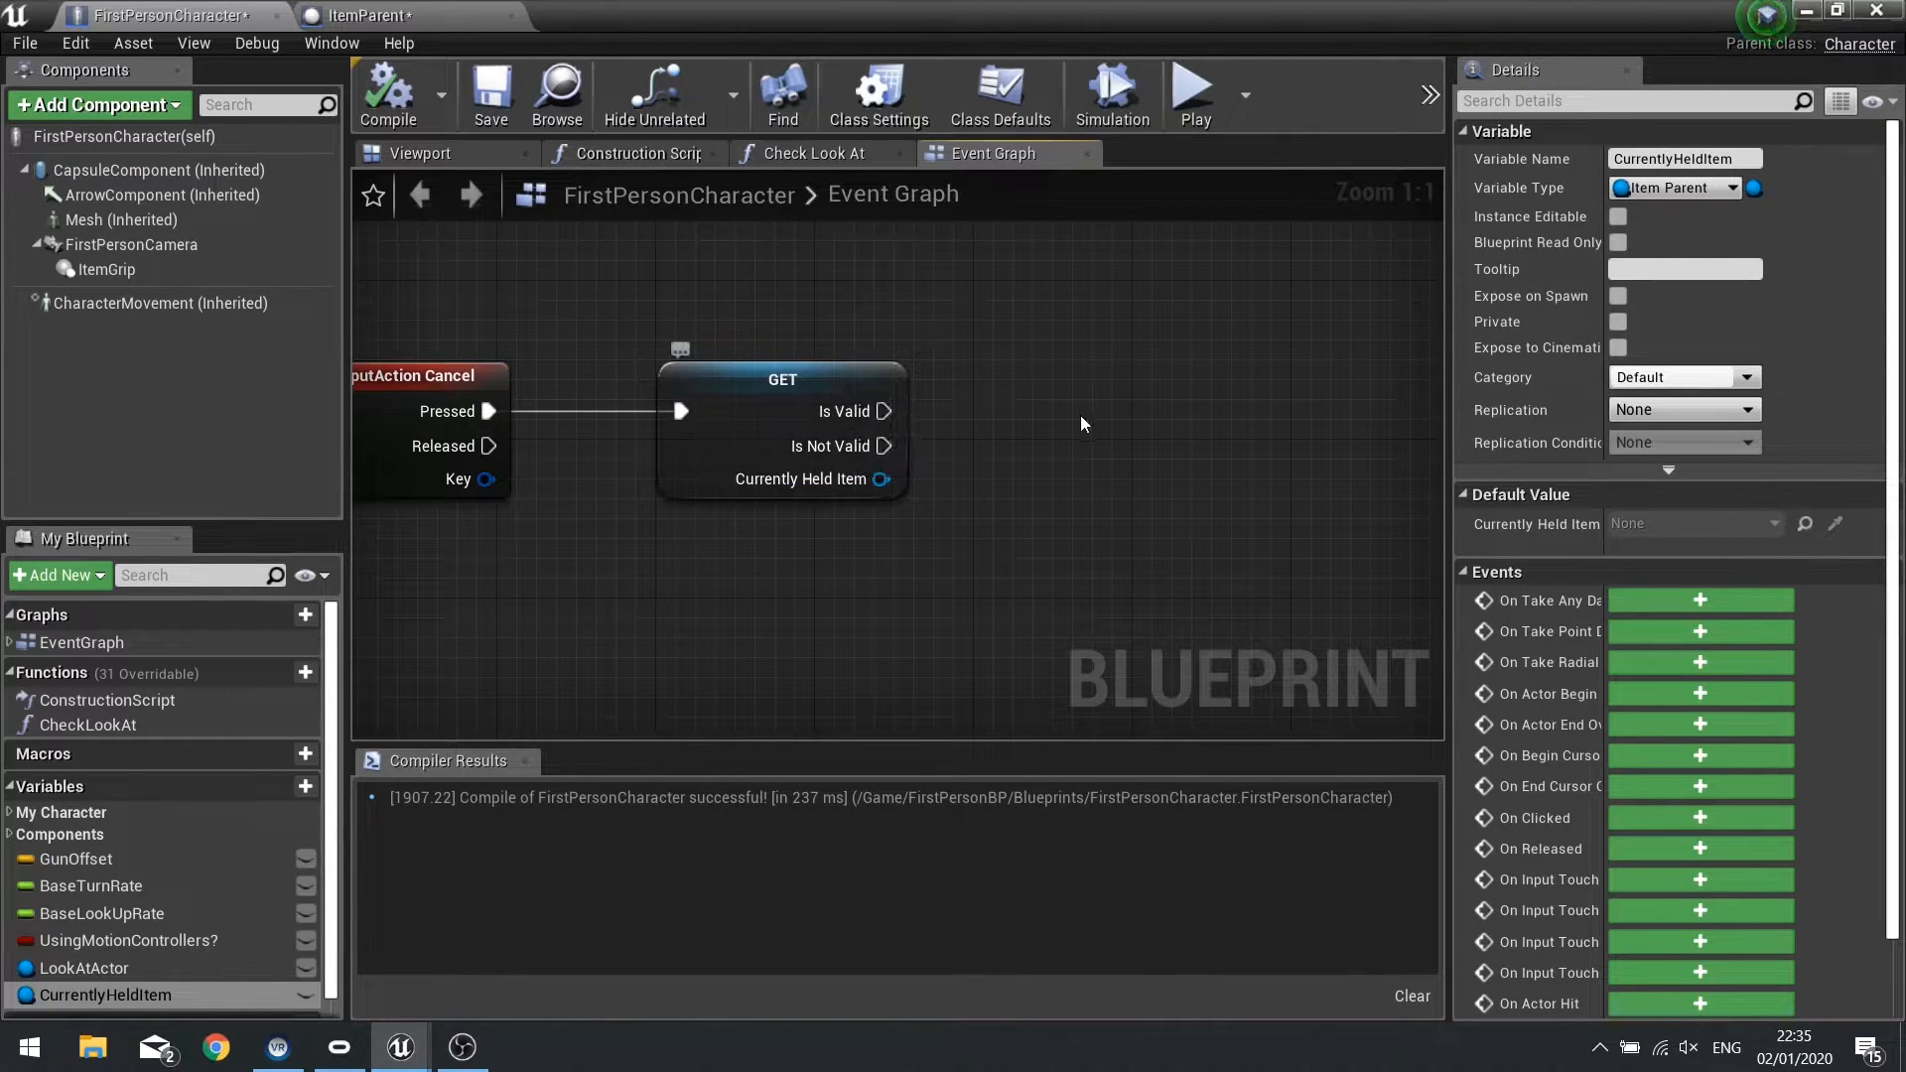
Call Drop Item on Currently Held Item, driven by the Is Valid check.
left_click_drag(882, 477, 1125, 401)
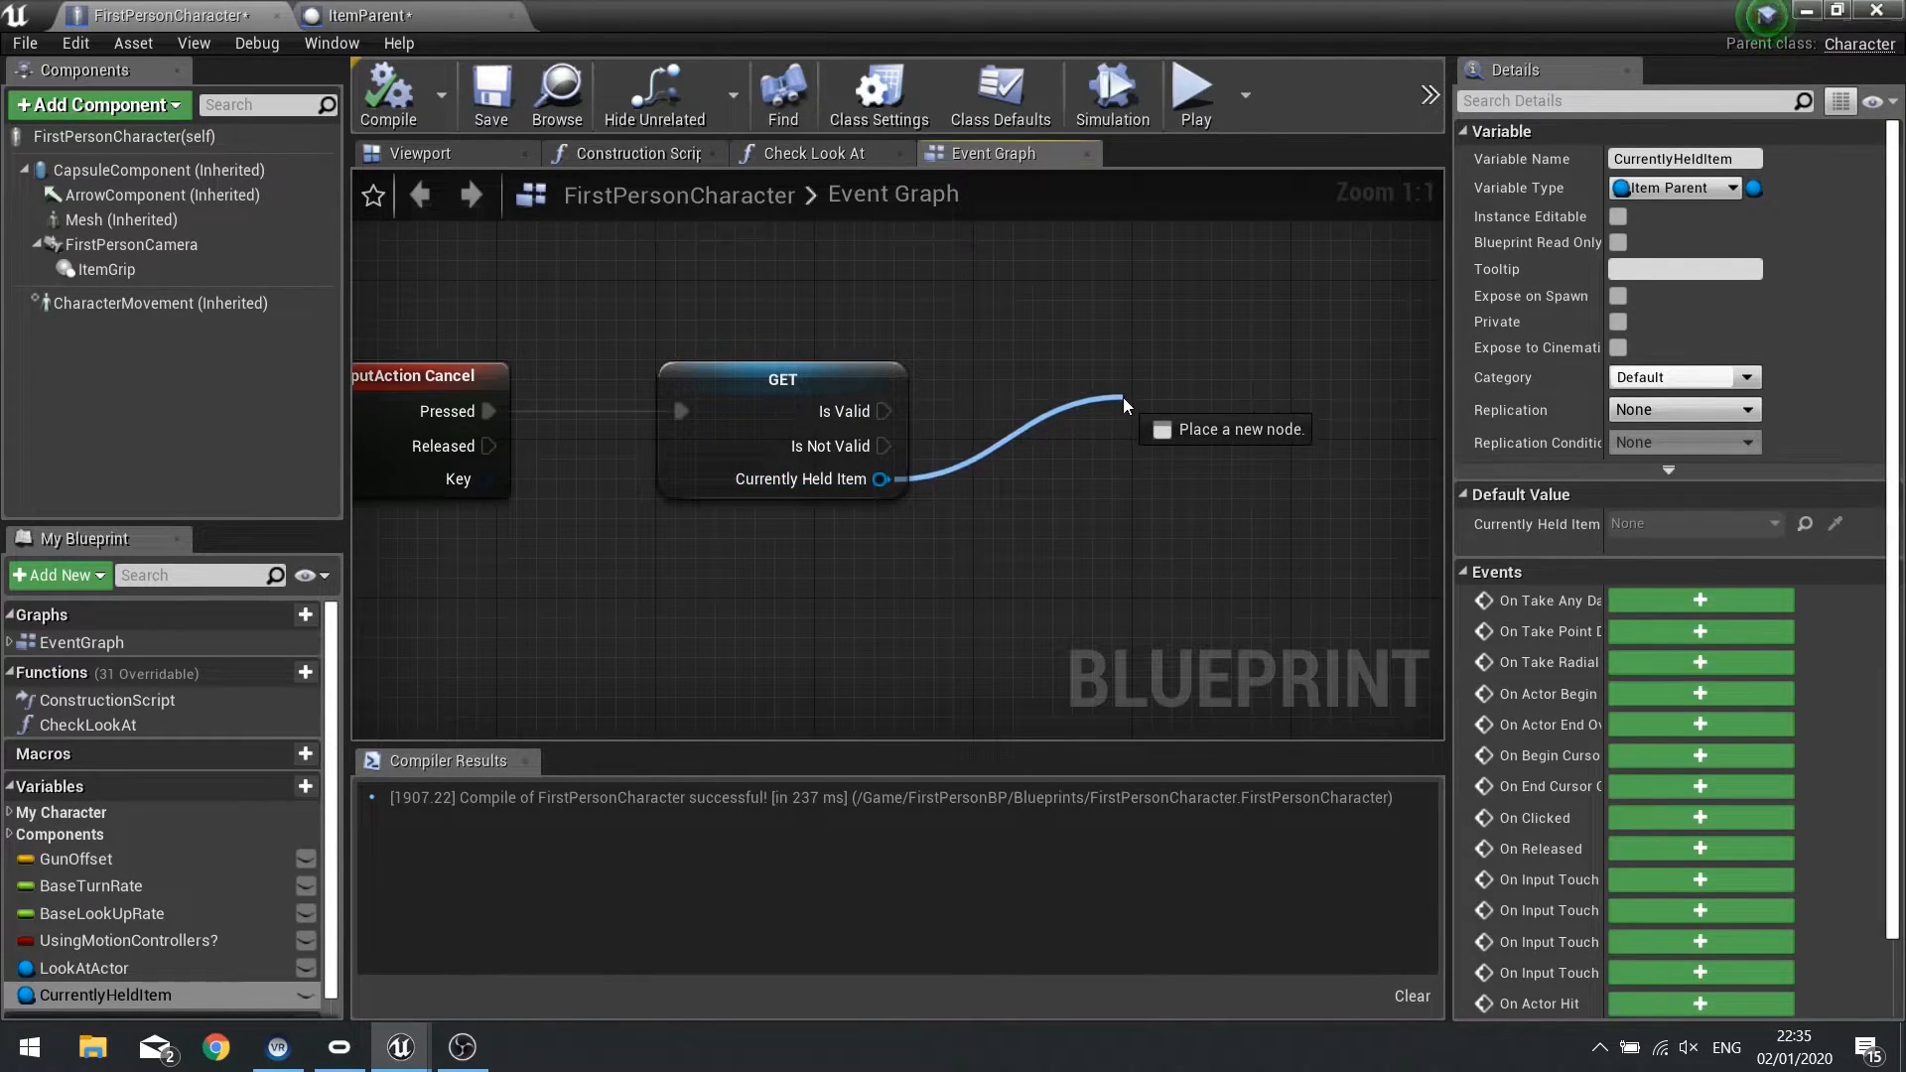
type("drop")
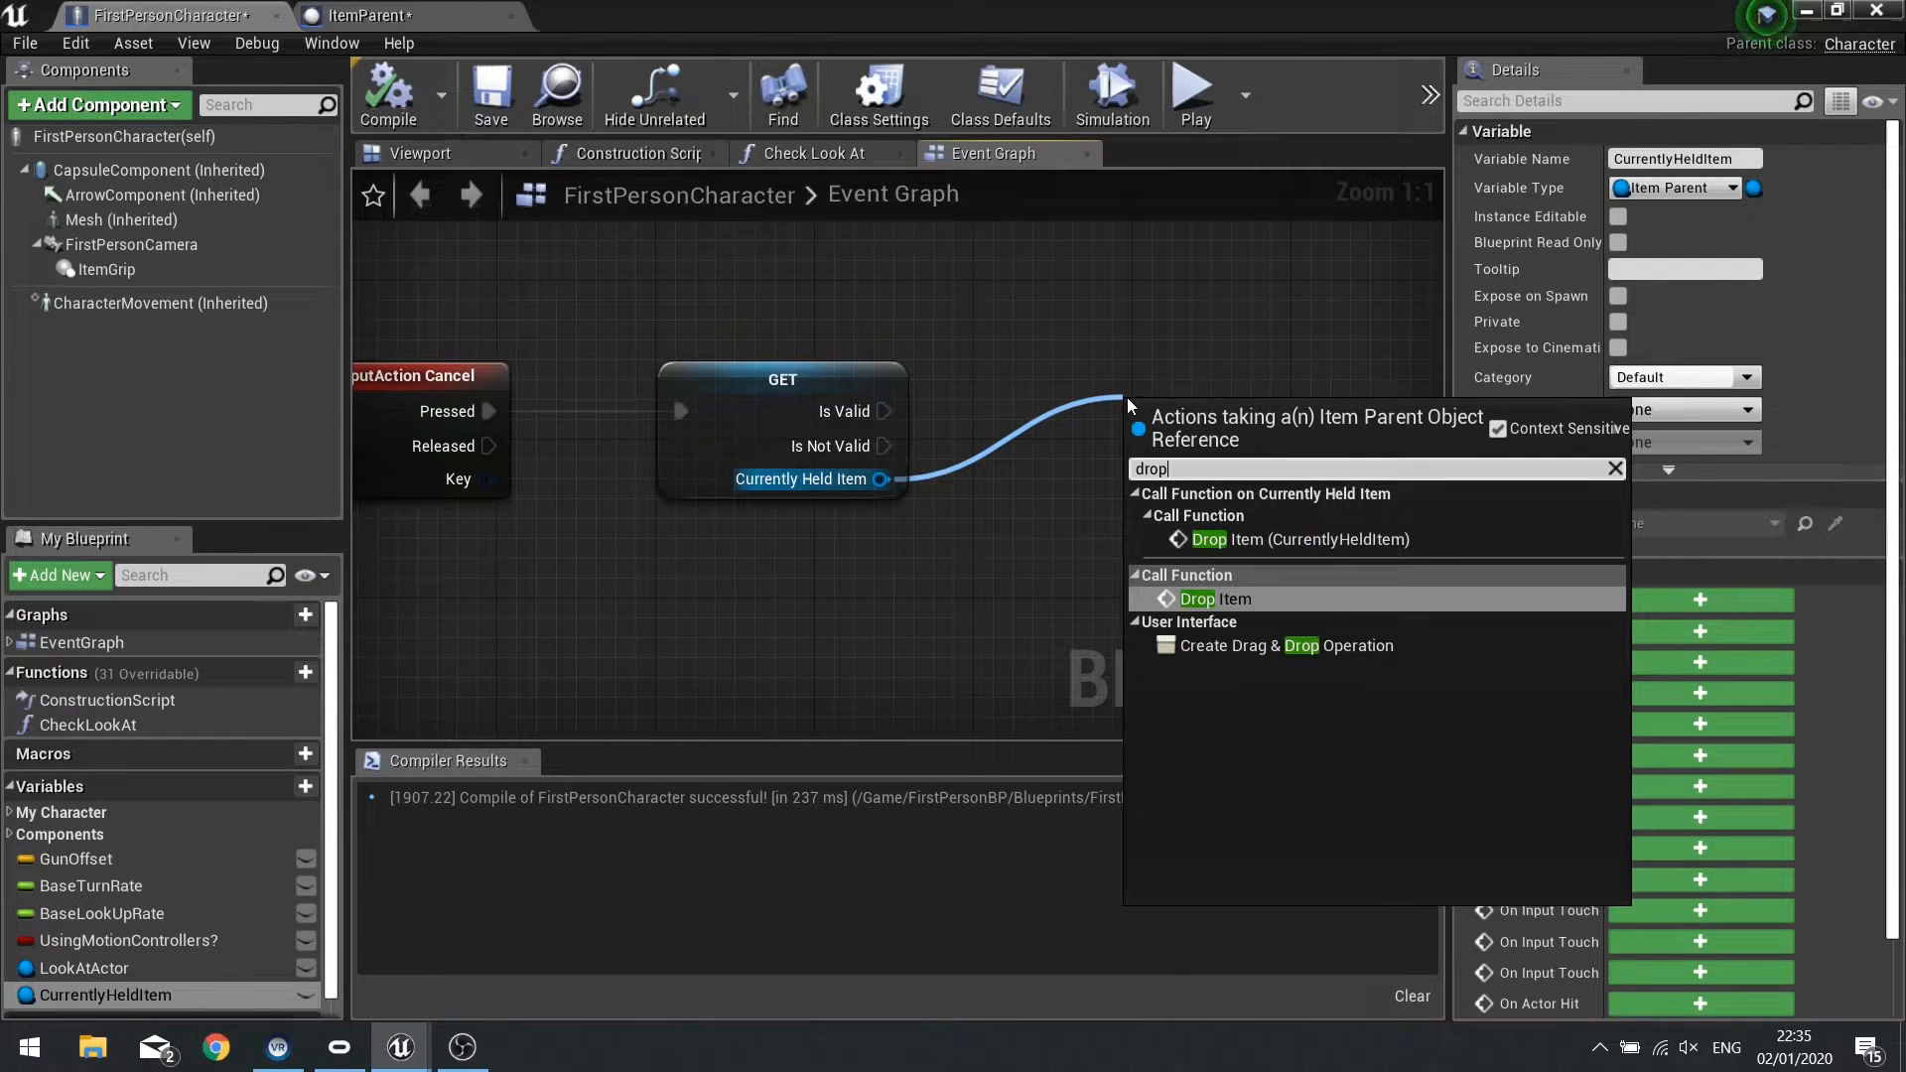
left_click(1213, 598)
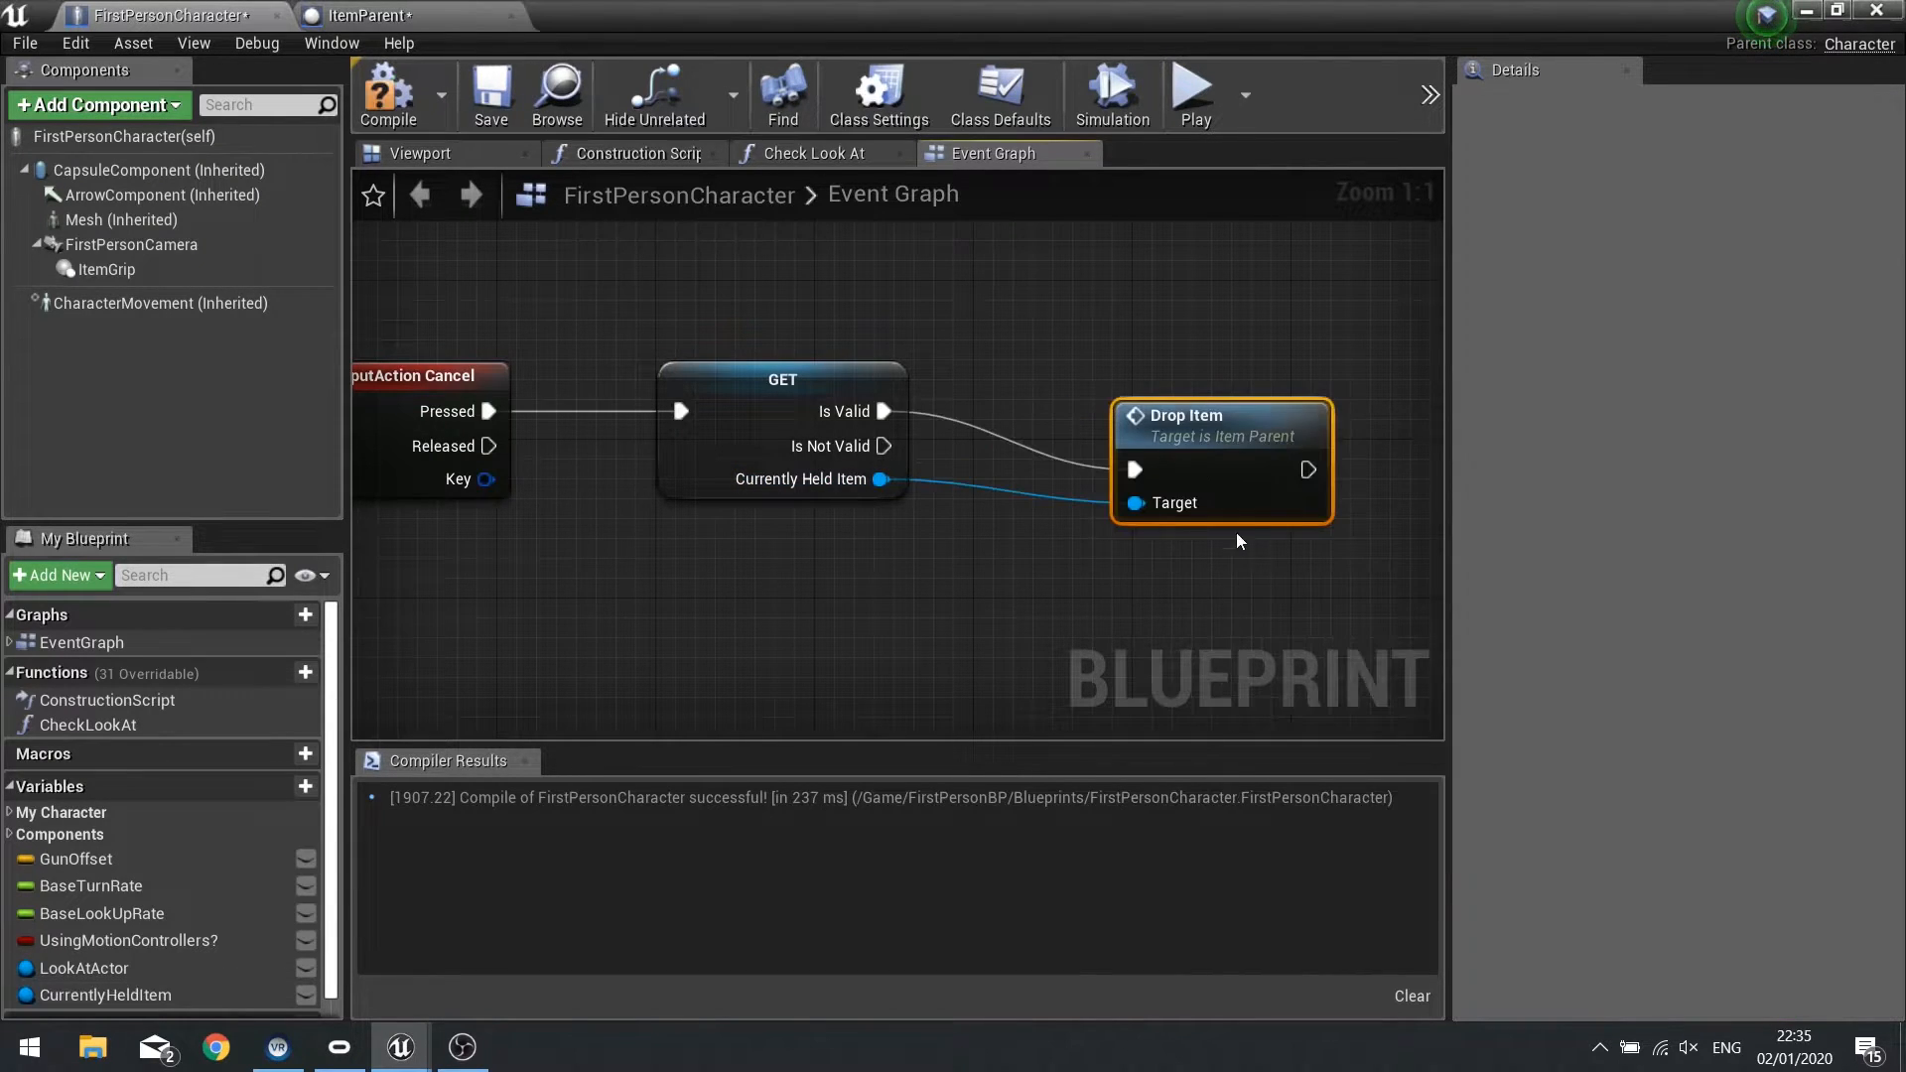
left_click_drag(1220, 461, 1180, 401)
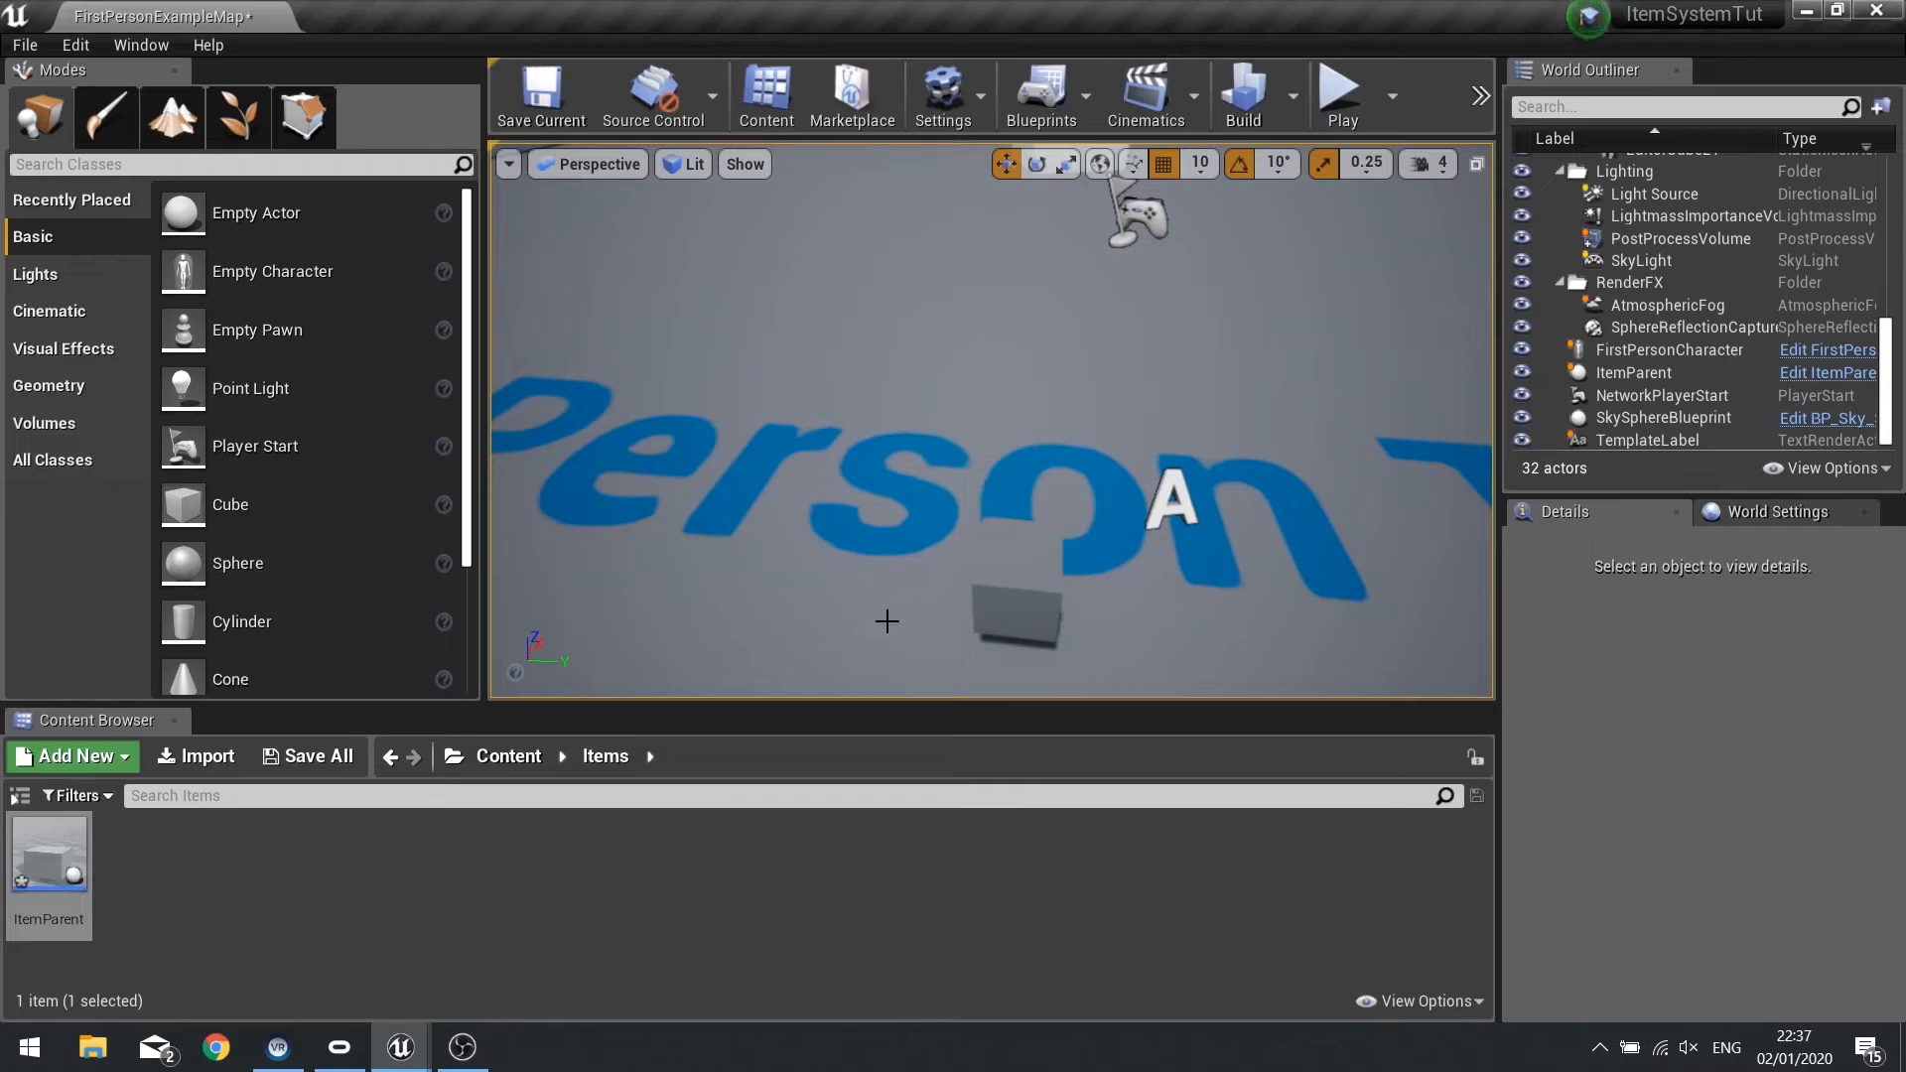
Open the ItemParent blueprint to review it, then launch a Play-in-Editor session of the level.
double_click(49, 851)
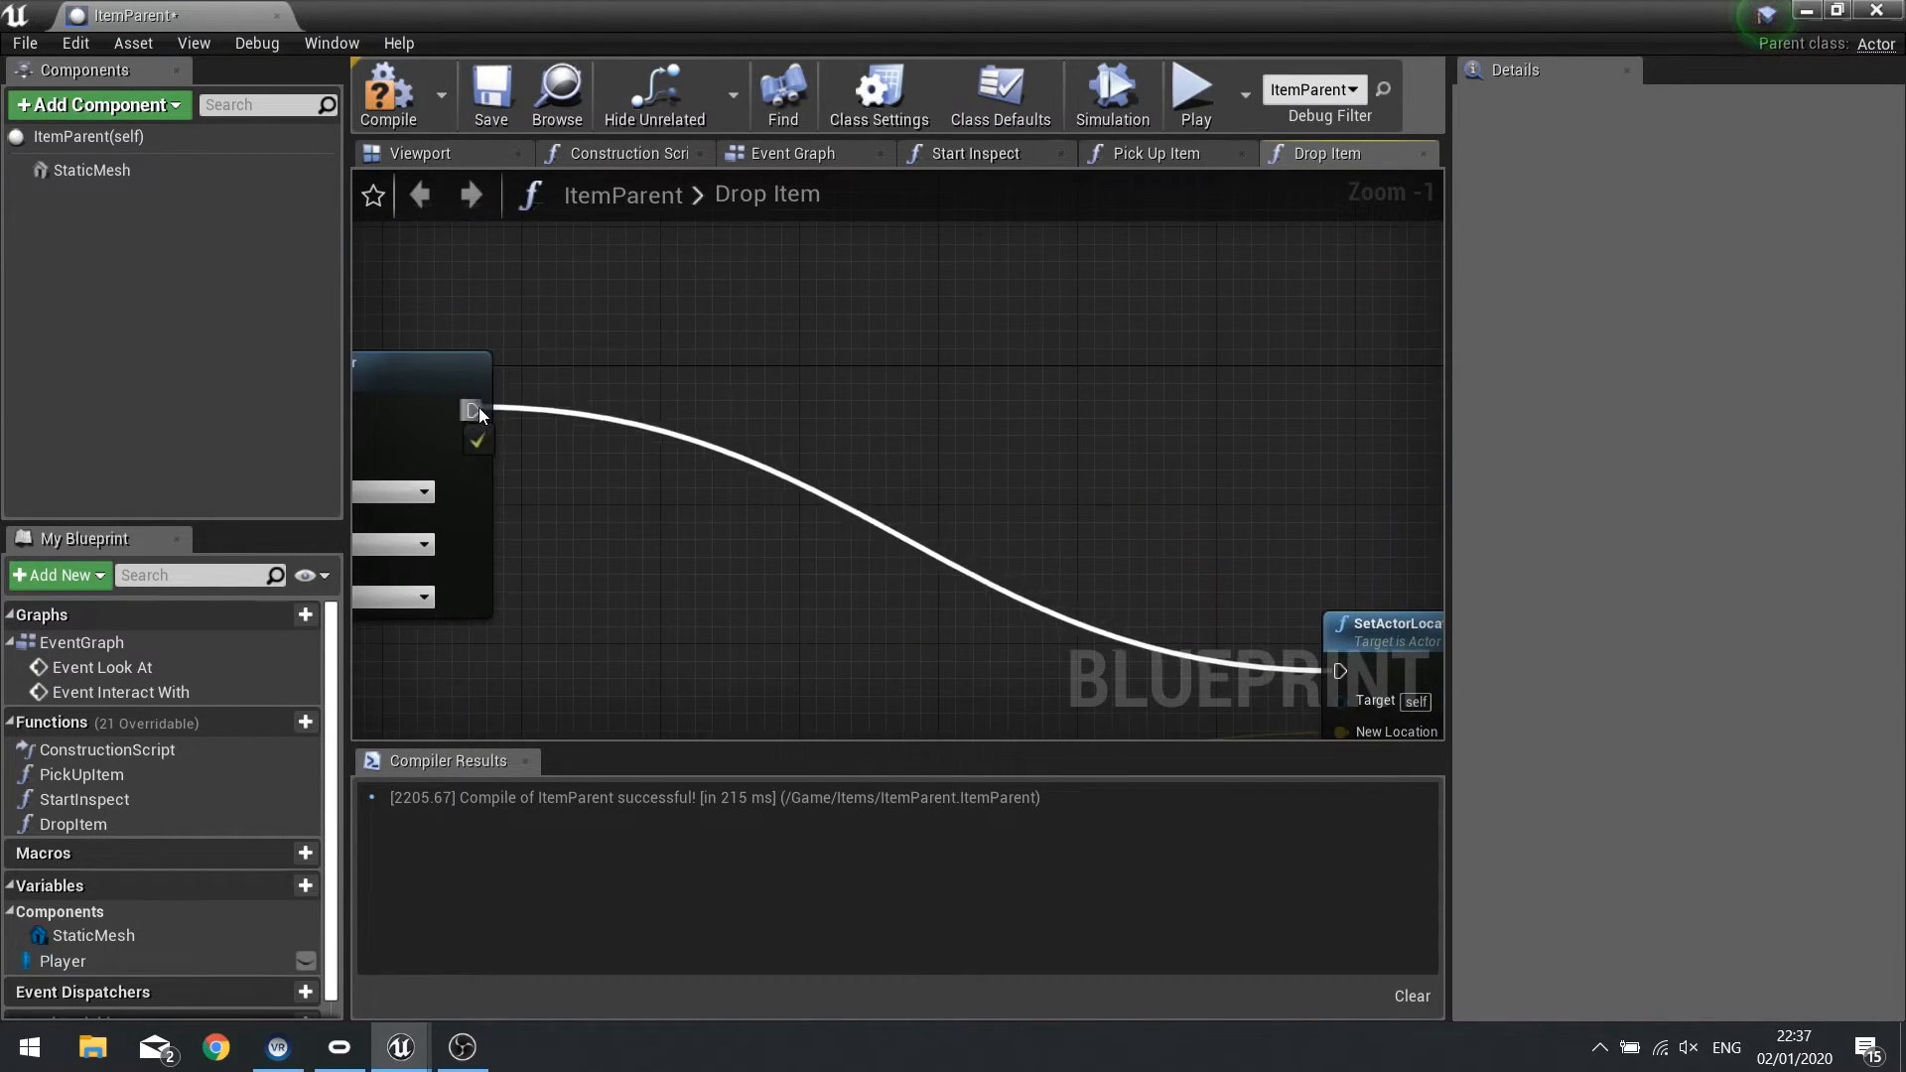
scroll("down", 3)
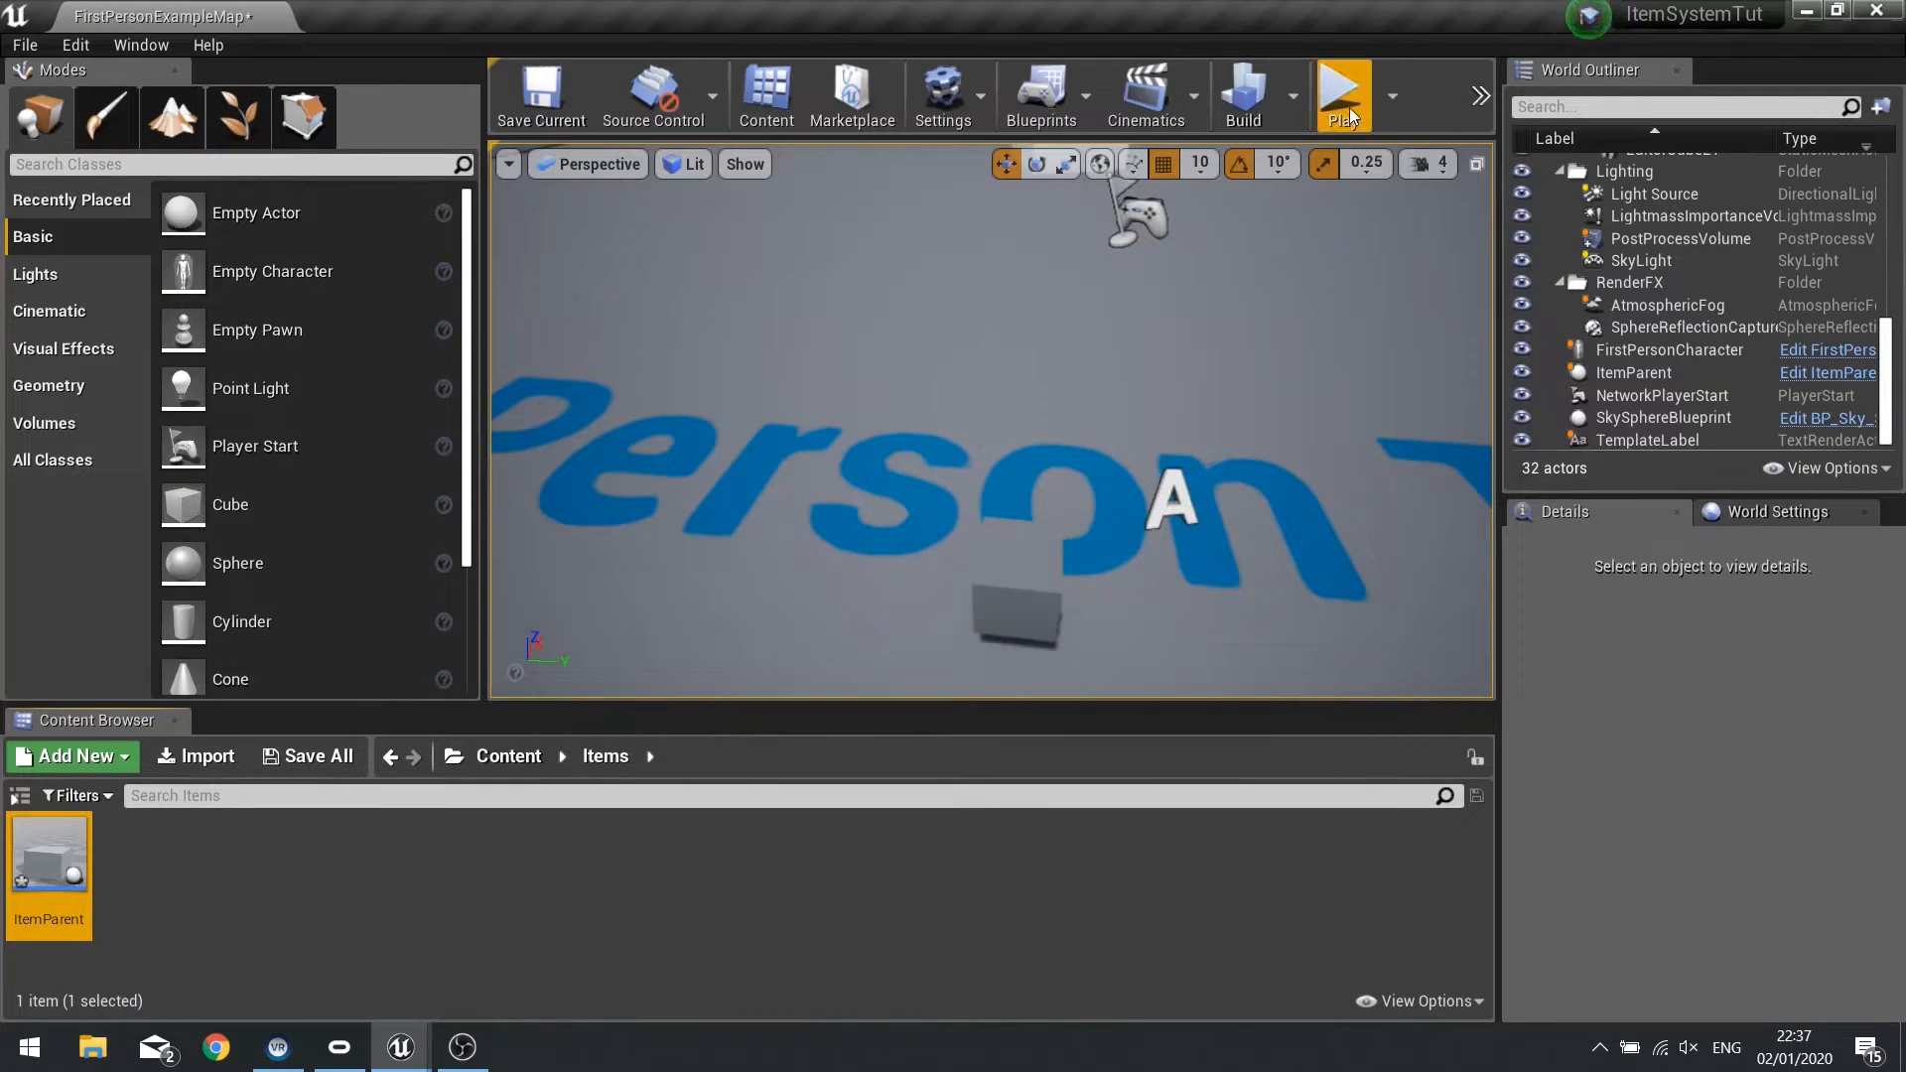
left_click(1342, 96)
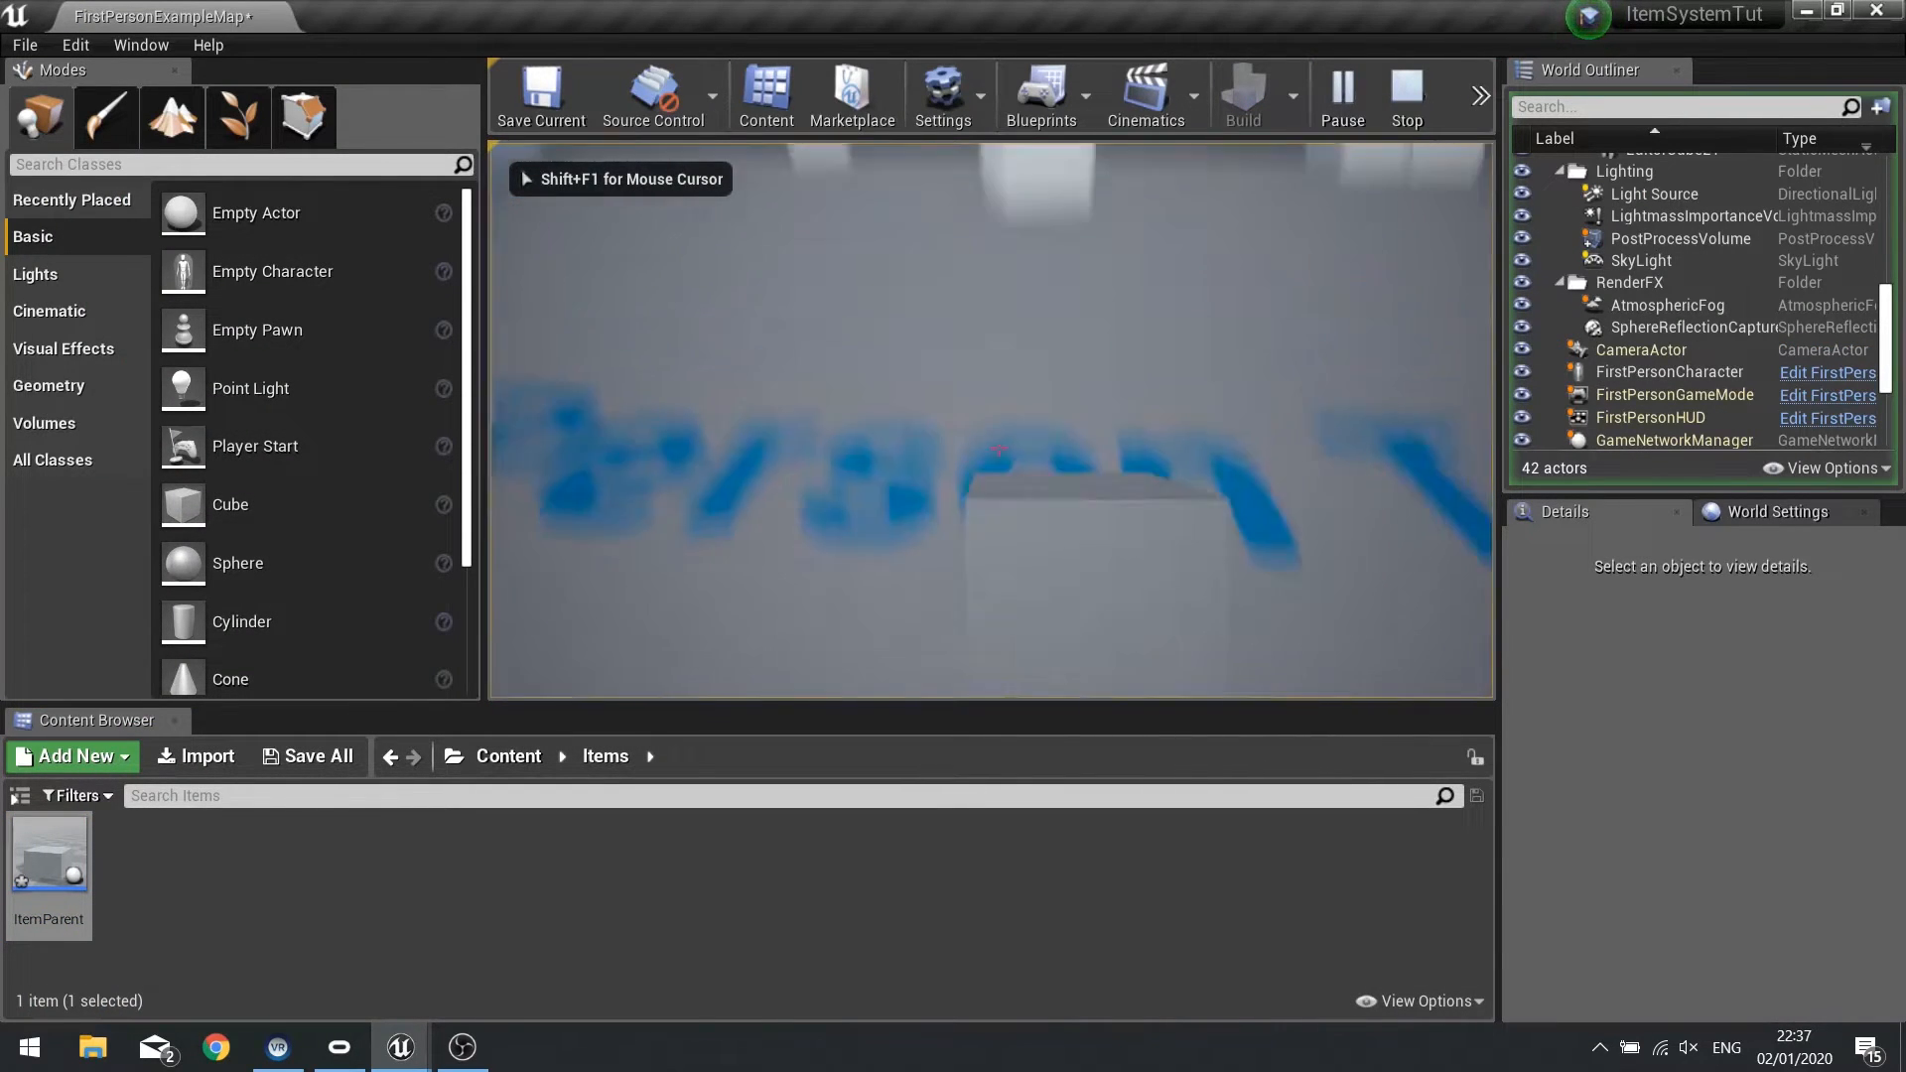